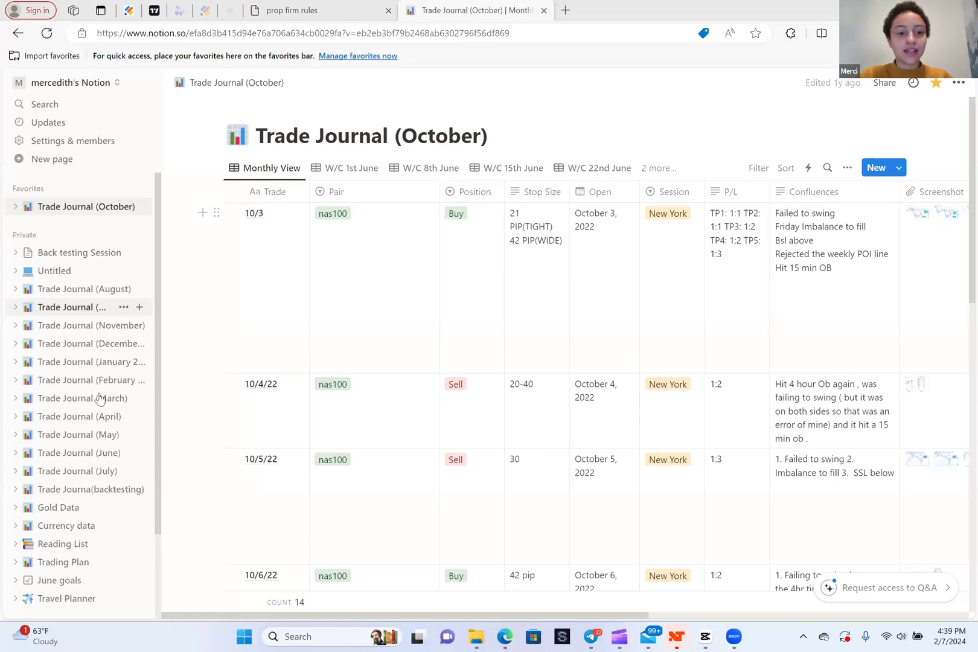
# Open Trade Journal (March) and scroll across its 23-entry trades table
pyautogui.click(83, 398)
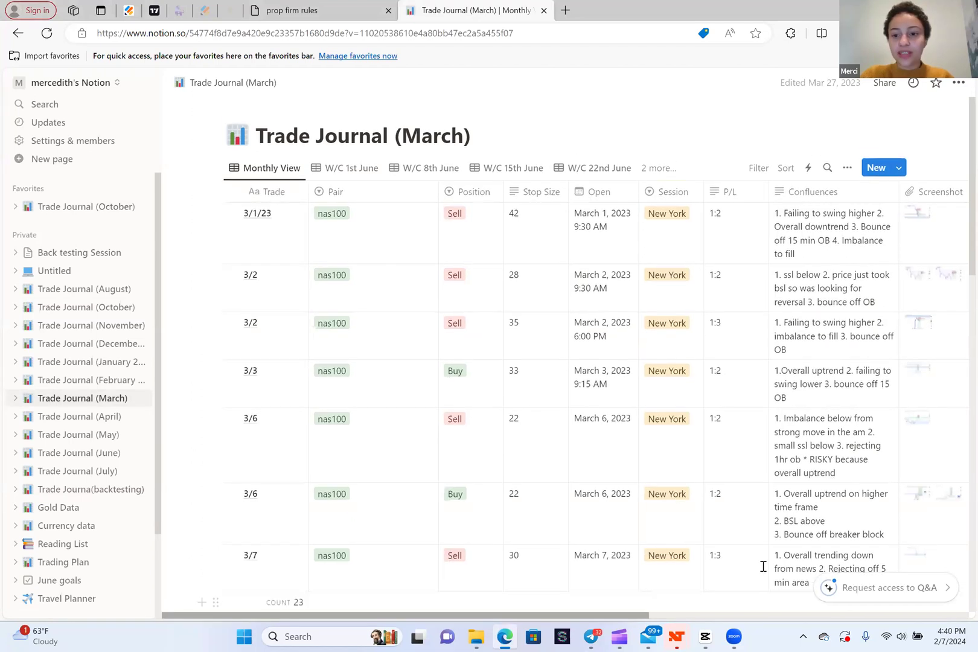
pyautogui.hscroll(3)
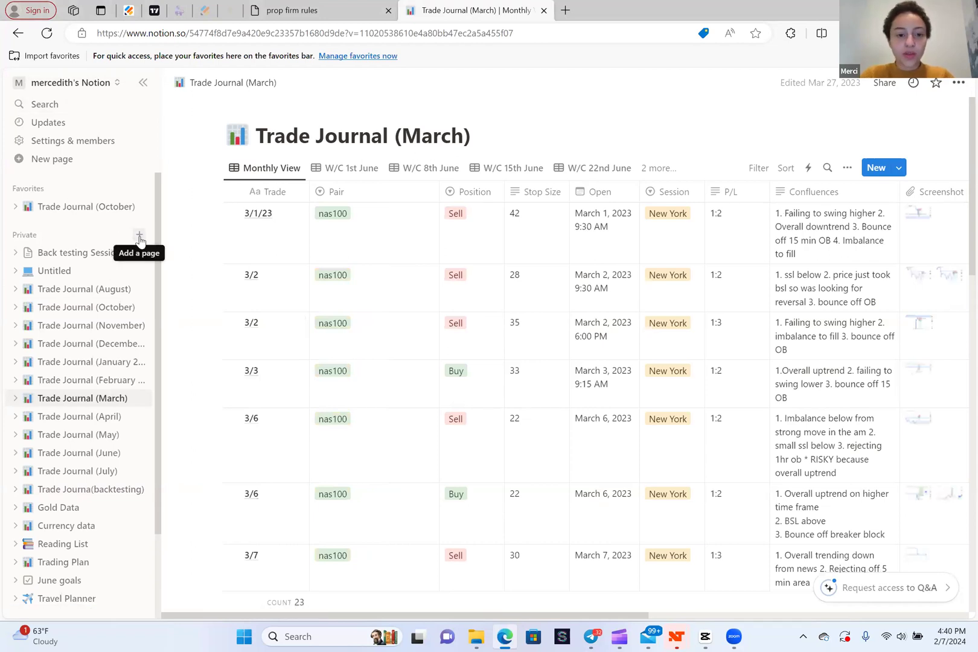
# Add a page under Private and title it 'Trading Journal (2024)'
pyautogui.click(139, 235)
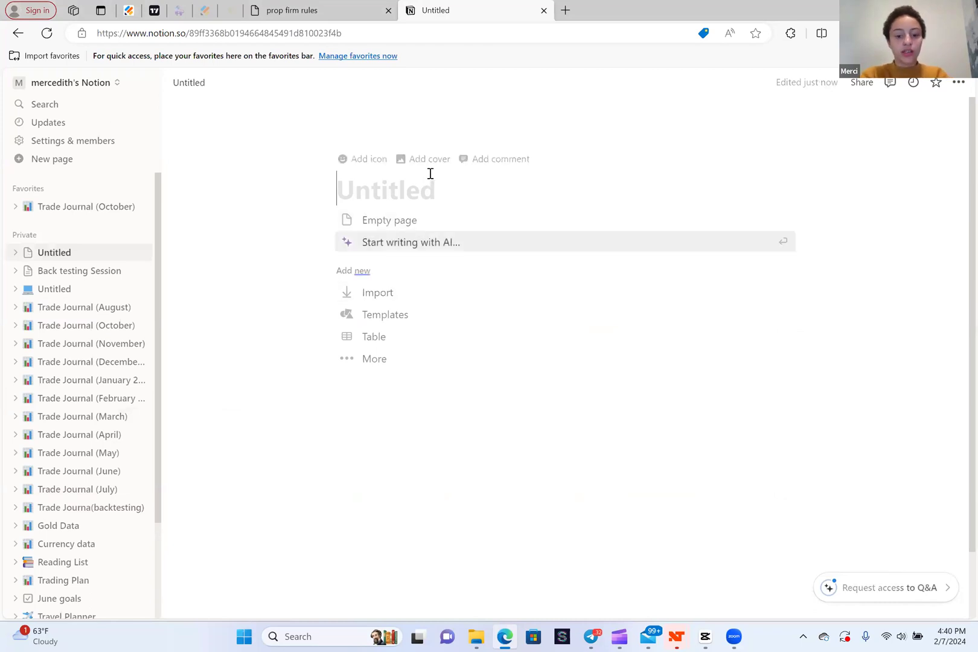
pyautogui.write('Trading j')
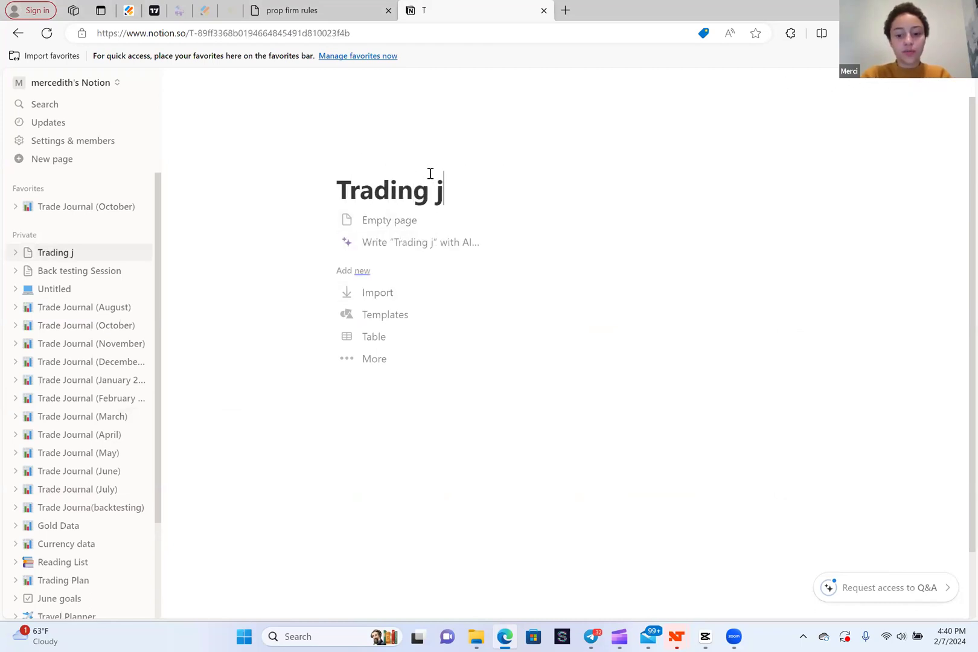
pyautogui.write('ournal')
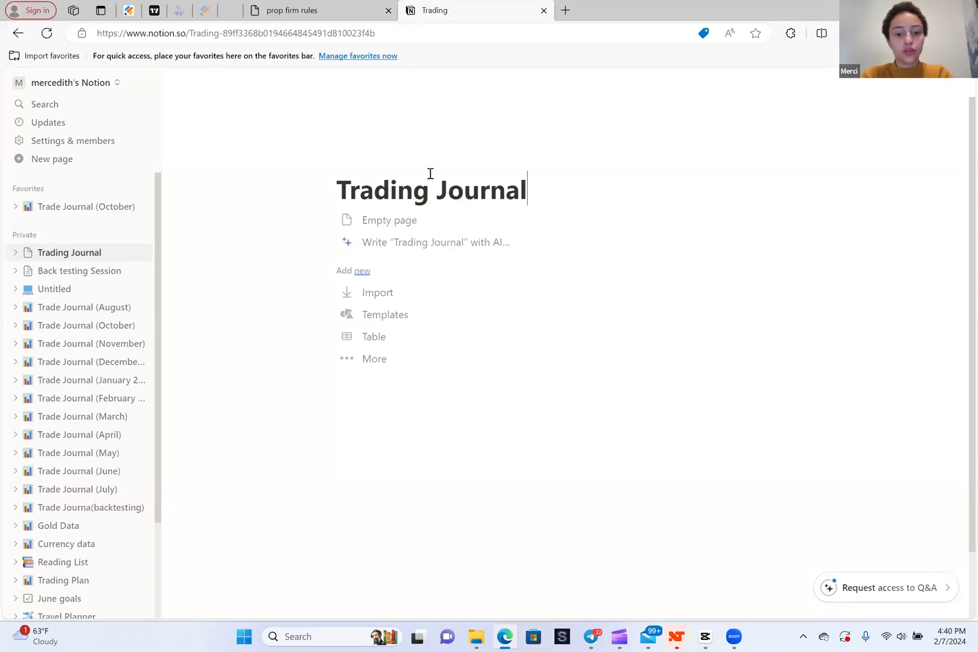
pyautogui.write('(2024)')
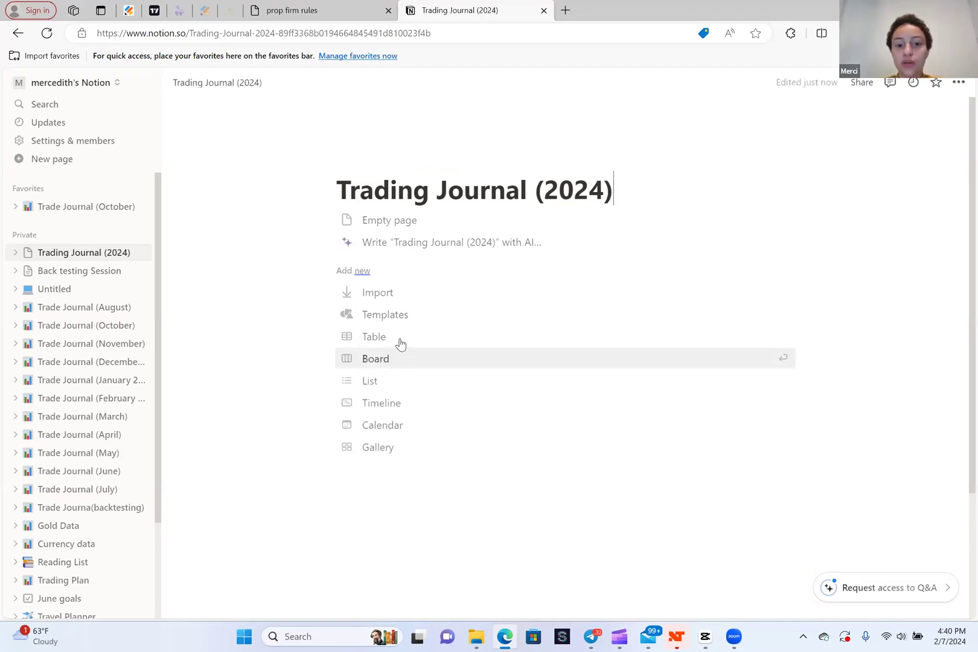
pyautogui.moveTo(383, 340)
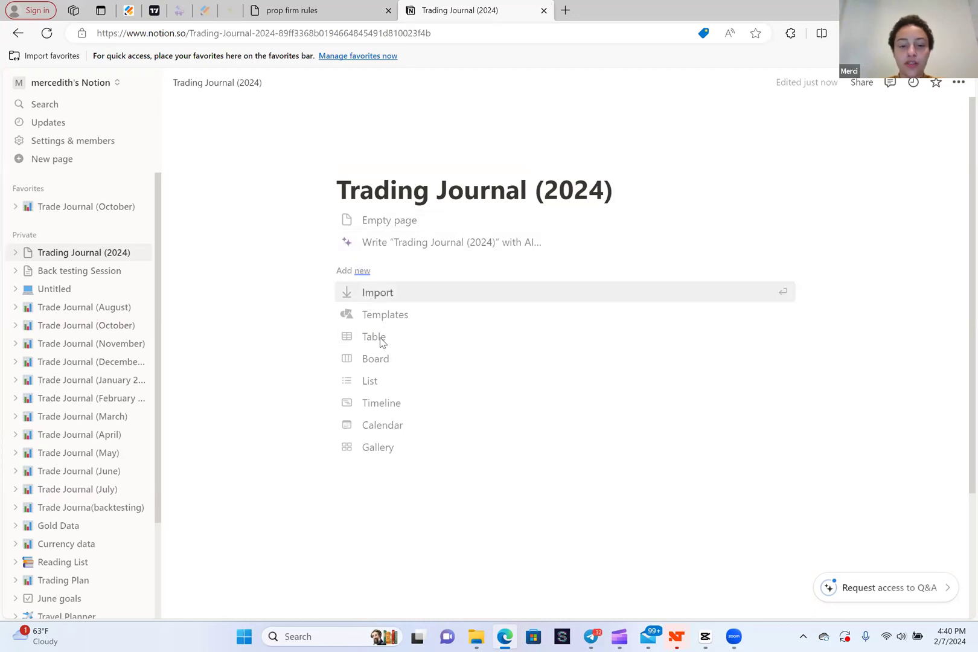
# Insert an empty table database with Name and Tags columns and rename its view 'Trades'
pyautogui.click(374, 337)
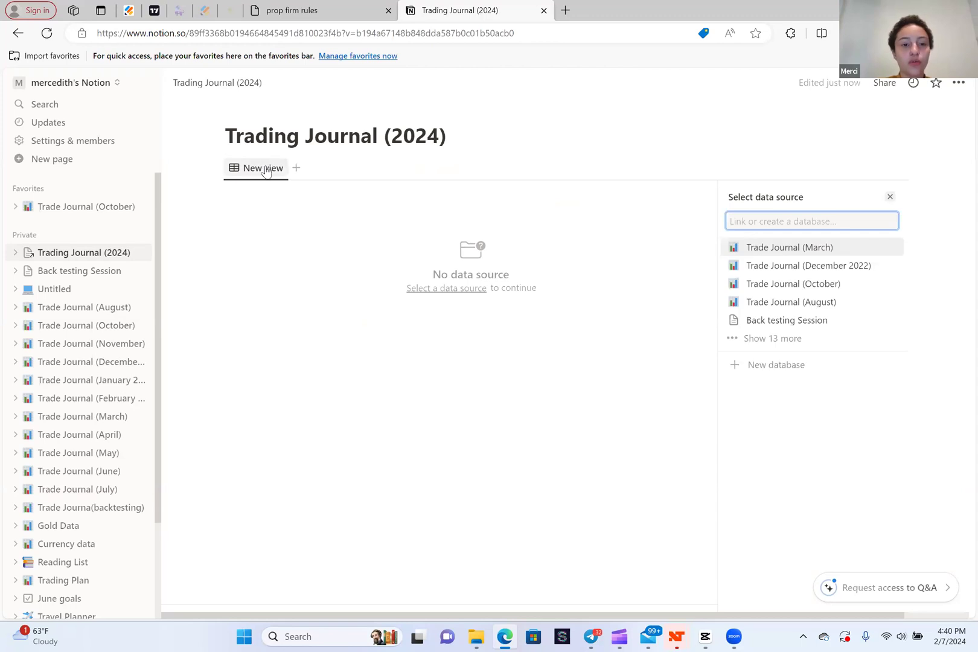
pyautogui.click(262, 167)
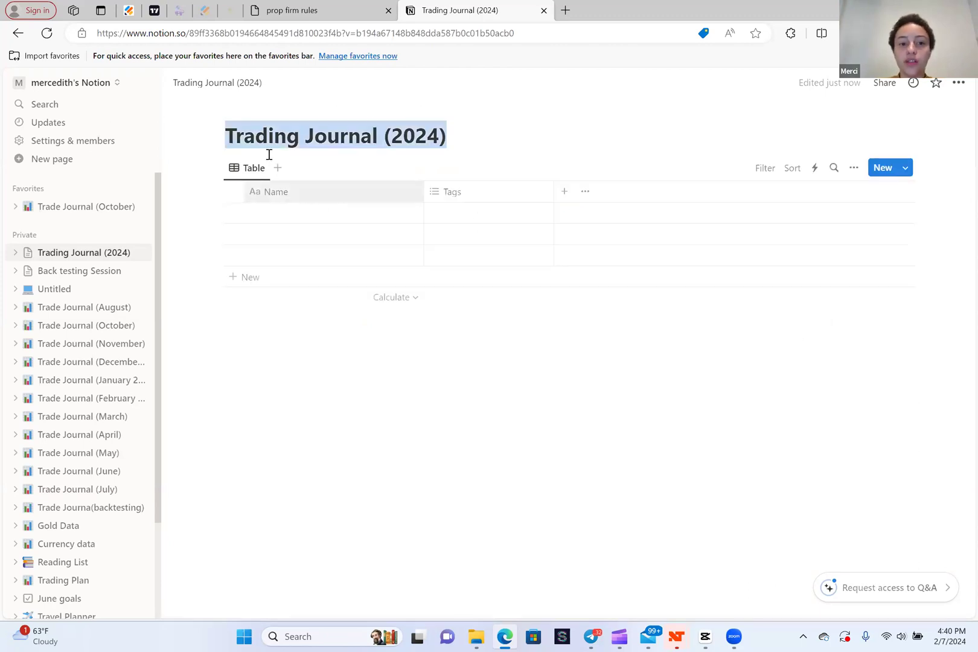
pyautogui.click(253, 168)
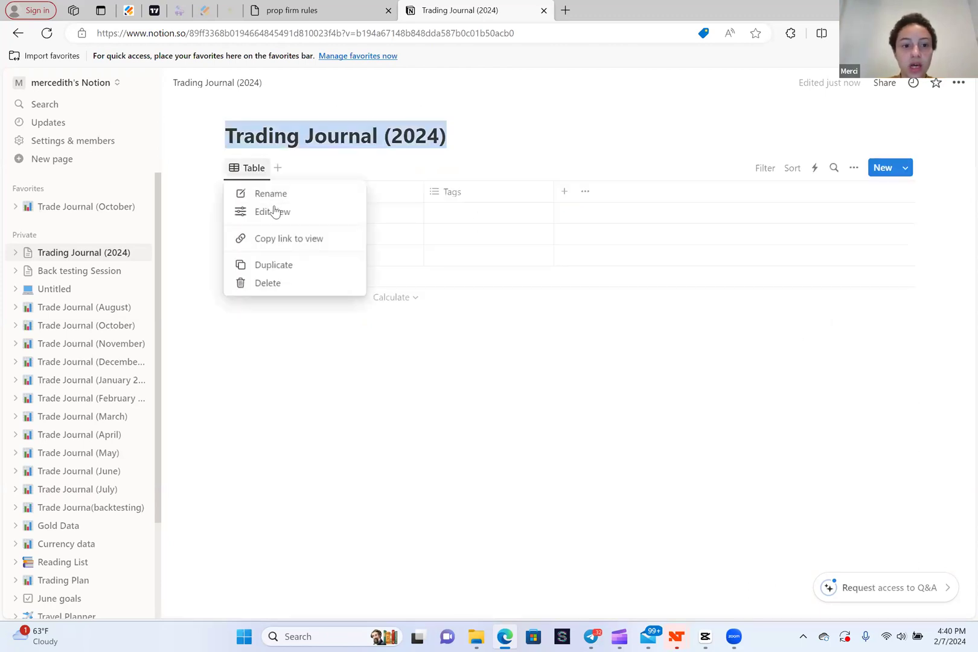
pyautogui.moveTo(271, 212)
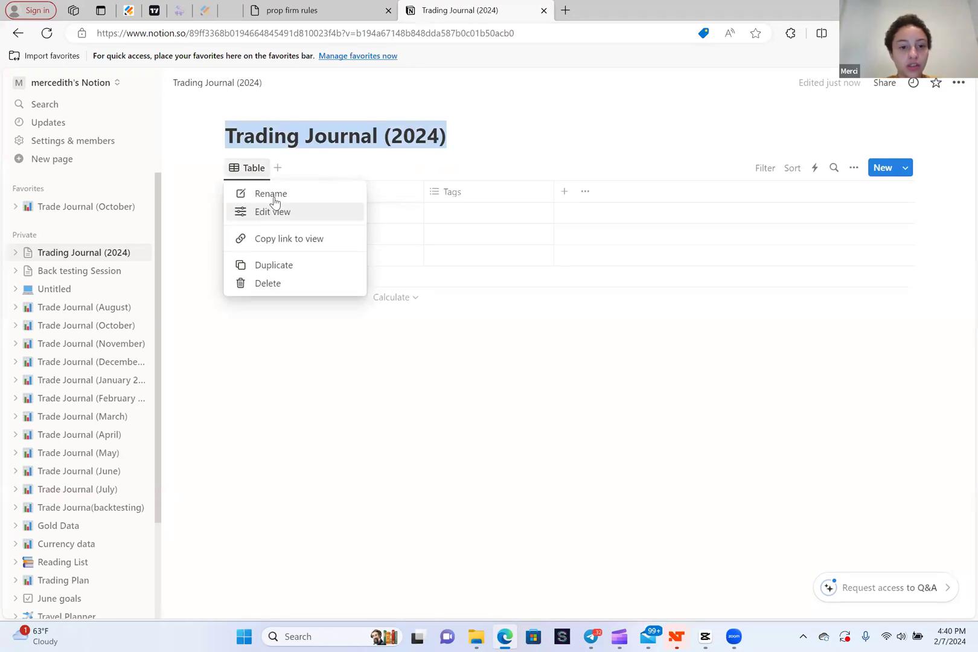
pyautogui.click(272, 211)
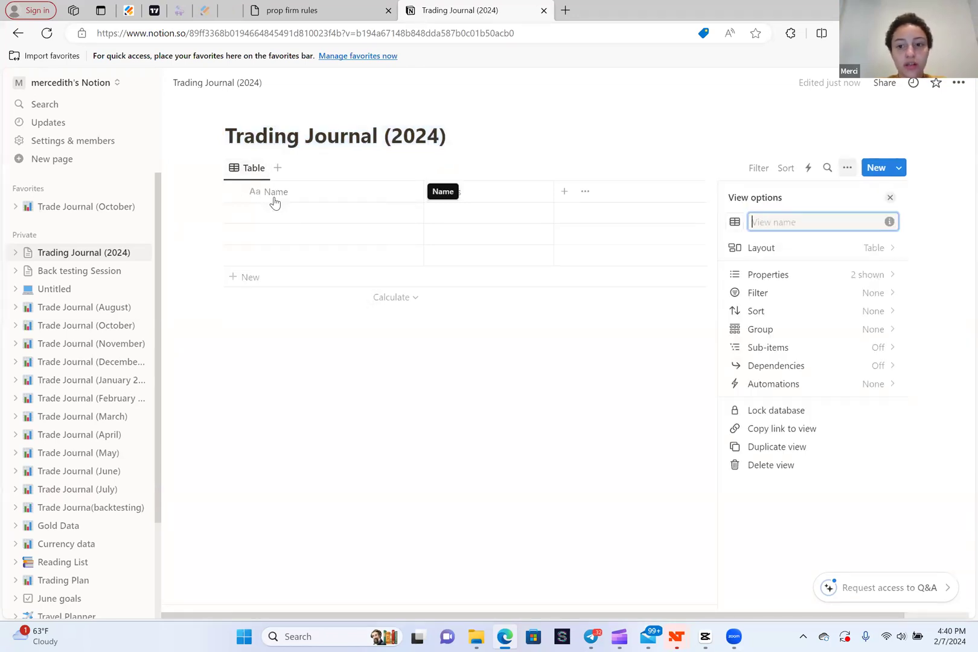
pyautogui.write('Trades')
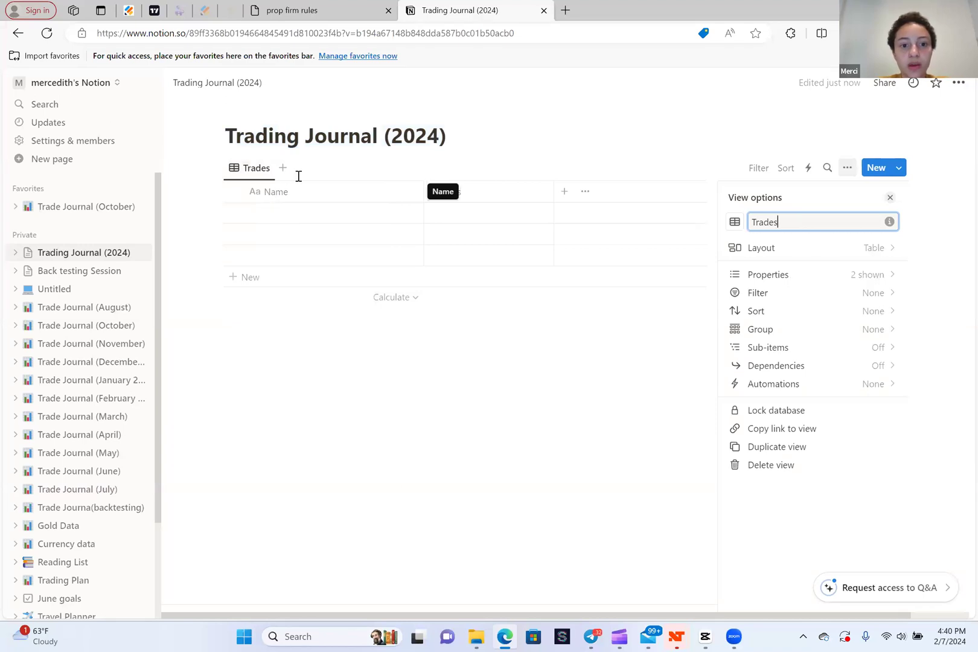
# Rename the Name column to 'Date' and drag its border to narrow it
pyautogui.click(270, 192)
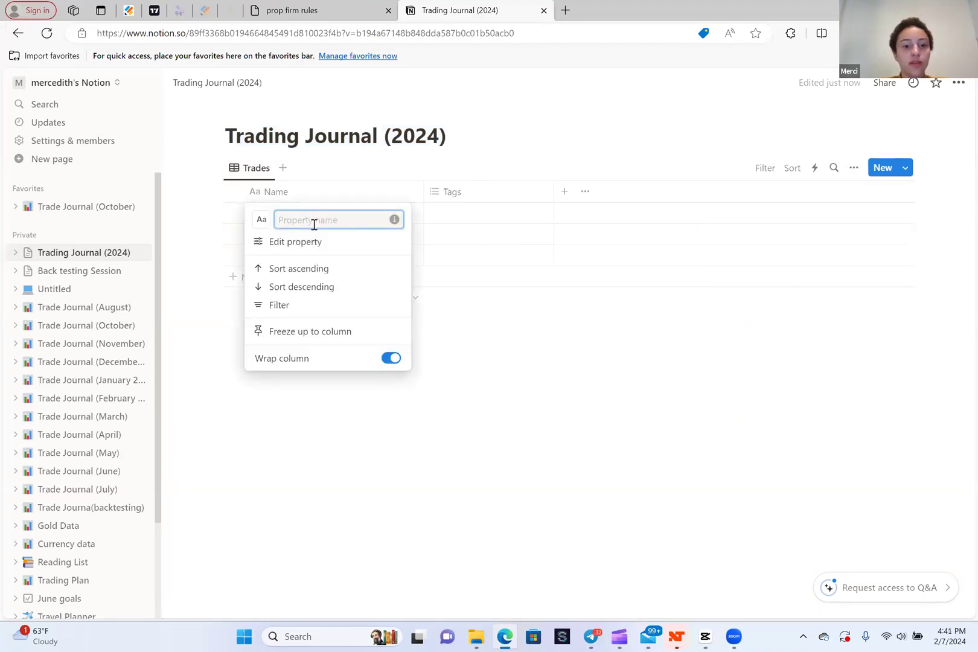
pyautogui.write('Date')
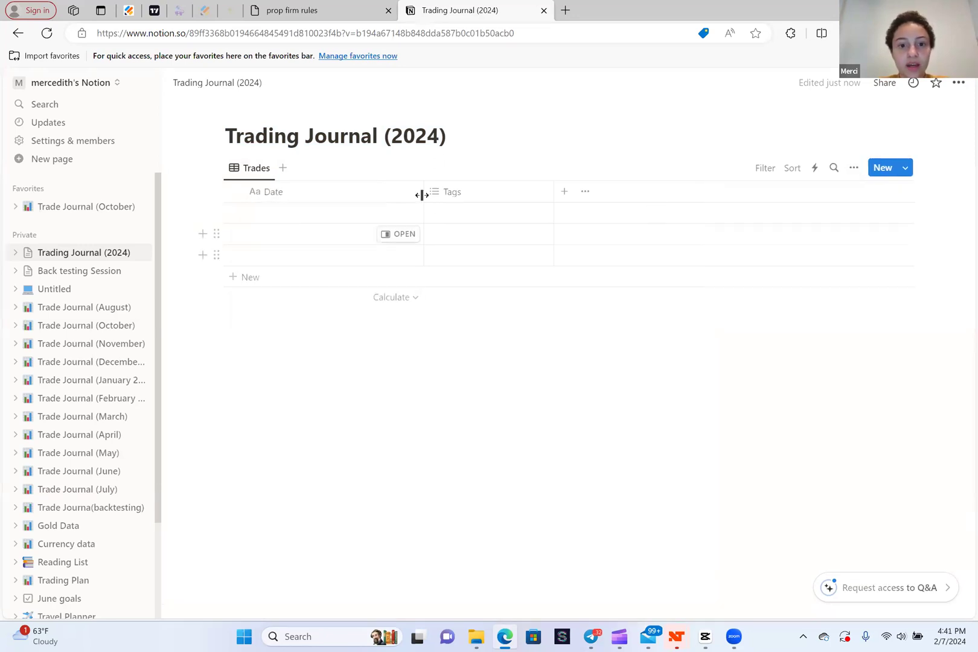
pyautogui.moveTo(421, 192); pyautogui.dragTo(309, 191)
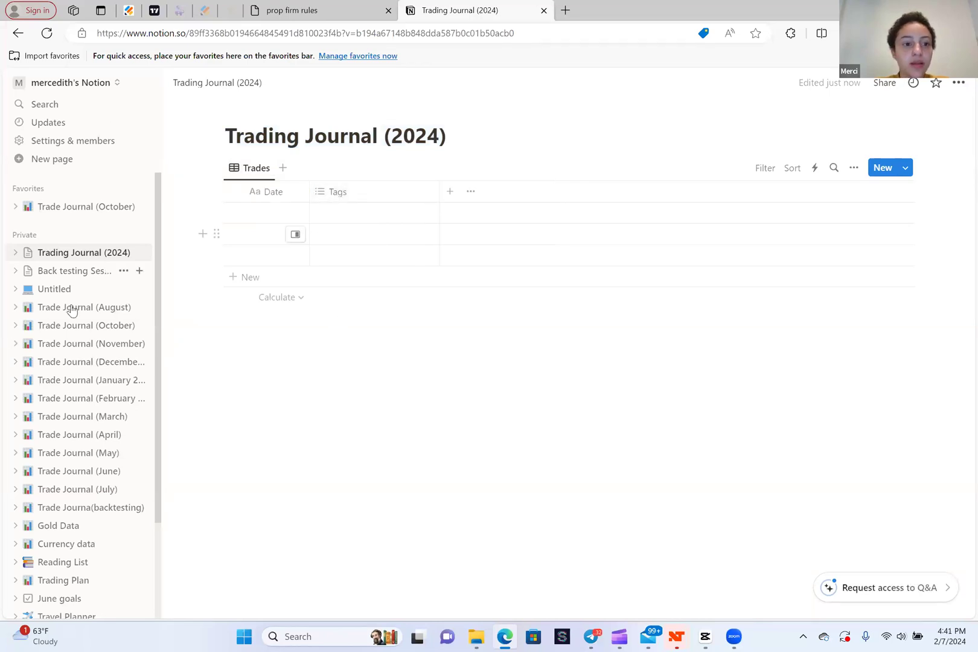
pyautogui.click(83, 307)
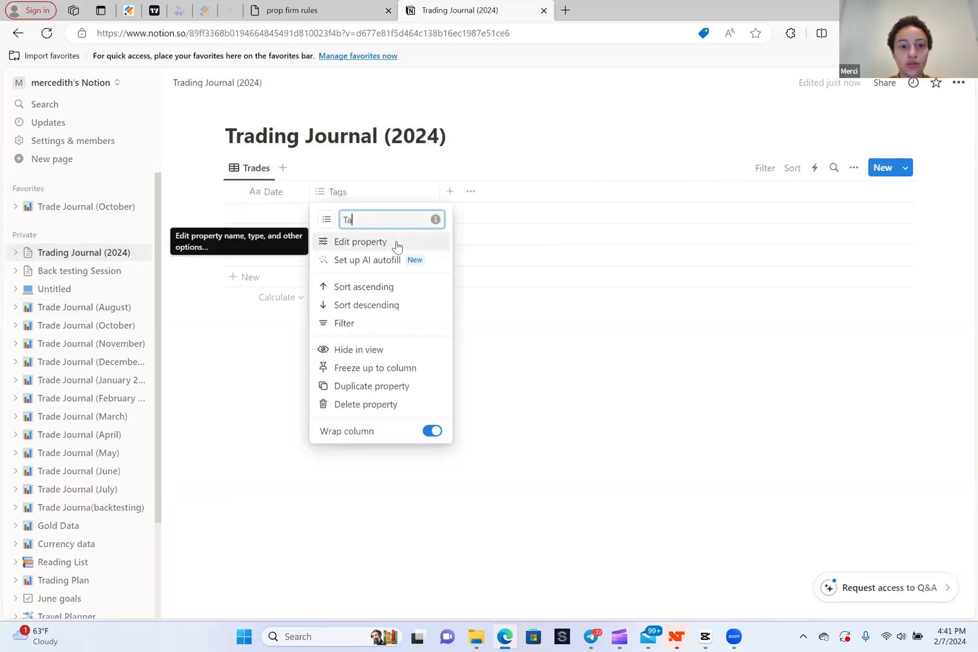
# Rename Tags to 'Pair' with coloured options Nas100, JPN225, Eurusd and Us30
pyautogui.write('Pair')
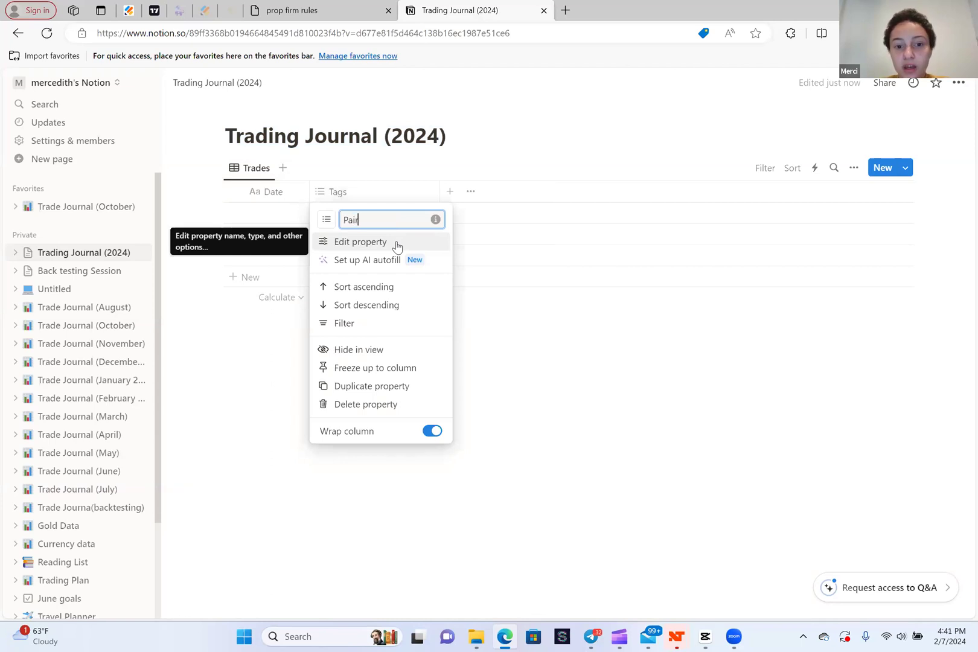
pyautogui.click(359, 241)
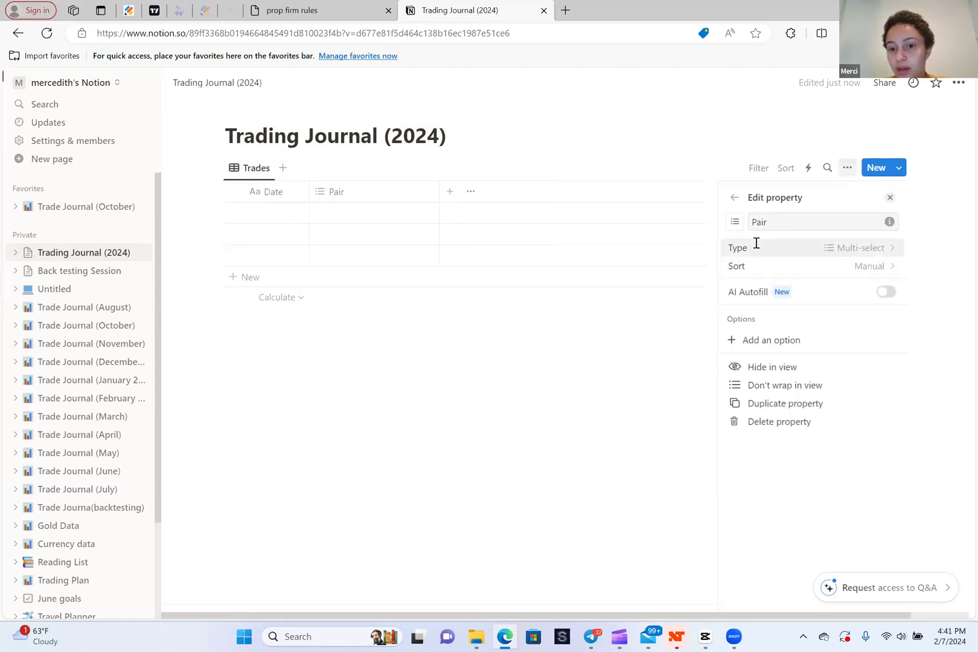
pyautogui.click(854, 247)
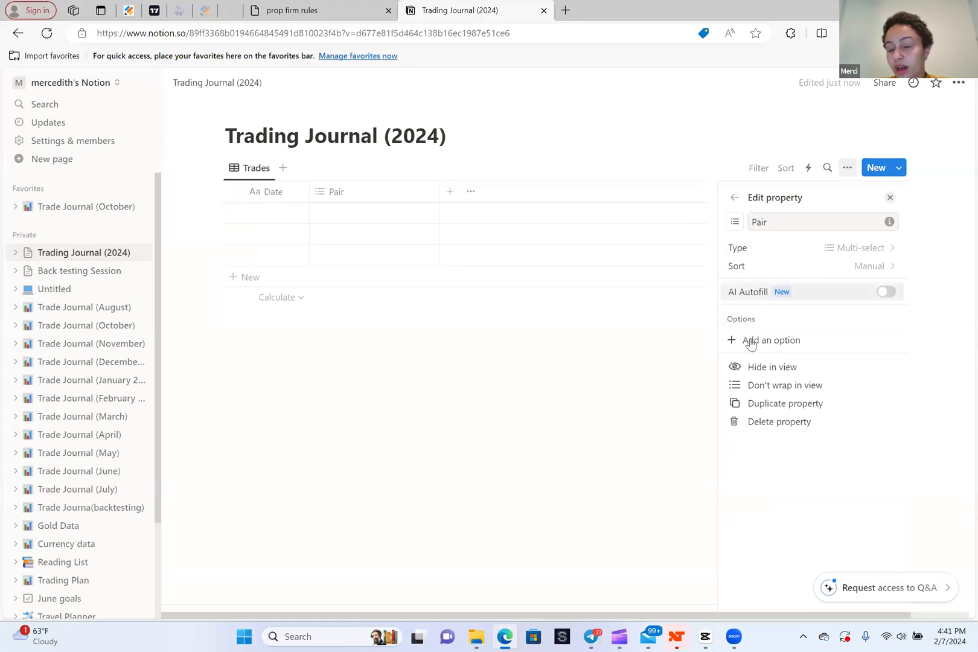
pyautogui.write('Na')
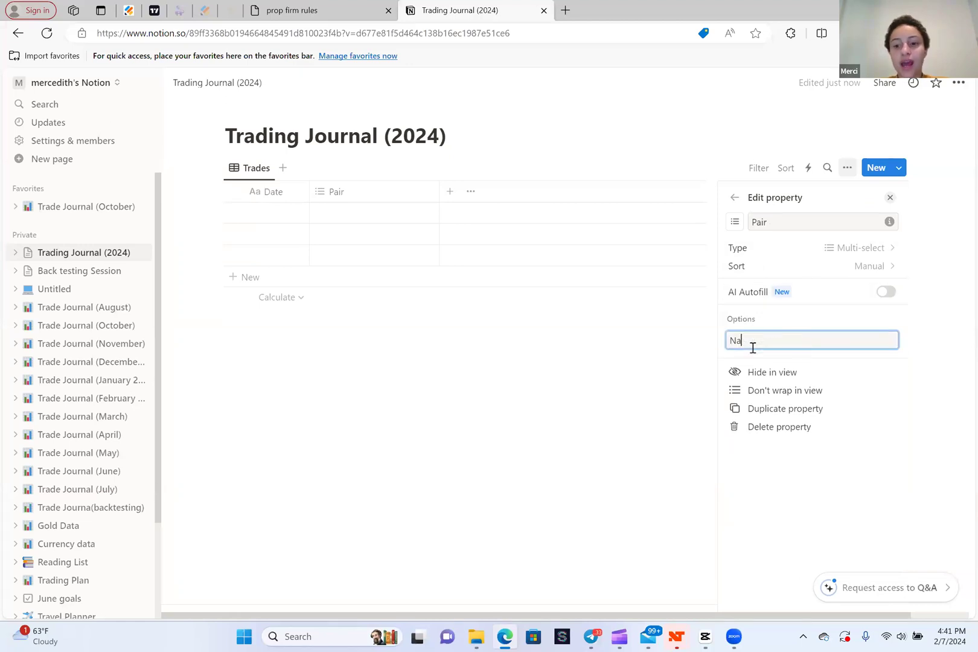
pyautogui.write('Nas100')
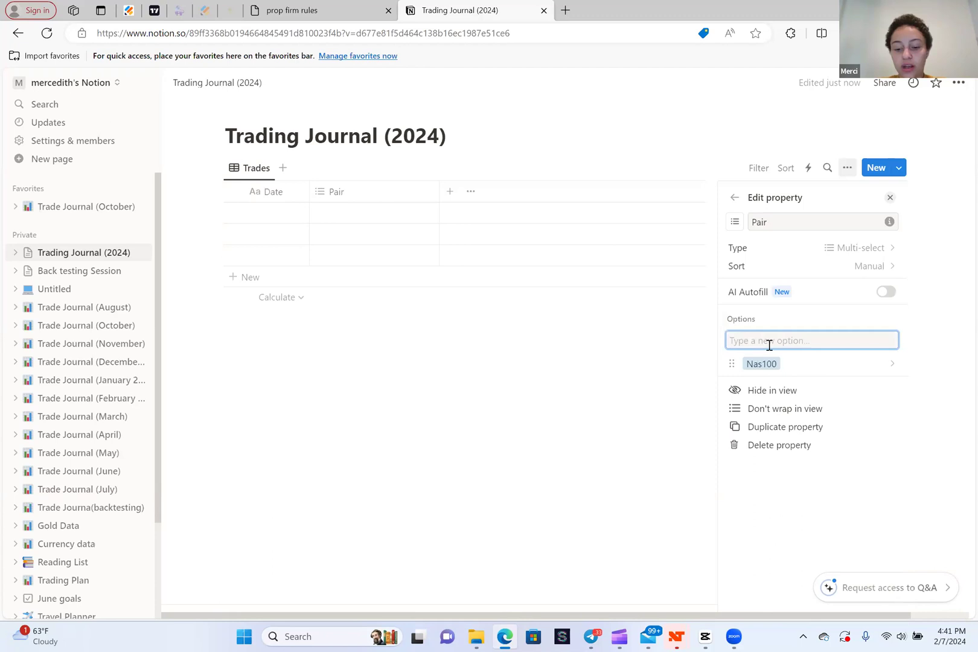
pyautogui.write('JPN2')
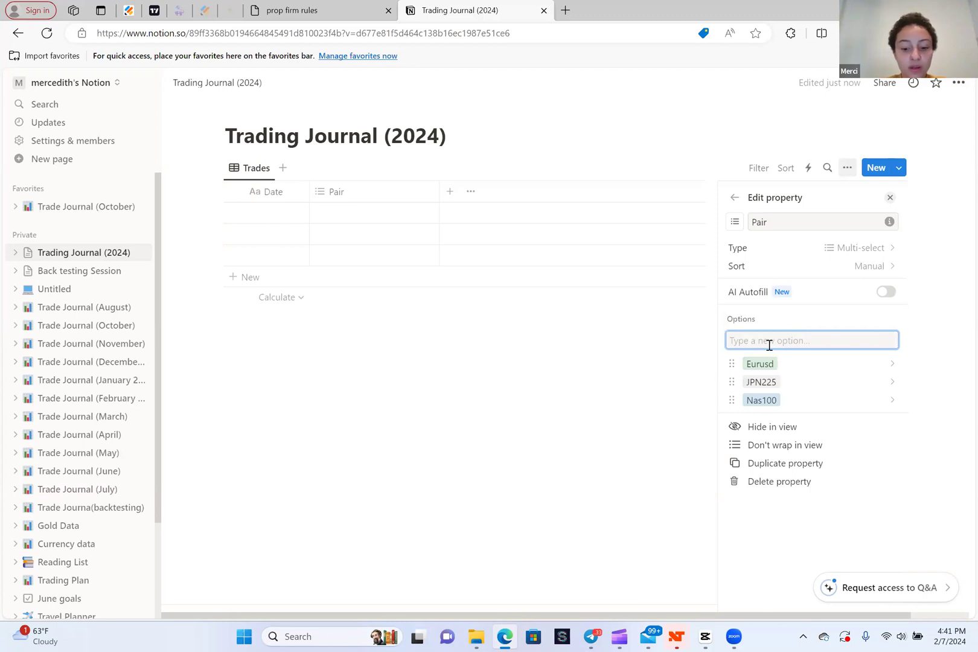
pyautogui.write('Us30')
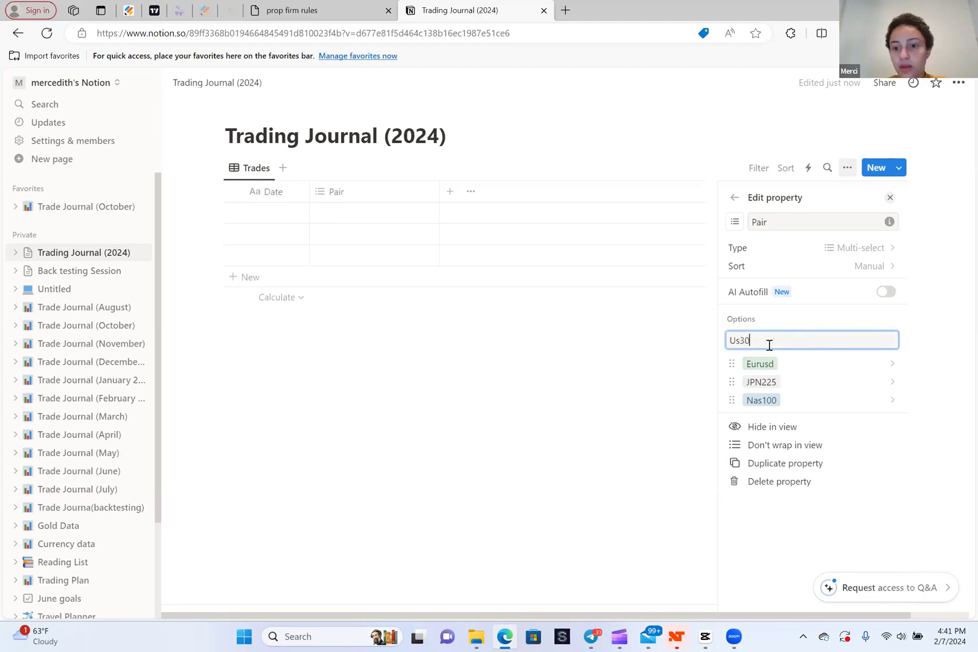
pyautogui.press('Enter')
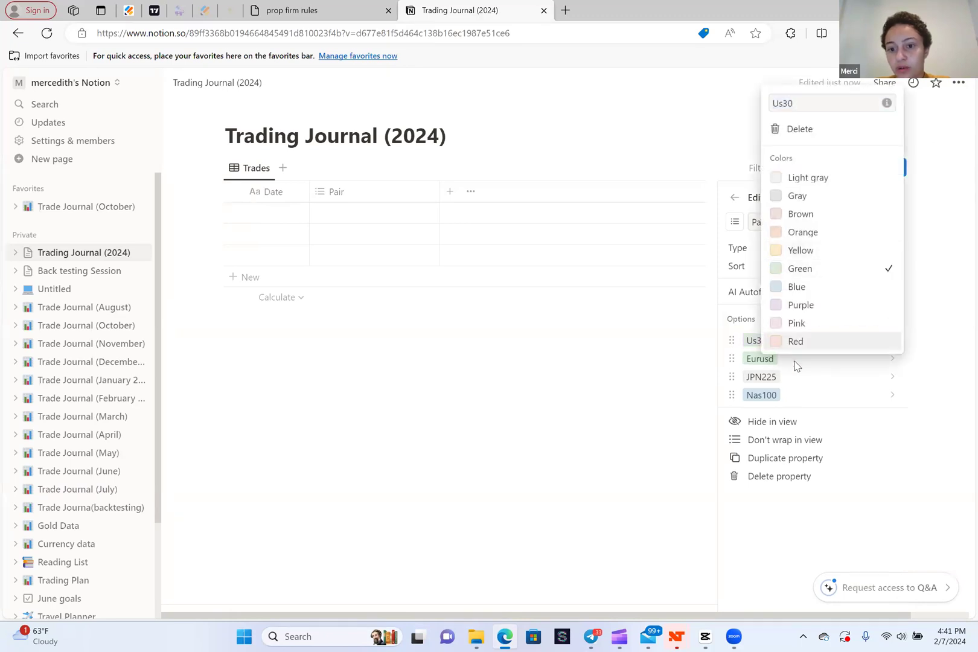
pyautogui.click(759, 359)
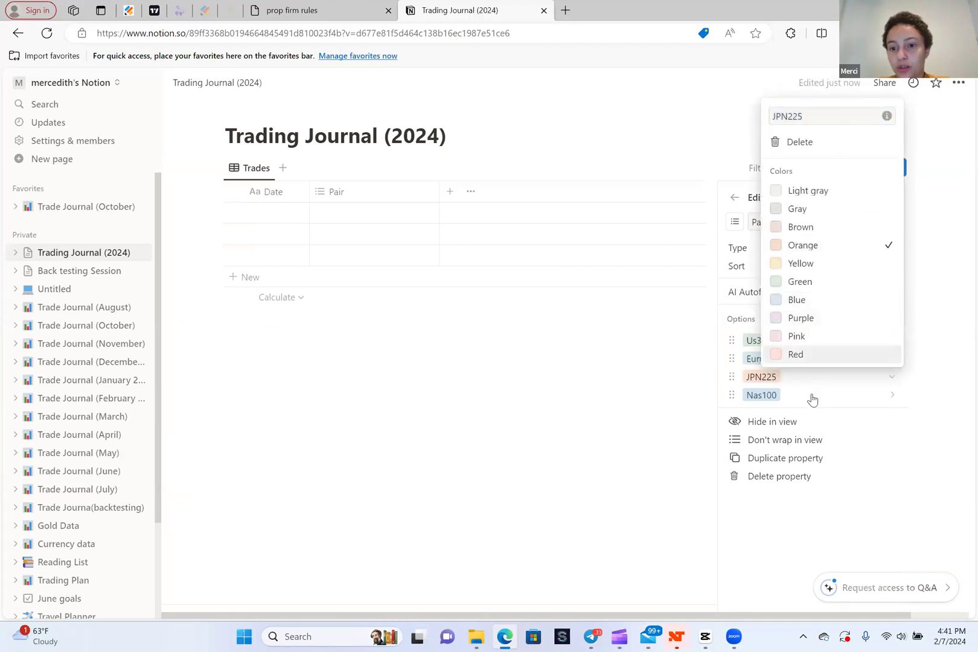
pyautogui.click(761, 395)
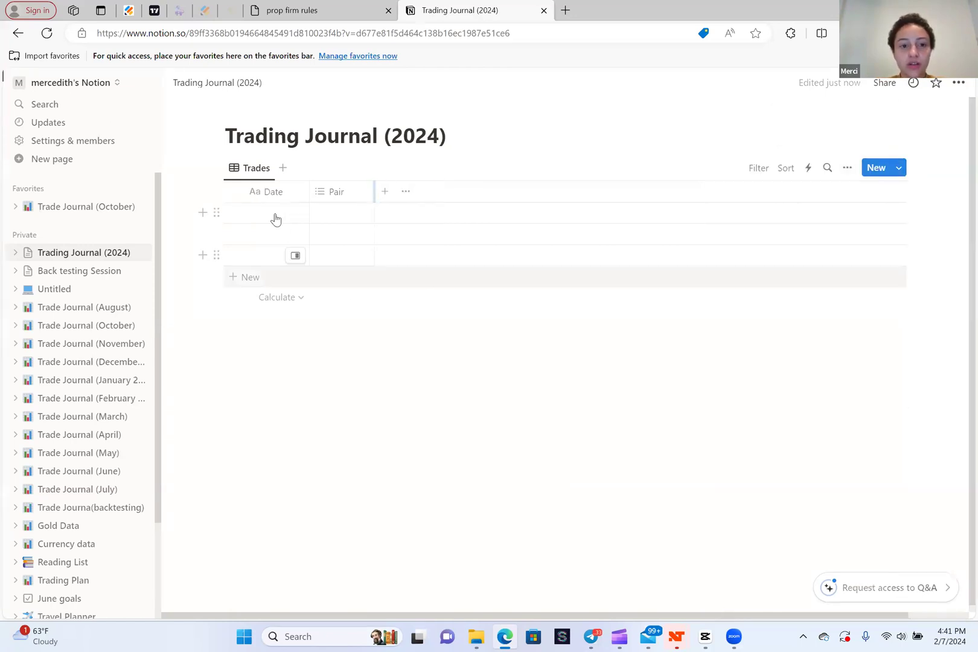
# Enter 2/7/24 with pair Nas100 in the first row, then open Trade Journal (August)
pyautogui.click(265, 212)
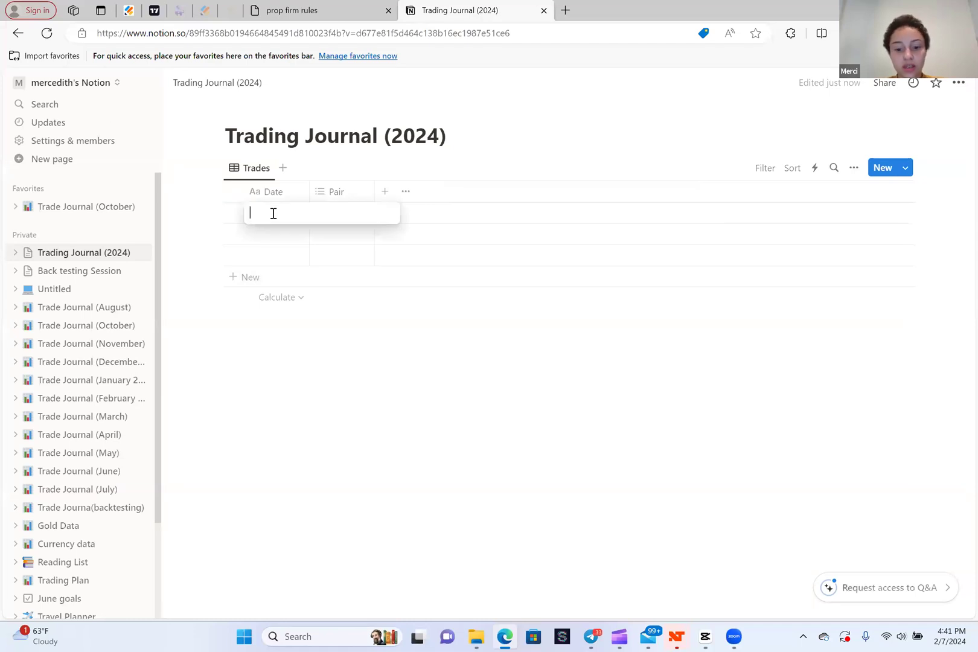
pyautogui.write('2/7/24')
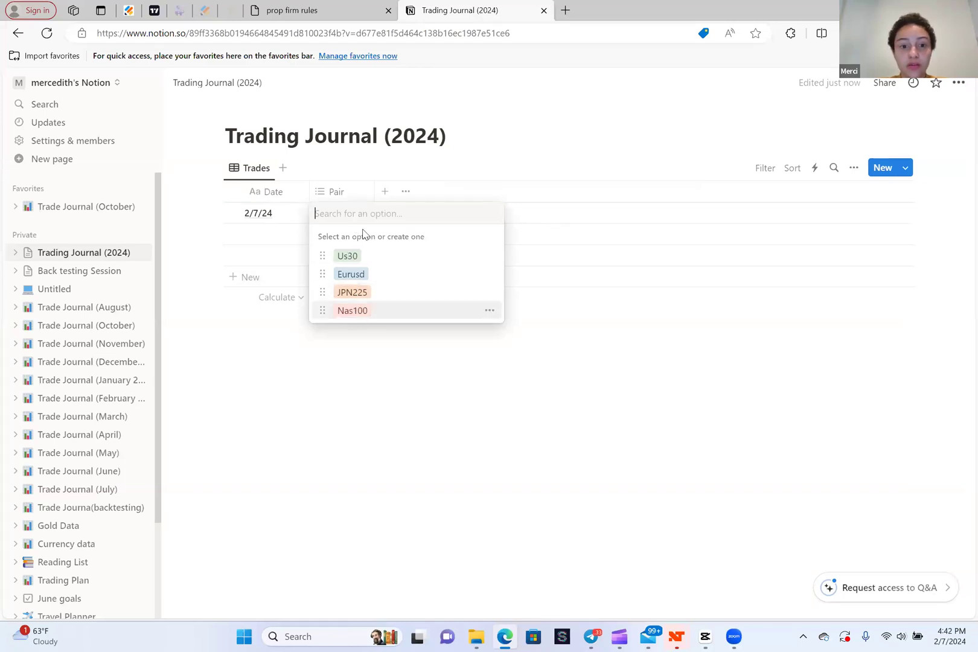
pyautogui.click(353, 310)
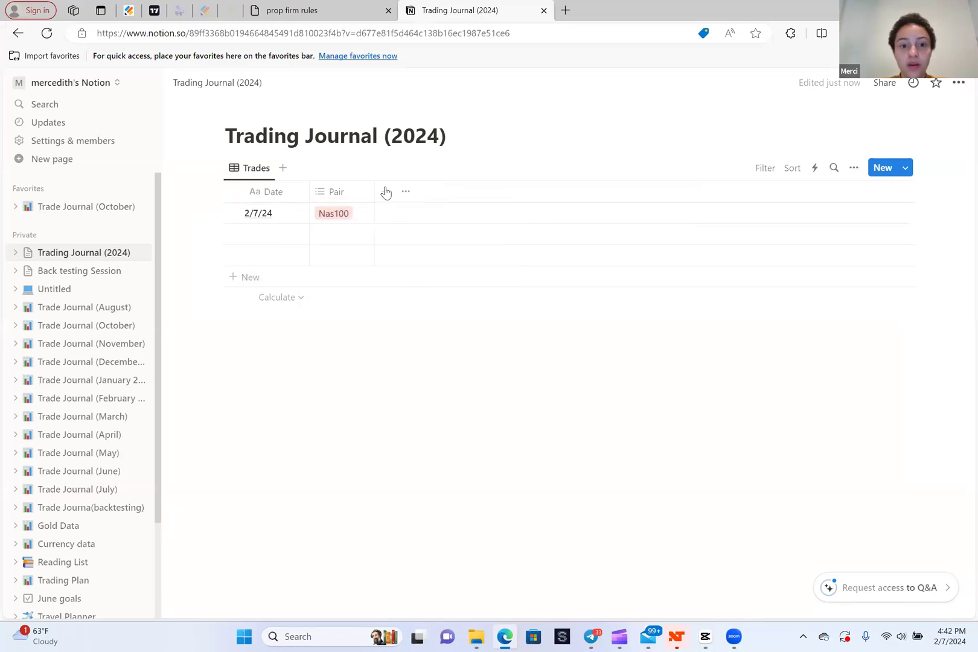
pyautogui.click(80, 306)
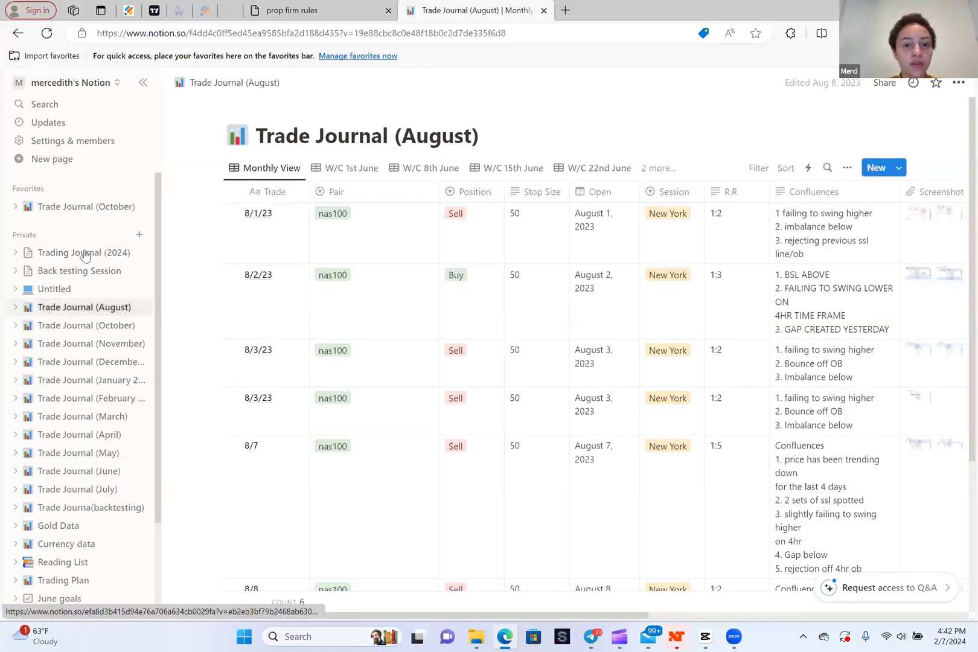
# Add a Position multi-select column with Sell and Buy options and mark the trade Buy
pyautogui.click(84, 252)
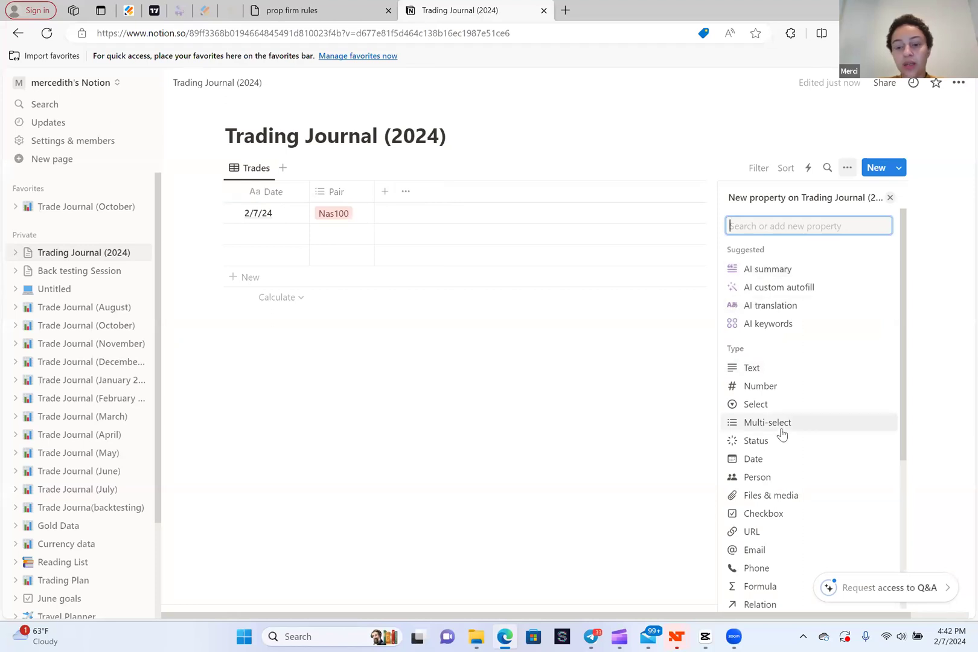
pyautogui.click(768, 422)
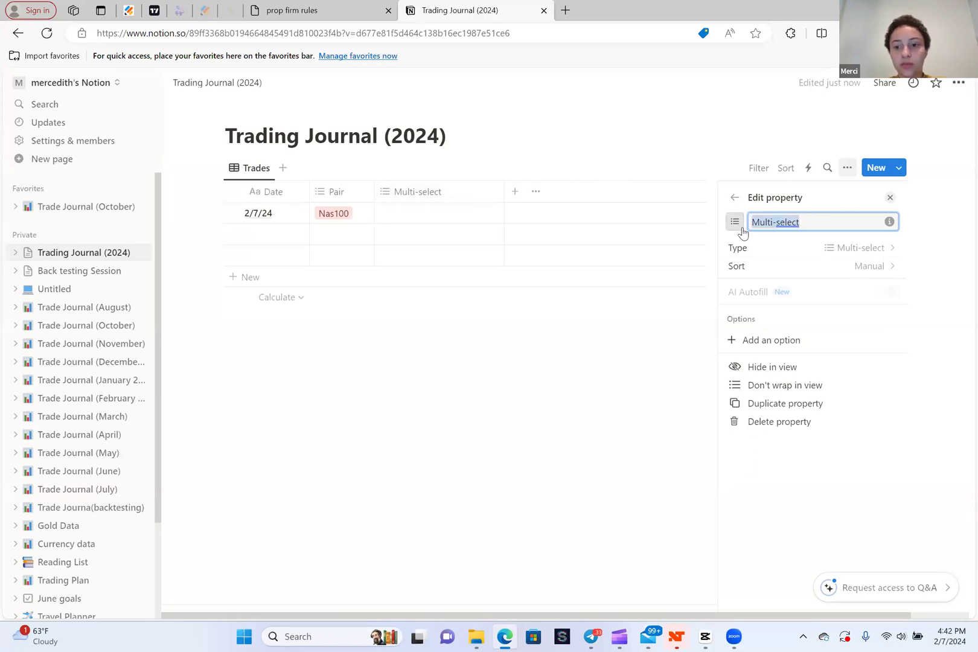
pyautogui.write('Position')
pyautogui.write('Buy')
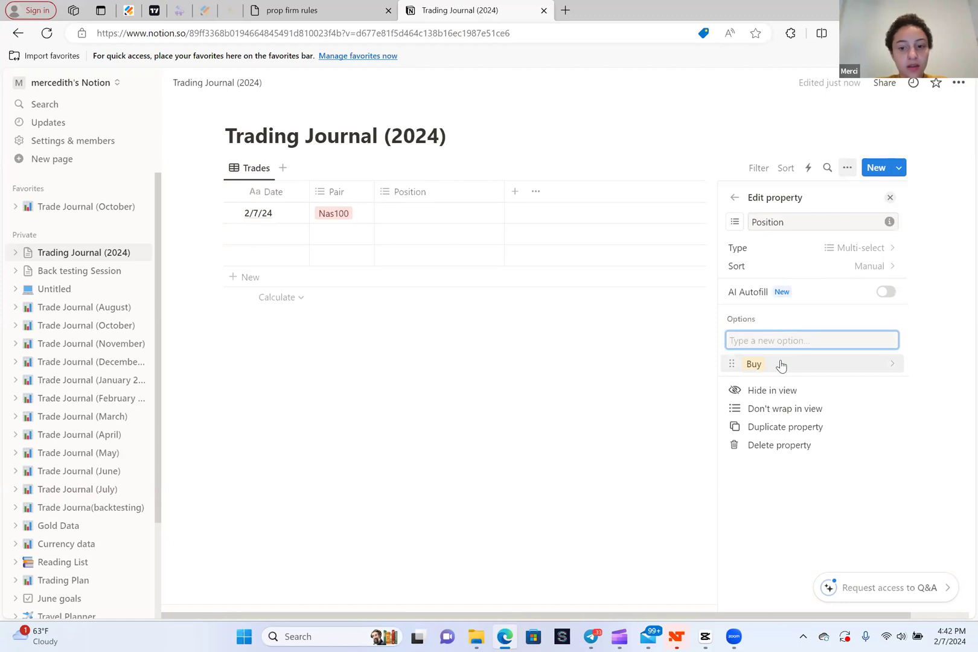
pyautogui.write('Sell')
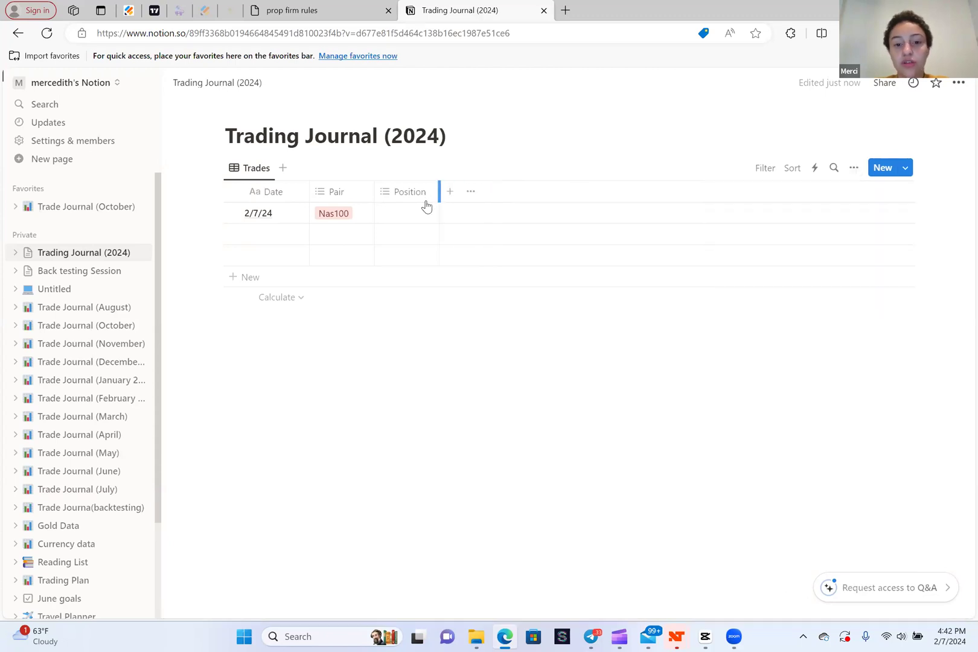
pyautogui.click(406, 213)
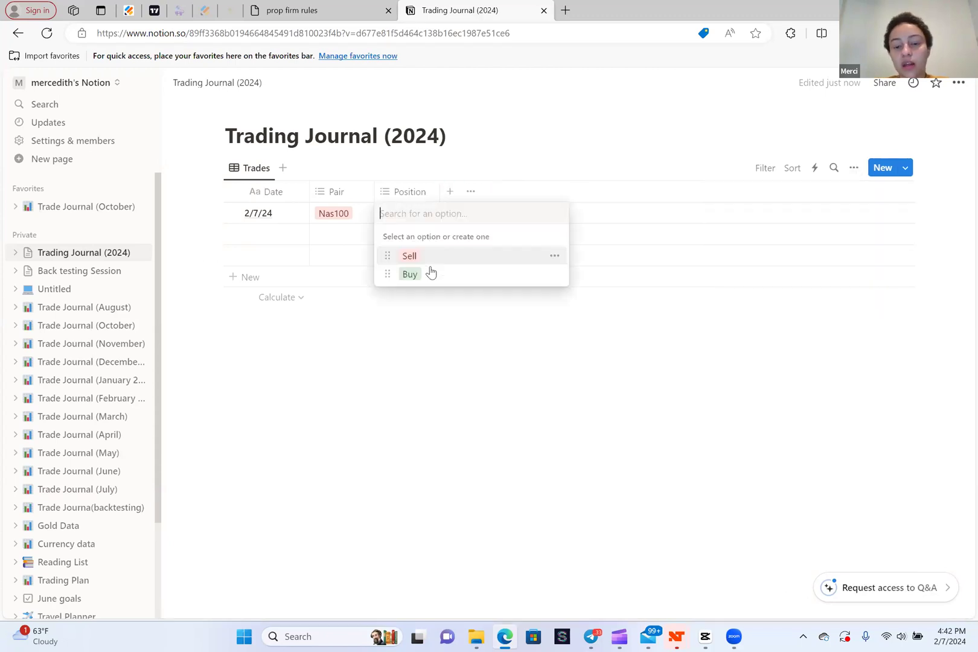
pyautogui.click(410, 275)
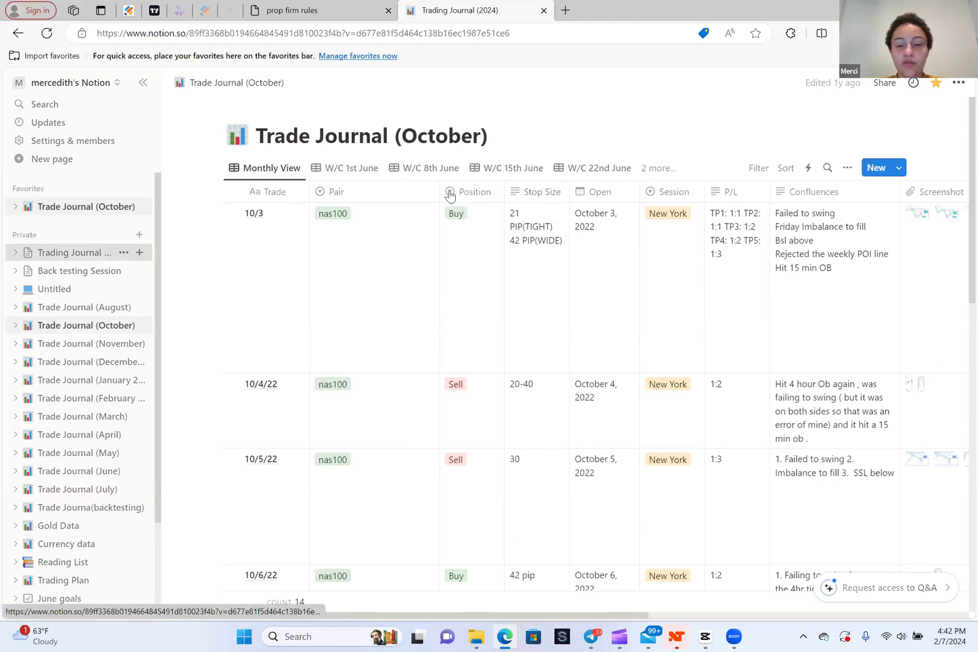
# Add a text column named 'SL Size' and enter '%0' as the stop size
pyautogui.click(450, 191)
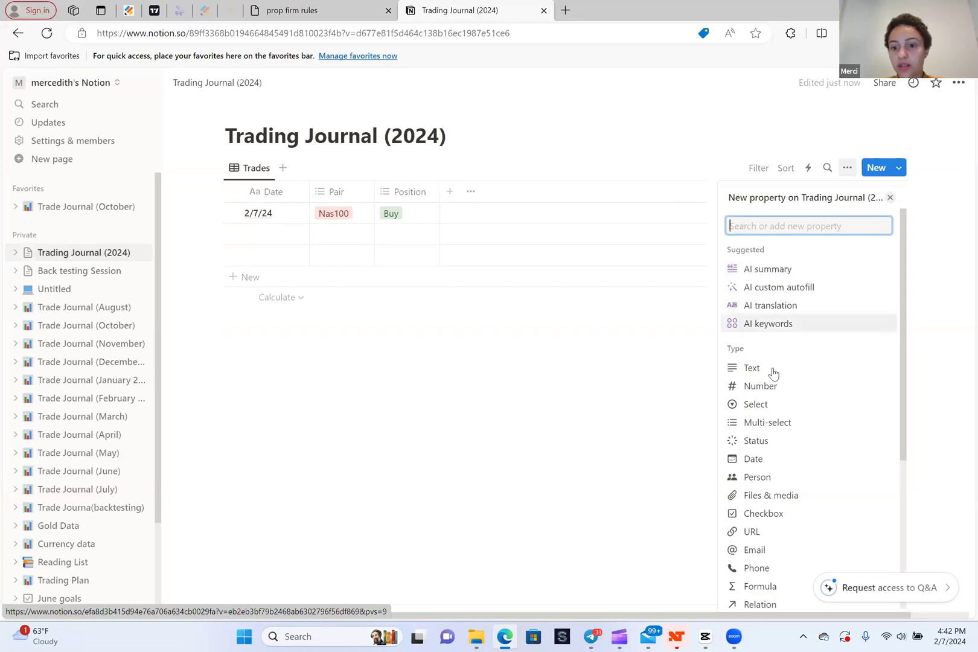
pyautogui.moveTo(761, 386)
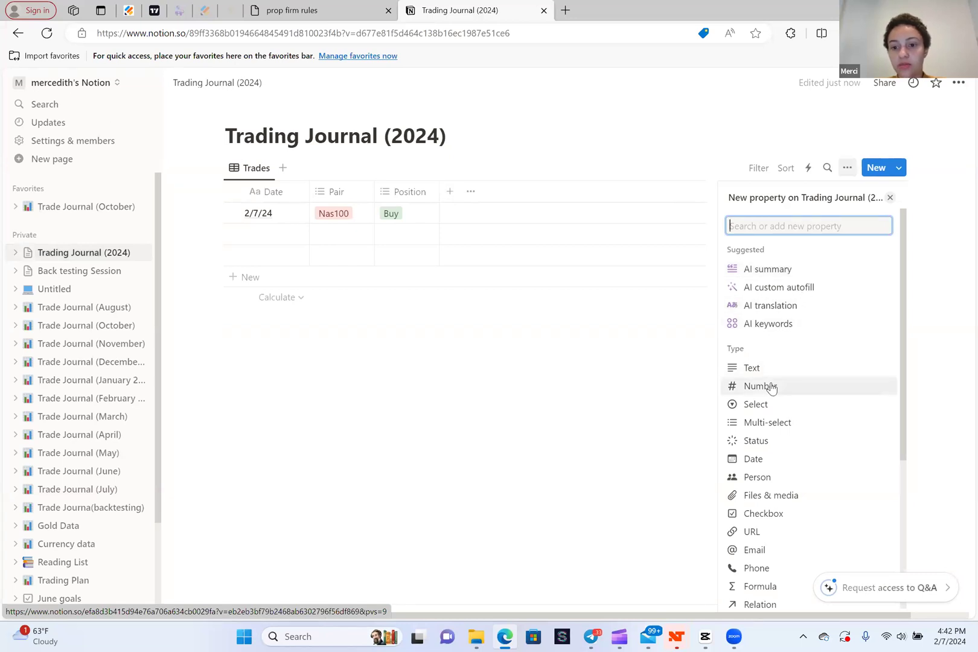
pyautogui.click(759, 386)
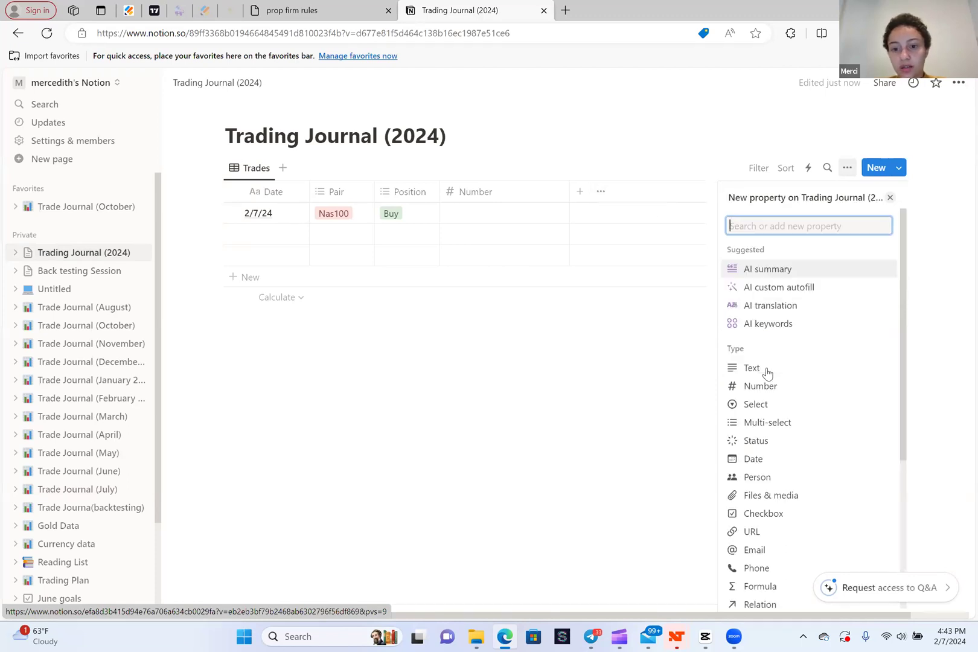
pyautogui.click(752, 368)
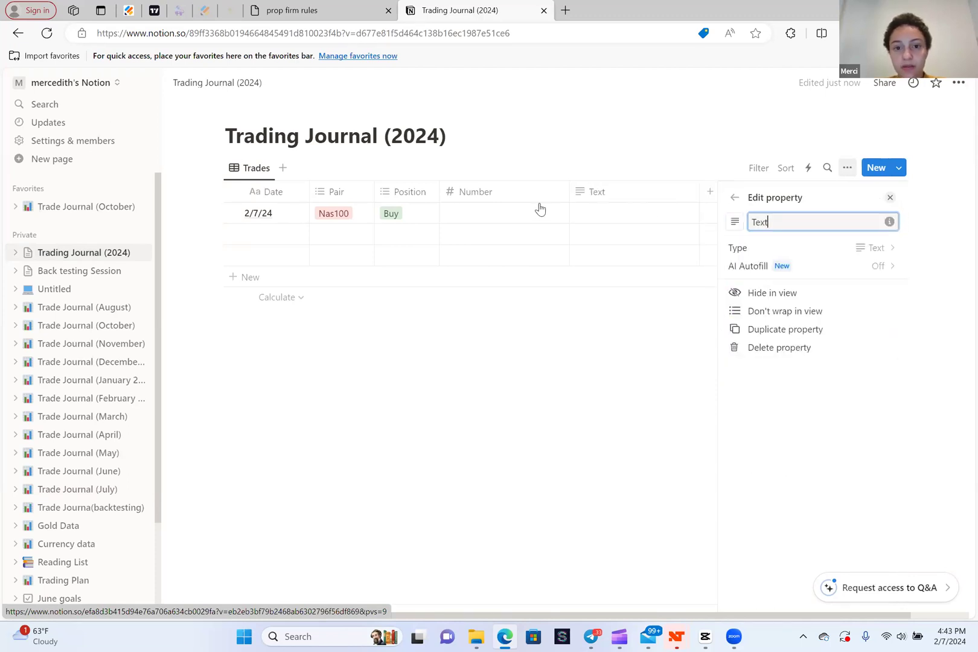
pyautogui.click(471, 377)
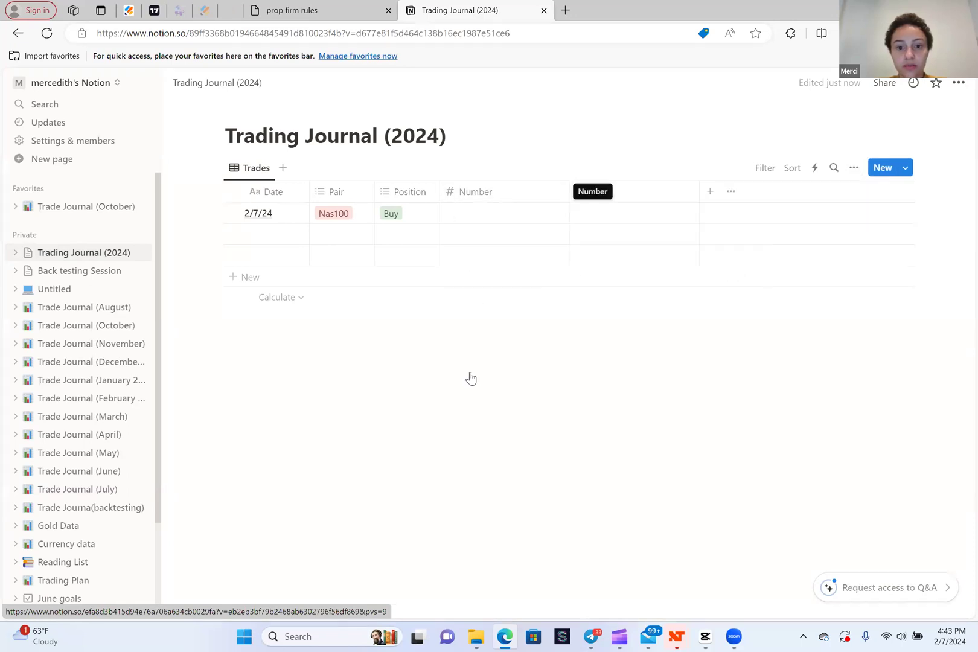
pyautogui.click(591, 191)
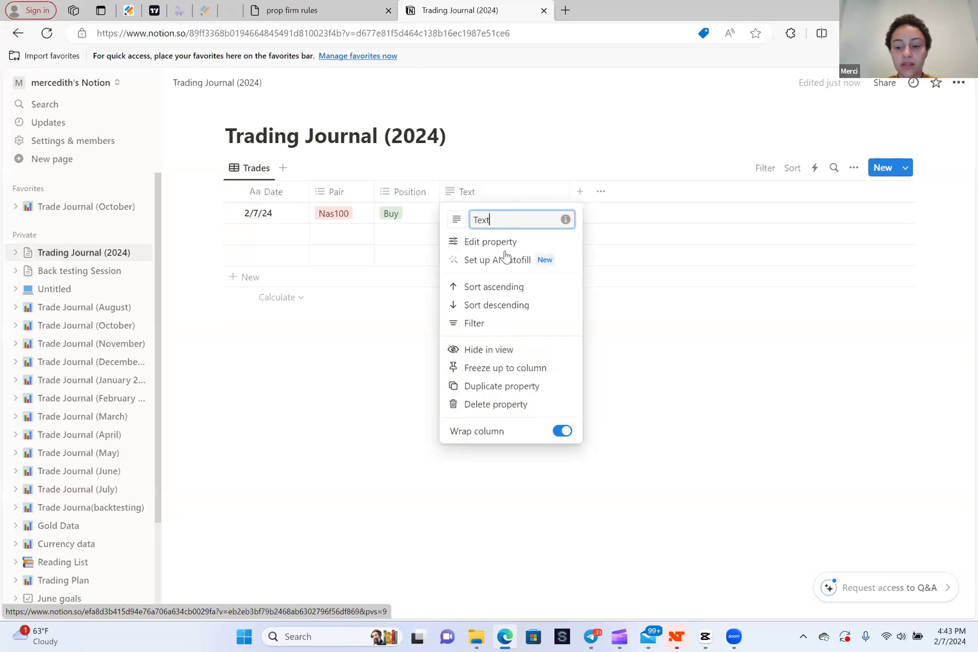
pyautogui.write('s')
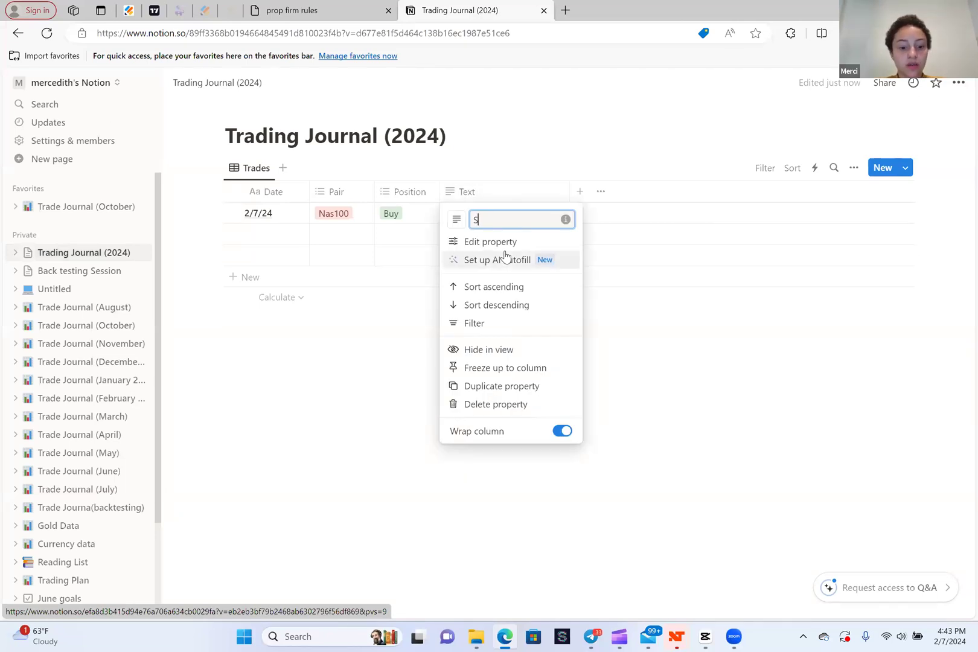
pyautogui.write('L Size')
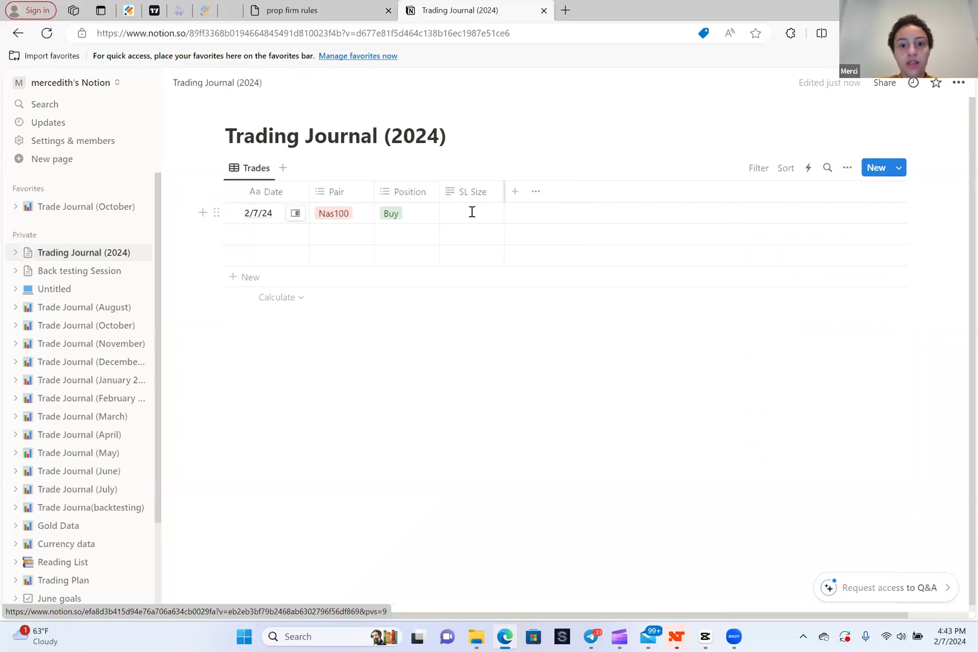
pyautogui.write('%0')
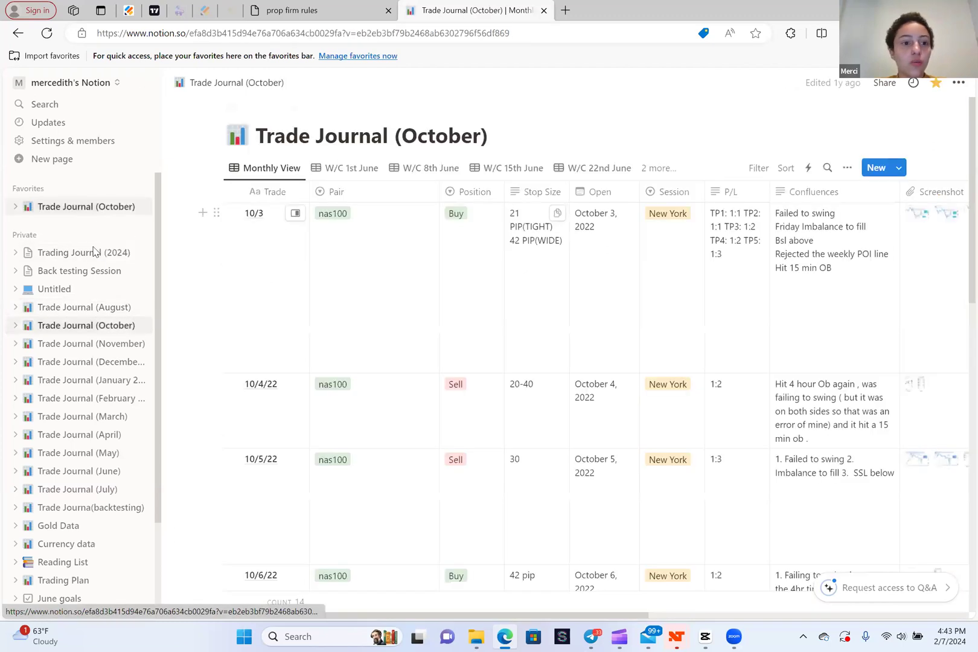
# Back in Trading Journal (2024), add a date column named 'Open postion'
pyautogui.click(83, 253)
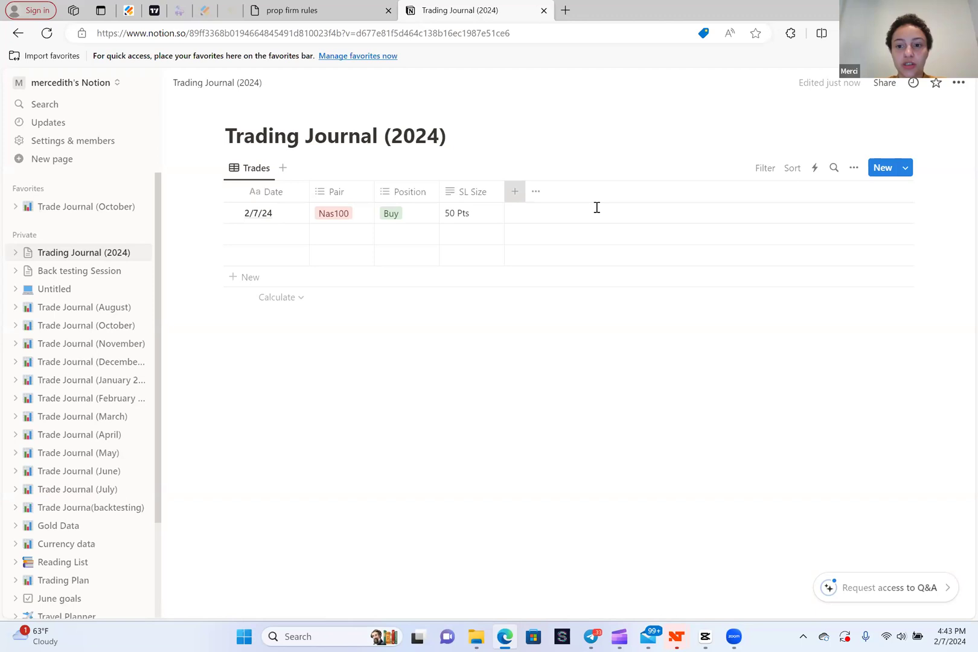
pyautogui.click(514, 192)
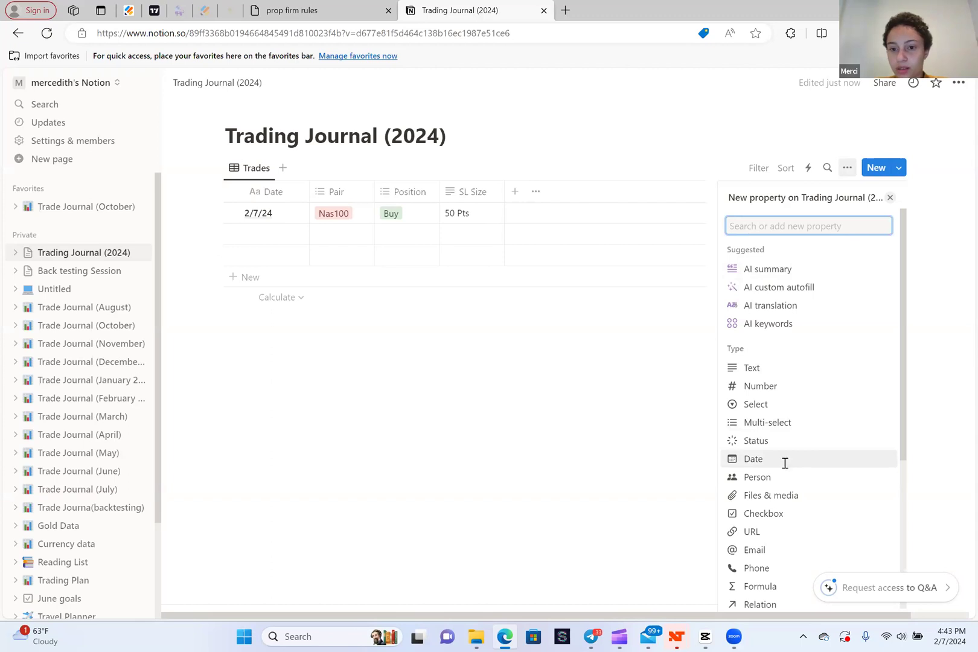
pyautogui.click(753, 459)
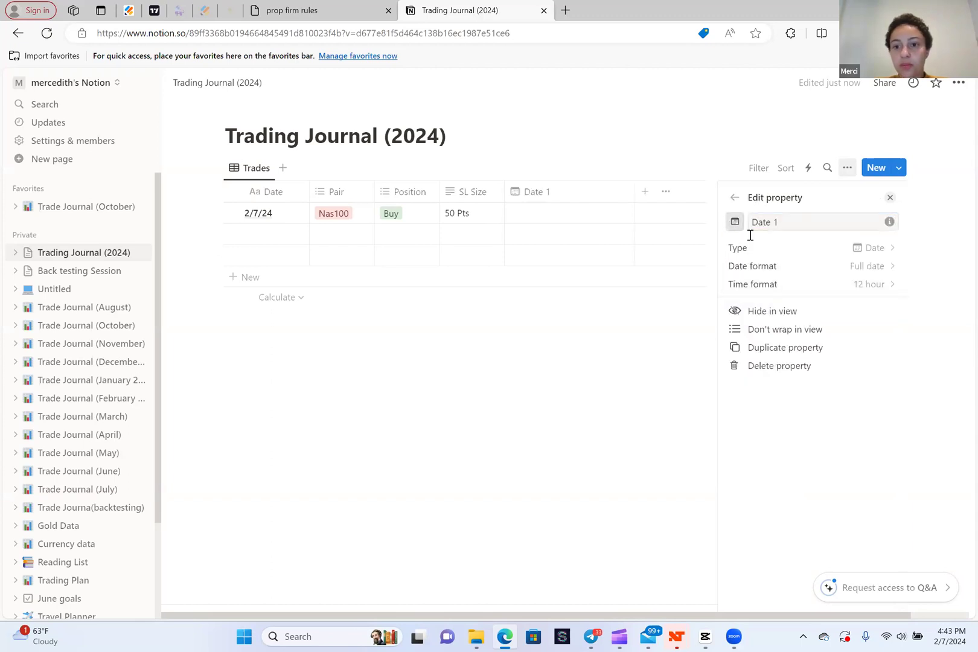
pyautogui.click(817, 222)
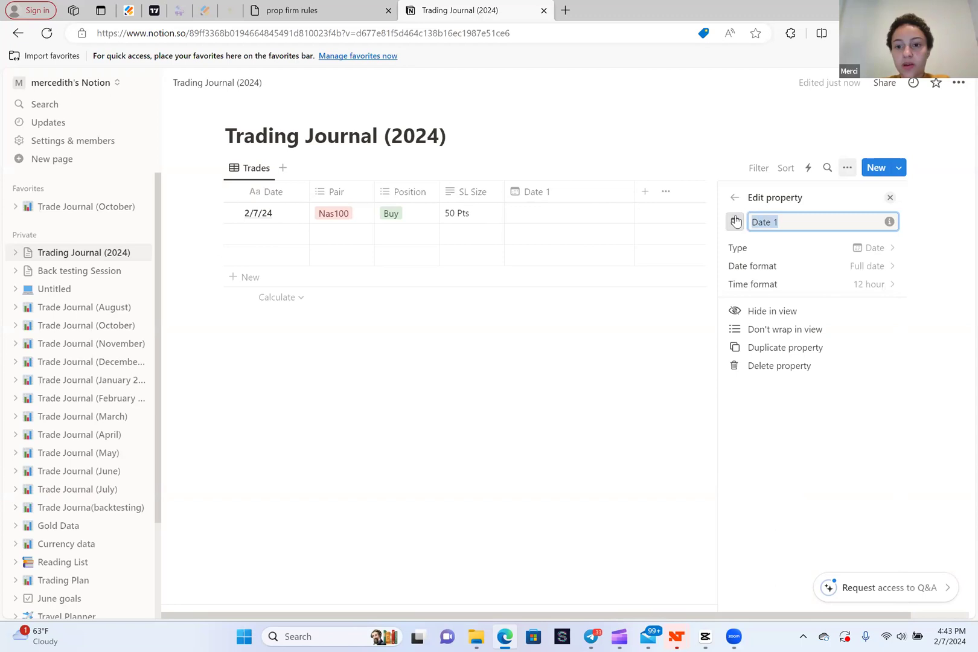
pyautogui.write('Open postion')
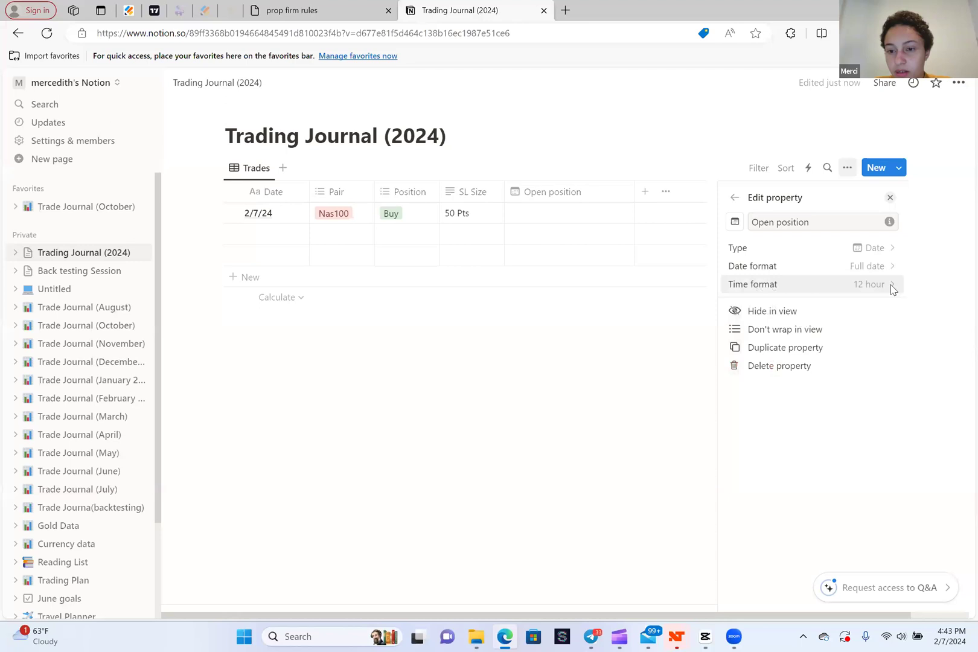
pyautogui.click(872, 284)
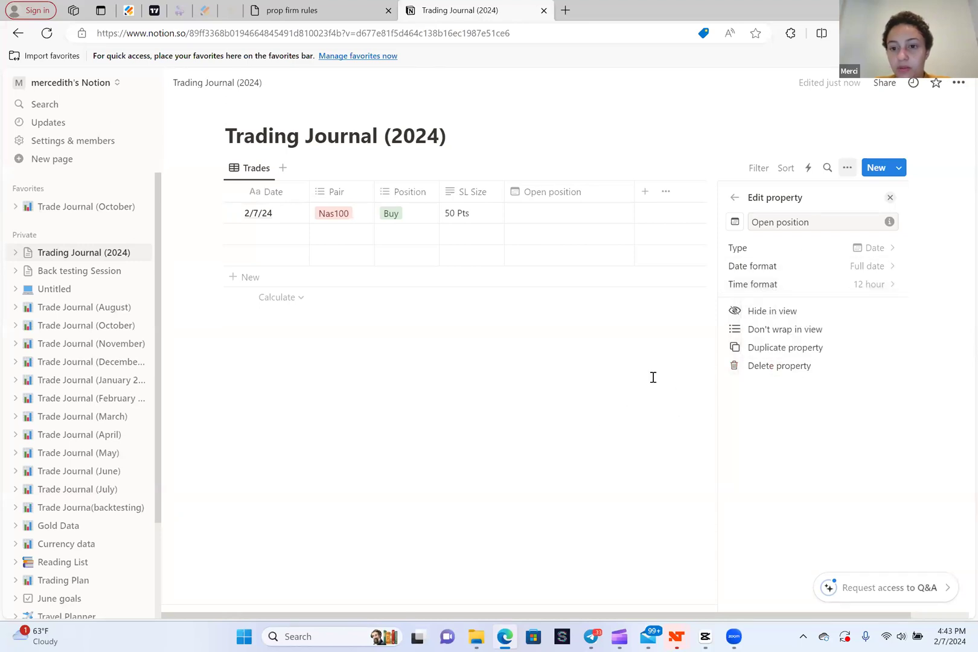
pyautogui.click(811, 284)
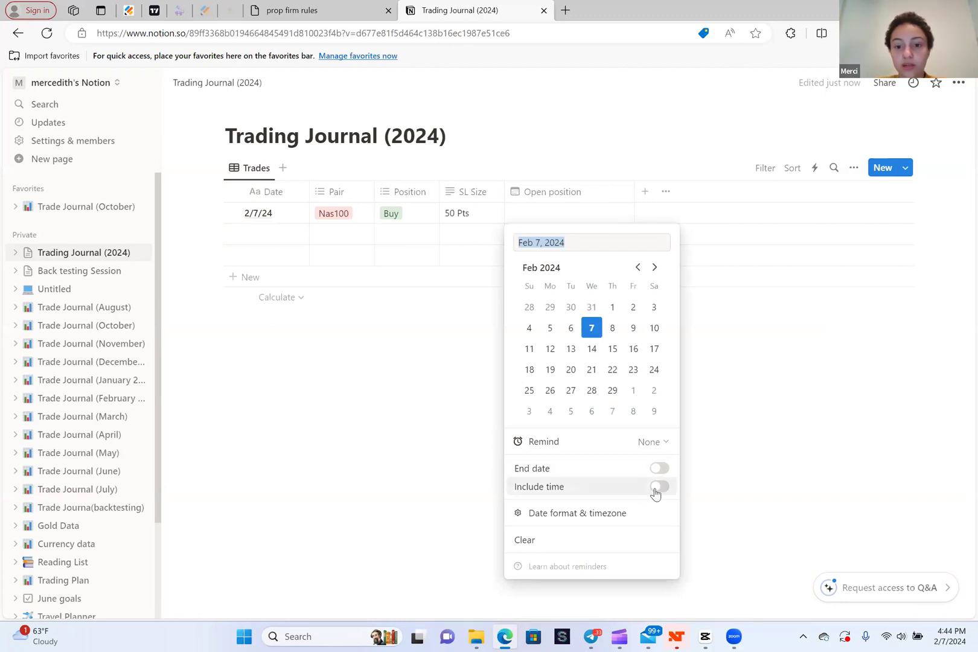
# Set the trade's open position to February 7, 2024 8:30 AM with time included
pyautogui.click(659, 486)
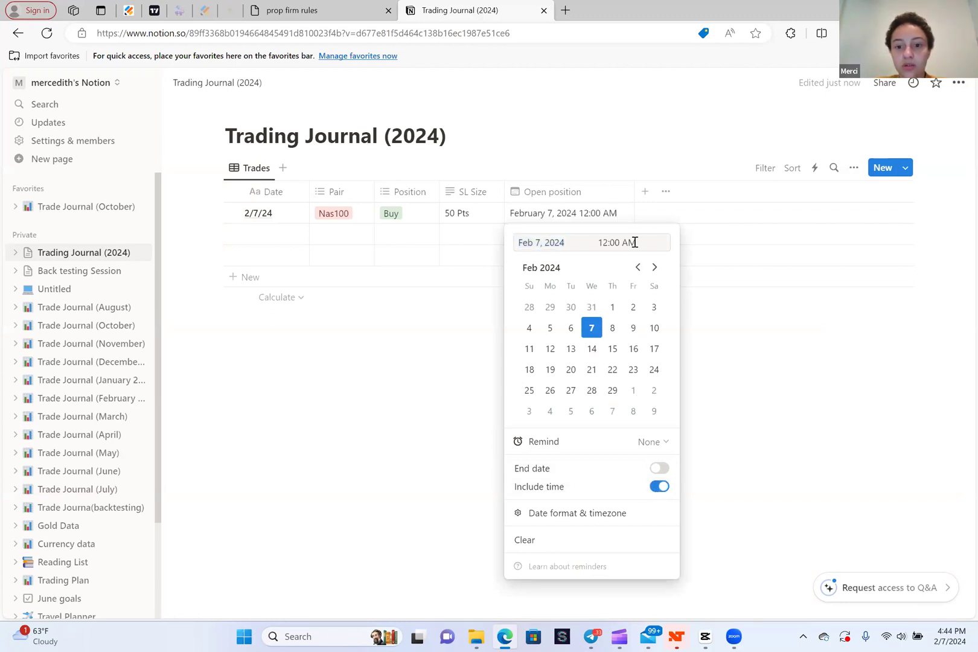
pyautogui.click(617, 242)
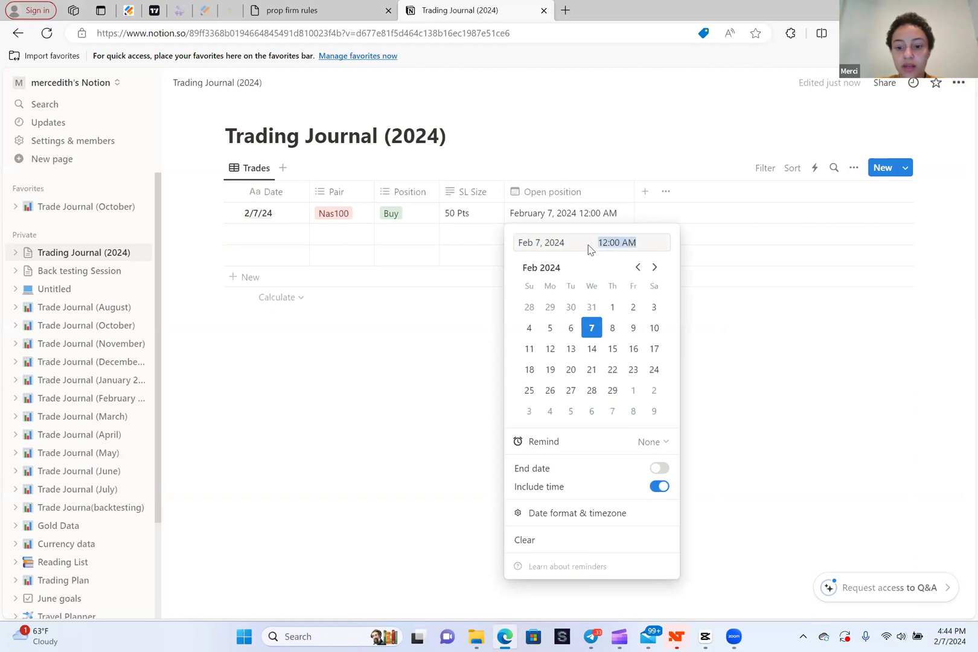
pyautogui.write('8:30')
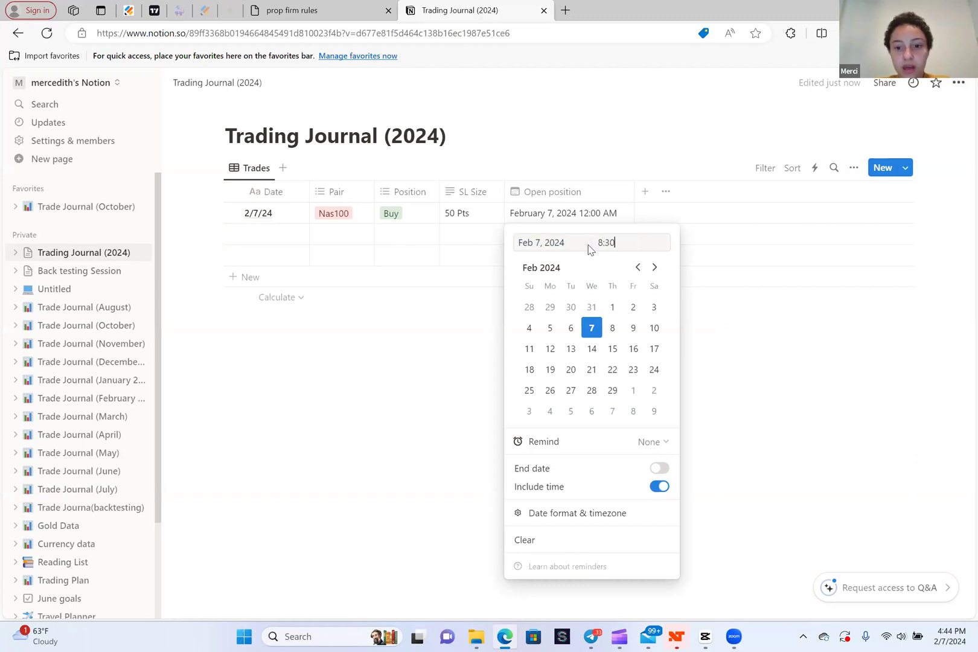
pyautogui.press('Backspace')
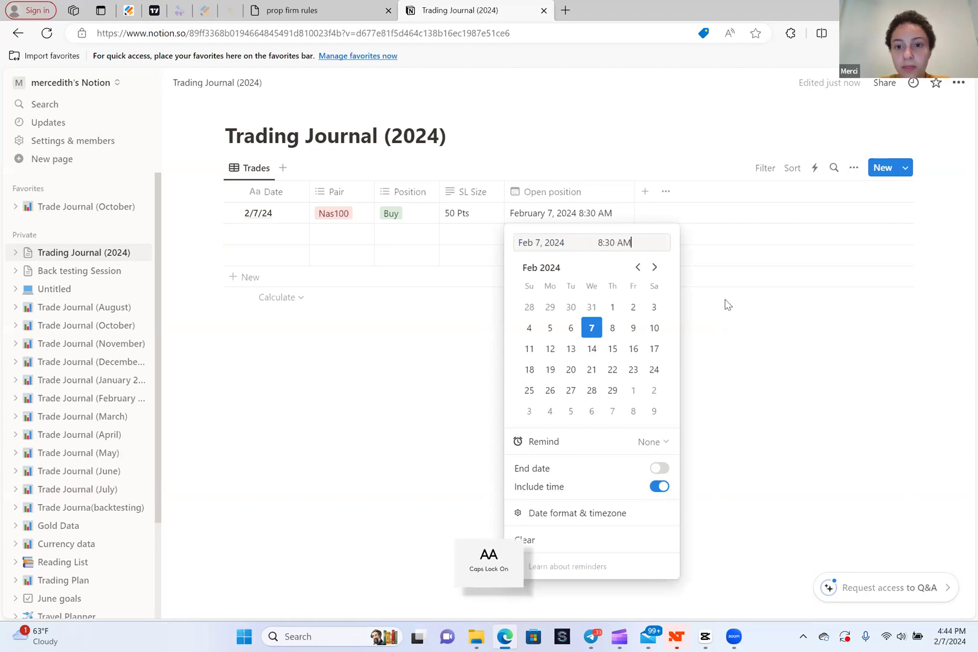
pyautogui.click(603, 297)
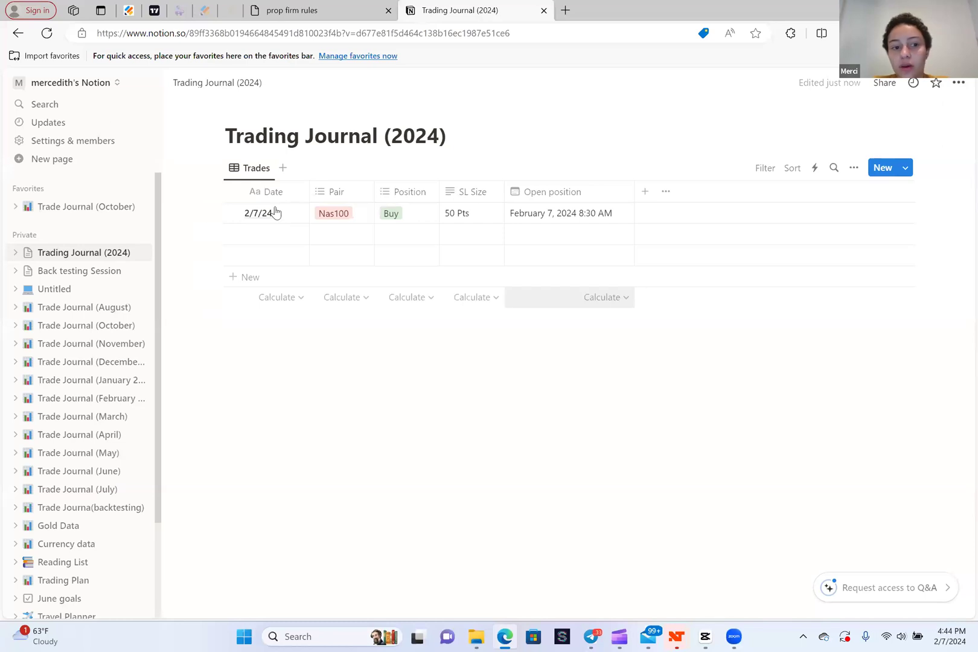
# Add a multi-select column named 'Session' to the Trades table
pyautogui.click(74, 306)
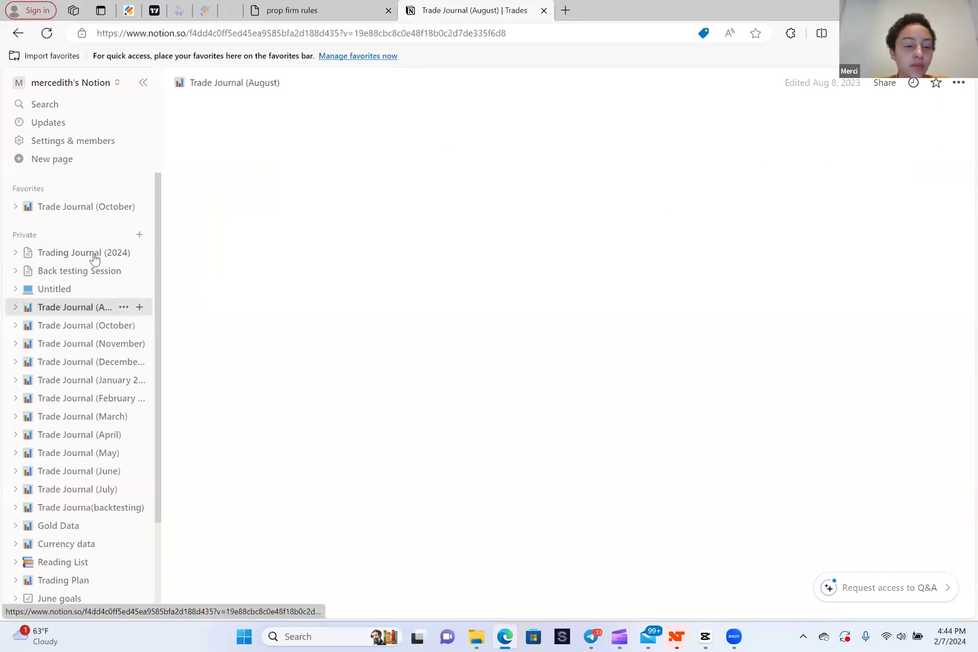
pyautogui.click(83, 253)
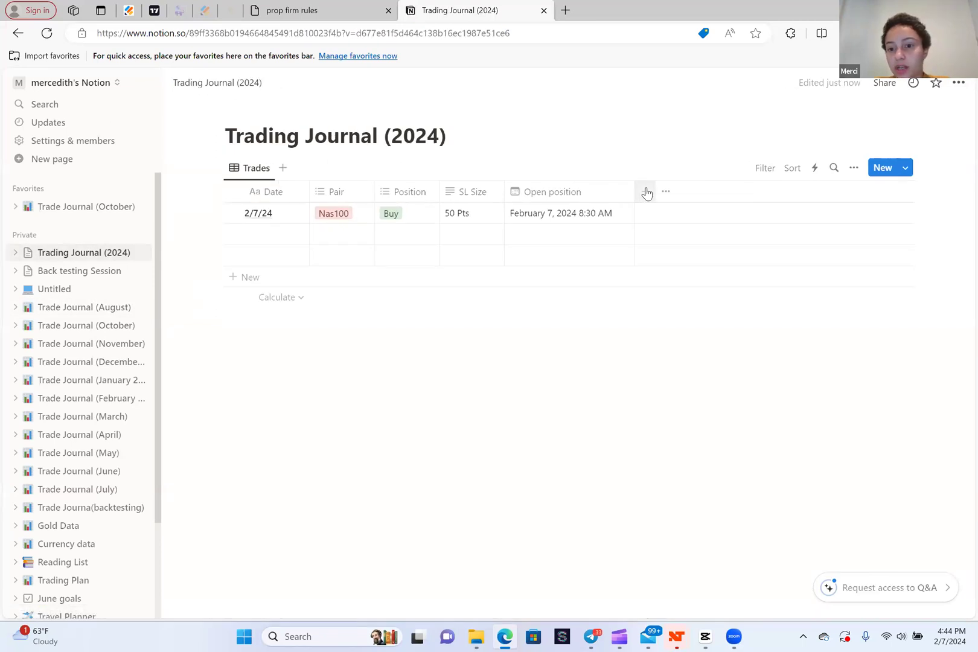
pyautogui.click(646, 192)
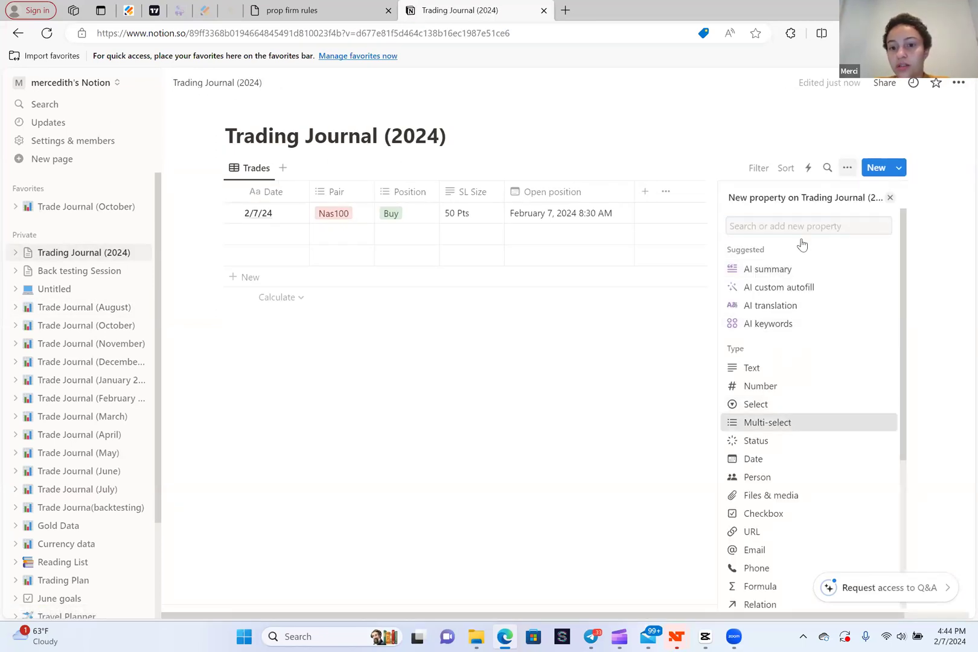
pyautogui.click(767, 422)
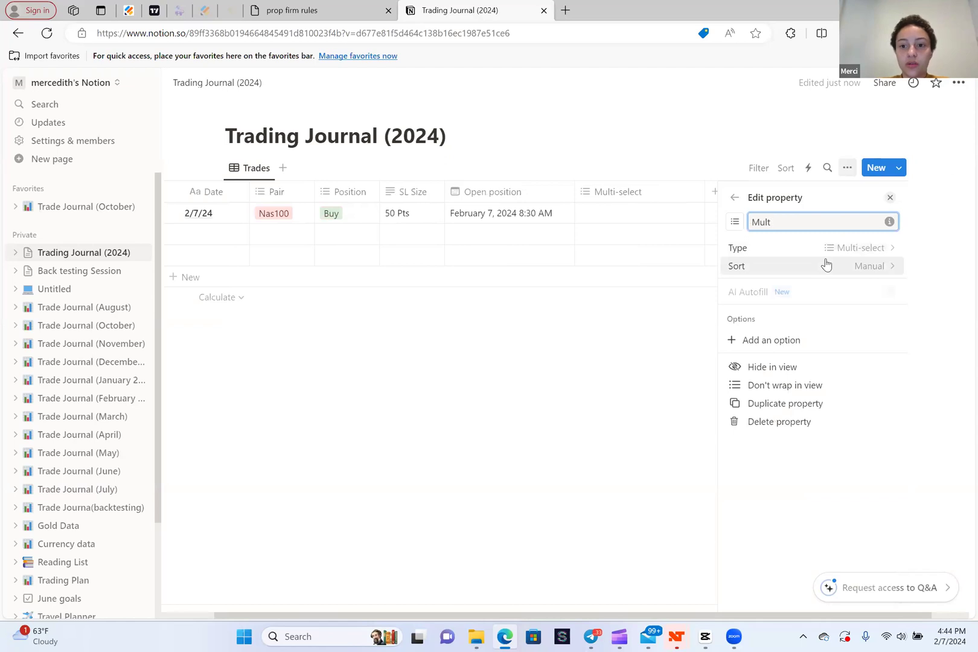
pyautogui.write('sE')
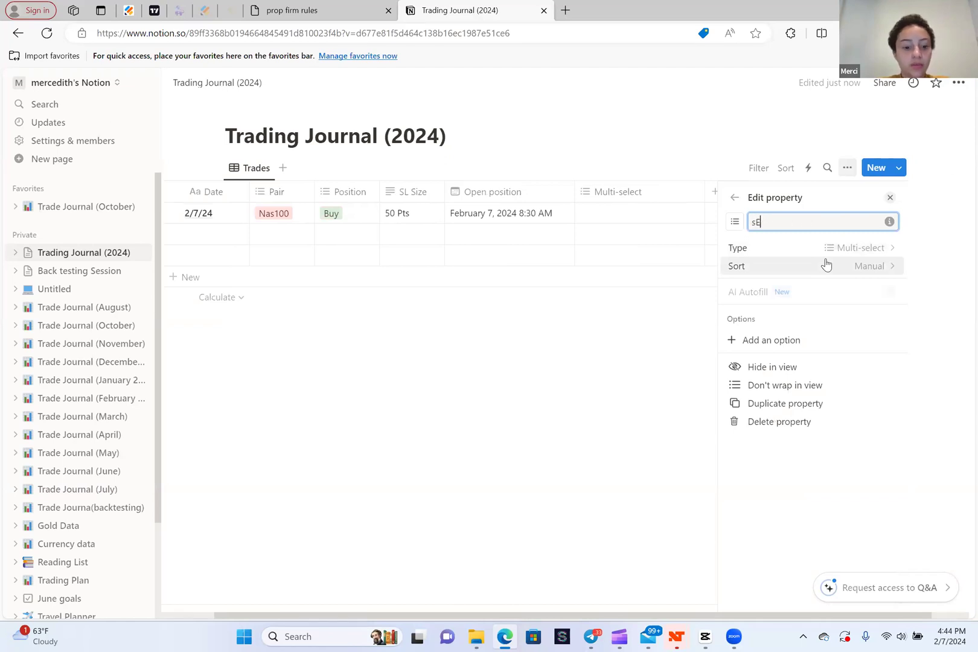
pyautogui.write('session')
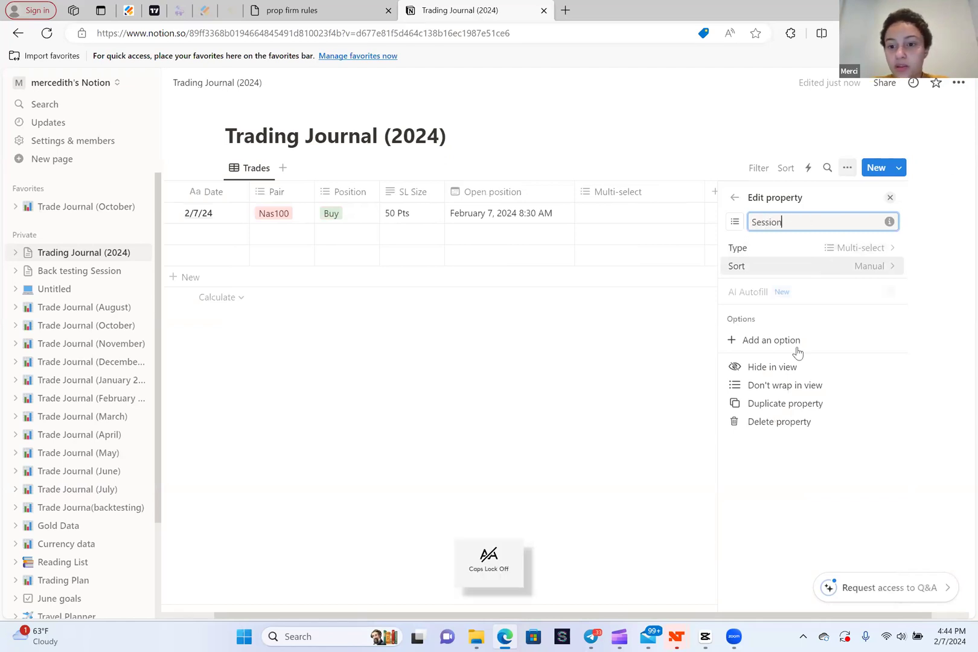
# Give Session the options NY Session, London Session and Asian Session
pyautogui.click(772, 340)
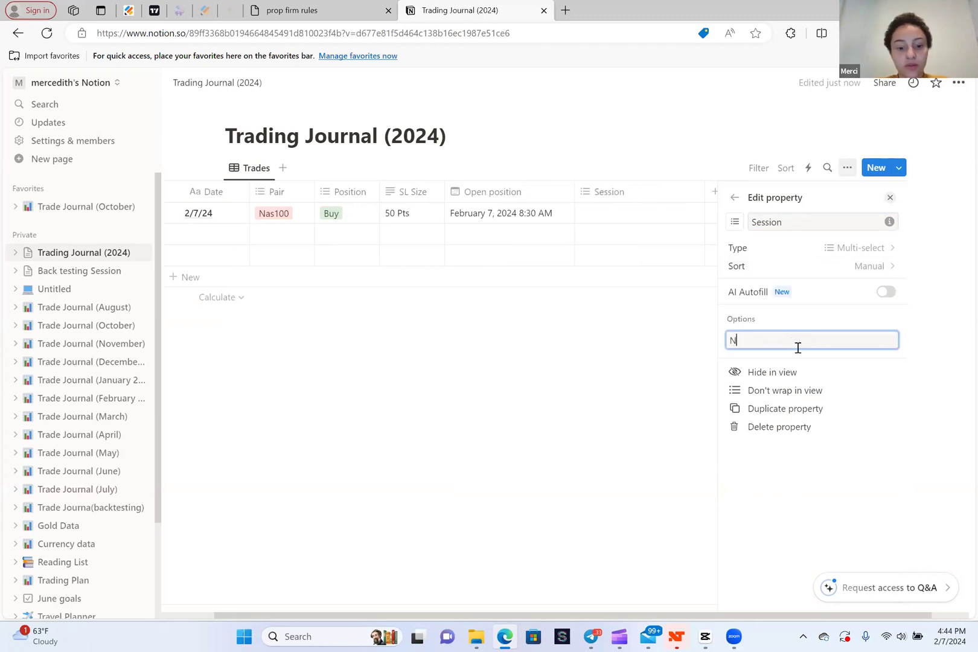
pyautogui.write('Y Session')
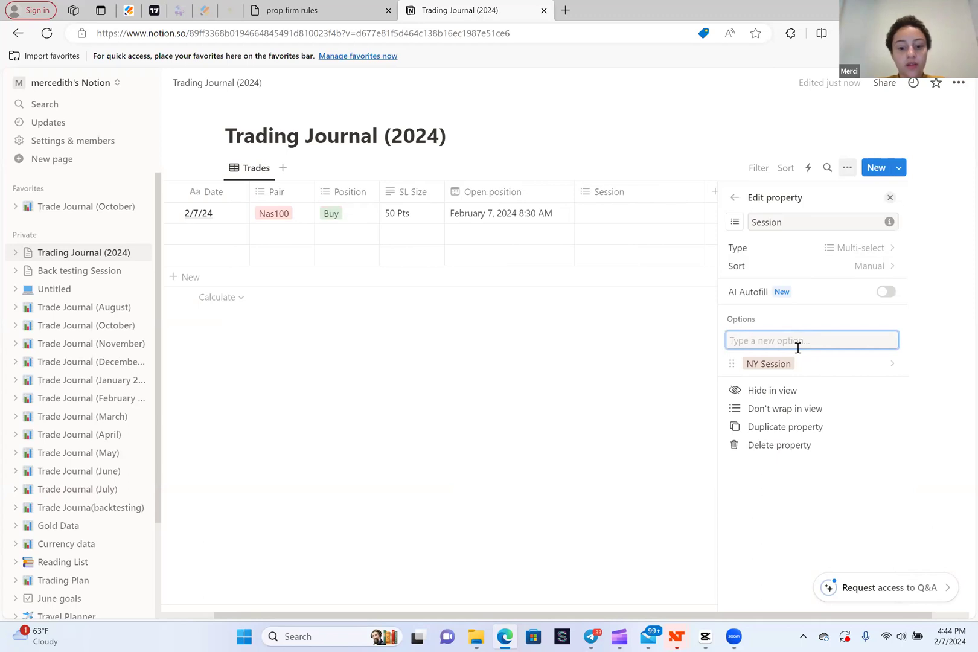
pyautogui.write('London Se')
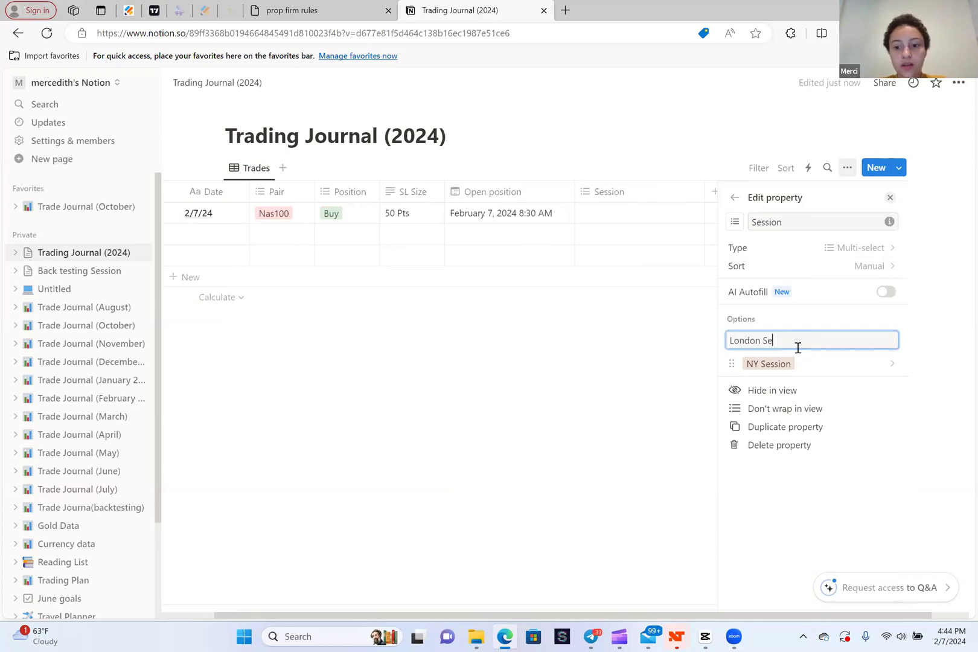
pyautogui.press('Enter')
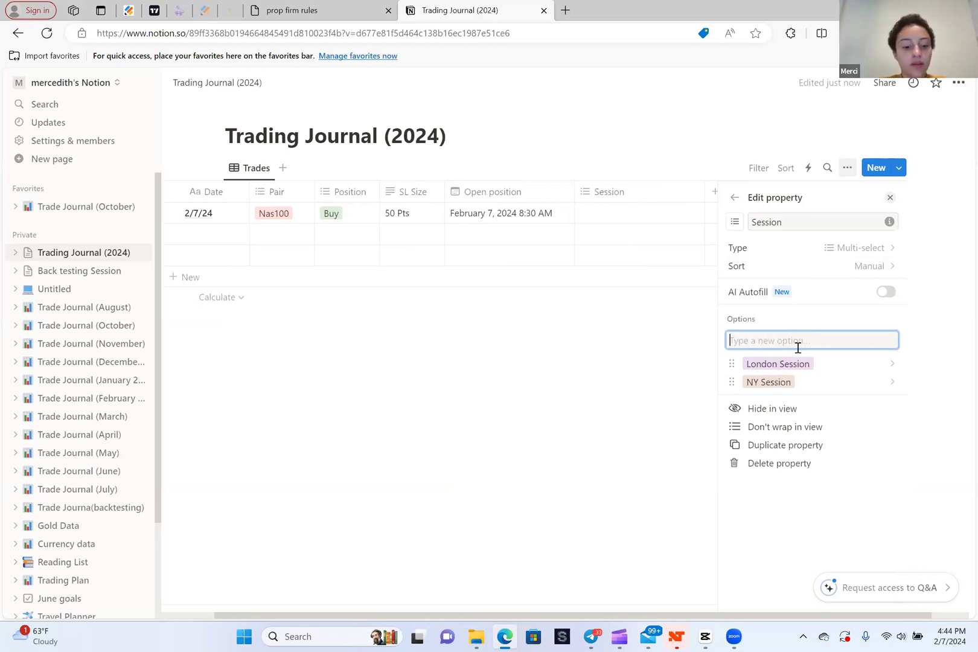
pyautogui.write('Aasian S')
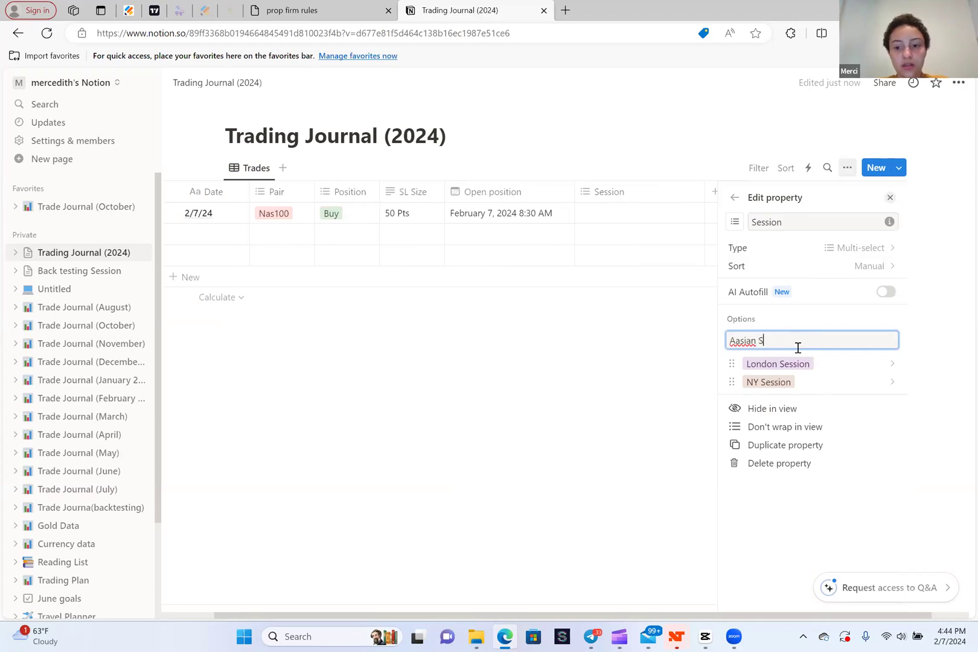
pyautogui.rightClick(768, 340)
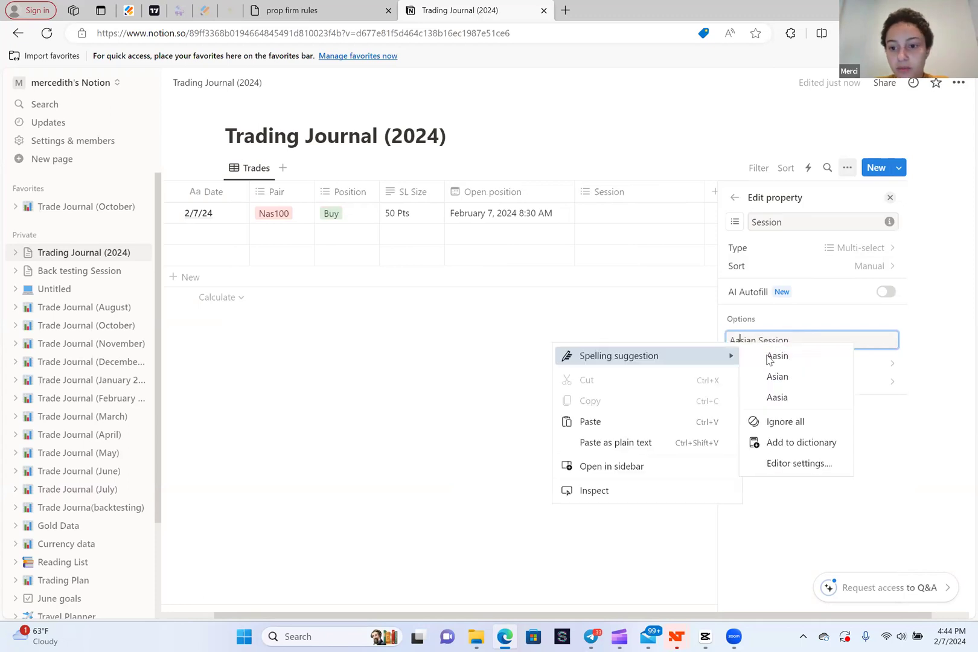
pyautogui.moveTo(777, 356)
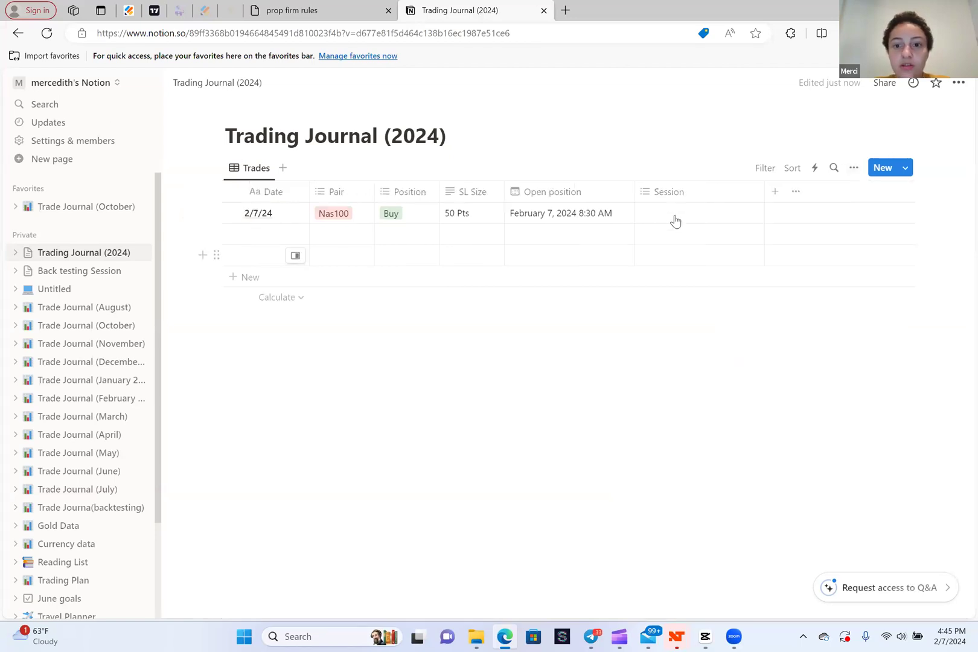
# Tag the trade as NY Session, glance at the August journal, and return
pyautogui.click(686, 213)
pyautogui.write('London Session')
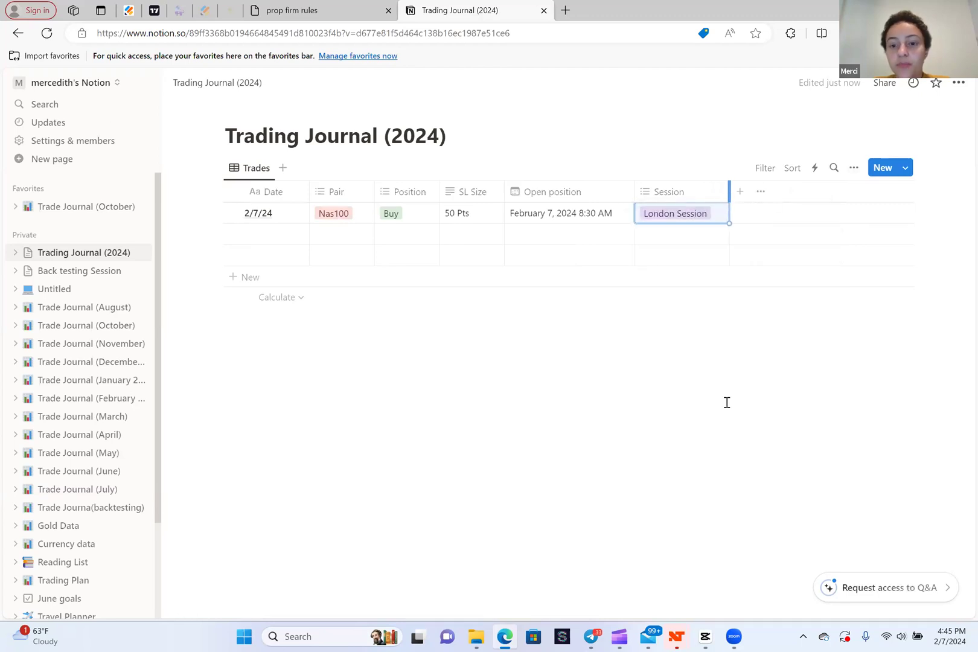
pyautogui.click(681, 213)
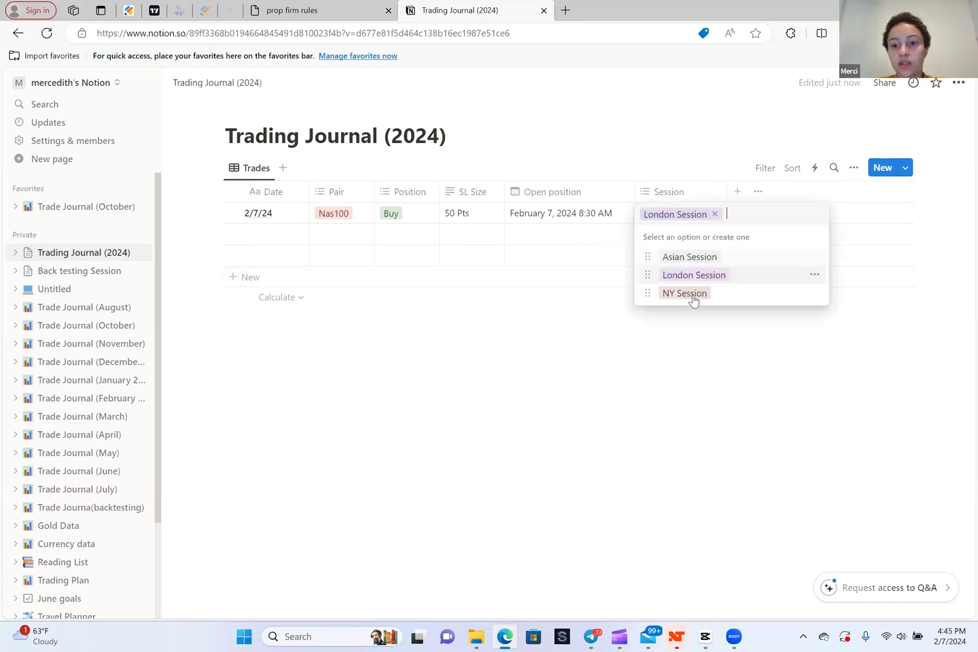
pyautogui.click(684, 293)
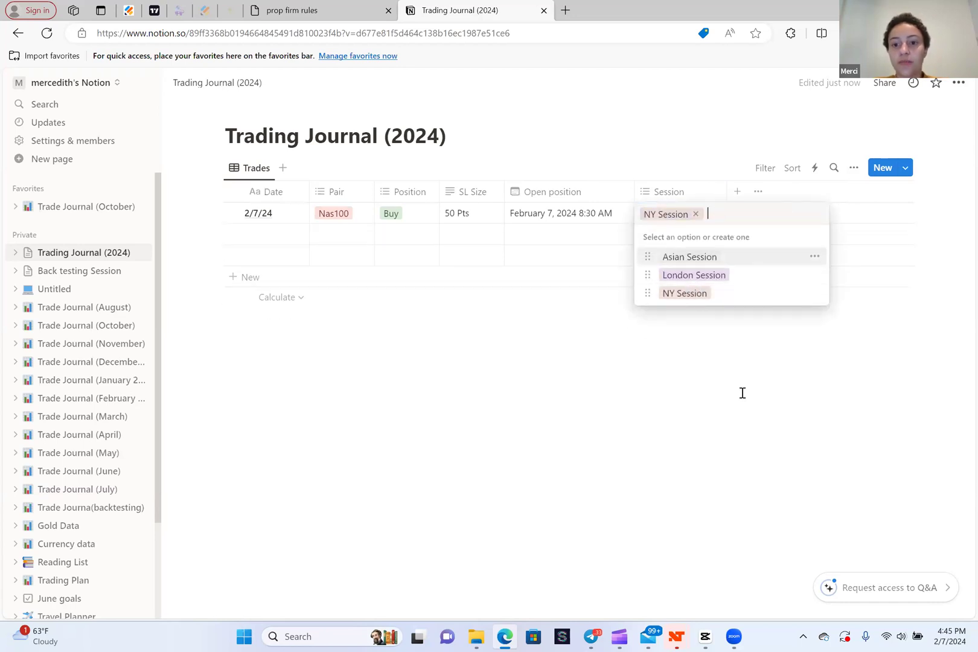
pyautogui.click(642, 365)
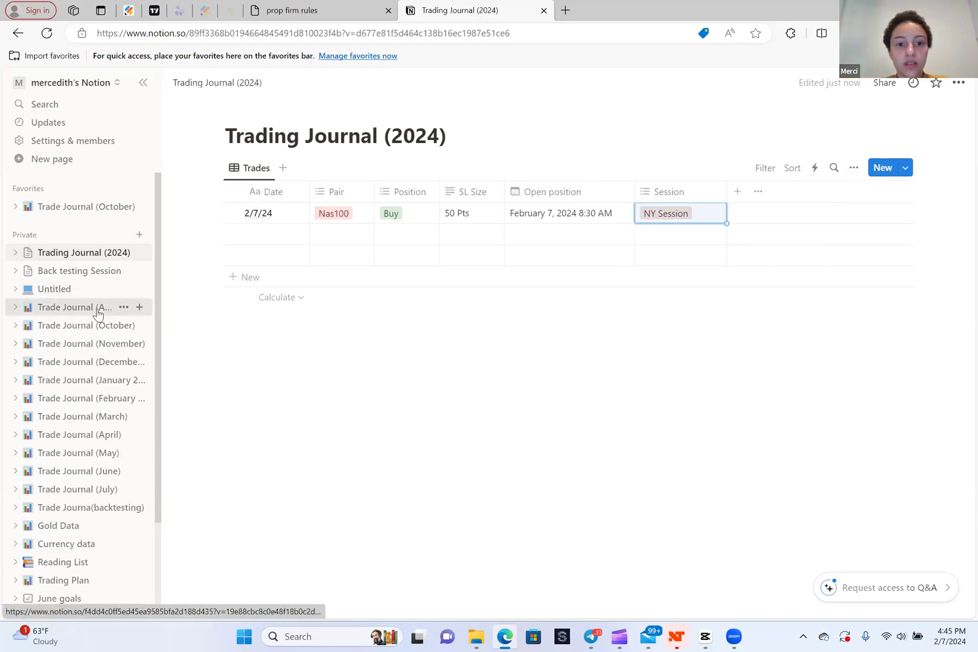
pyautogui.click(77, 307)
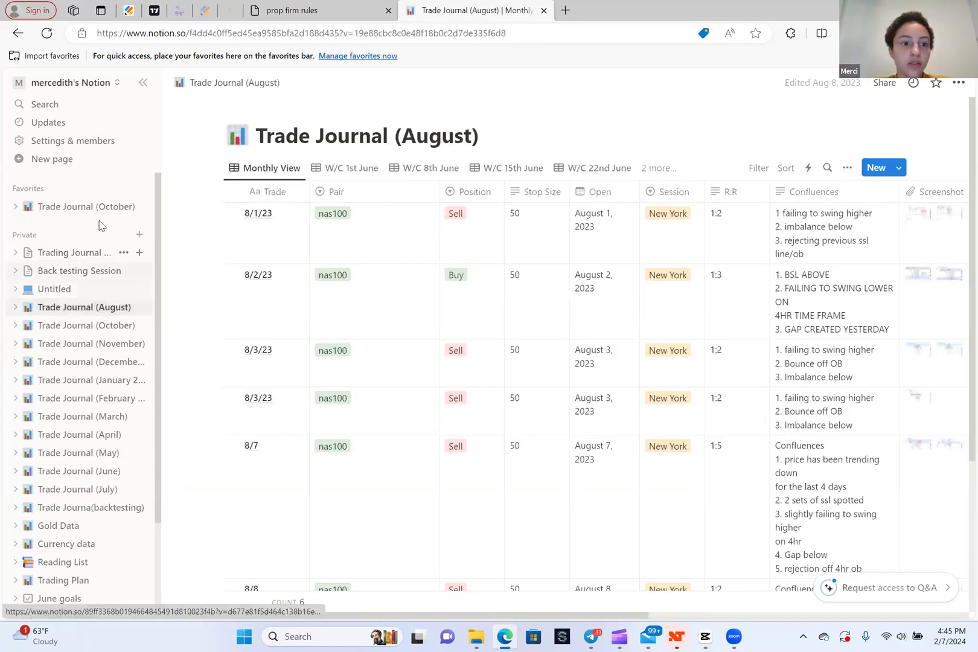
pyautogui.click(77, 253)
pyautogui.write('R')
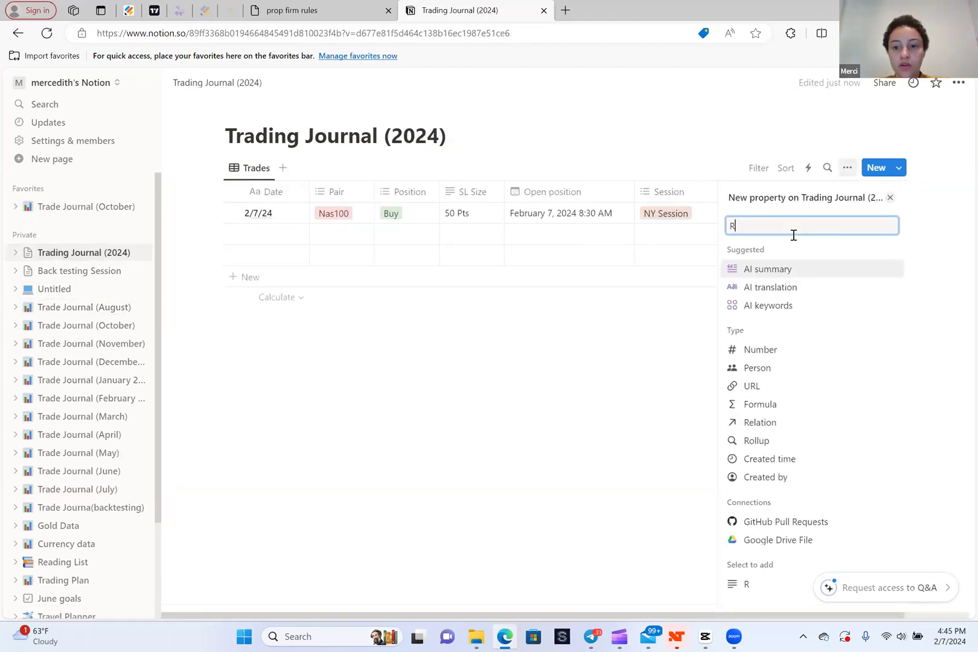
# Make the new column a multi-select property named R:R
pyautogui.write(':')
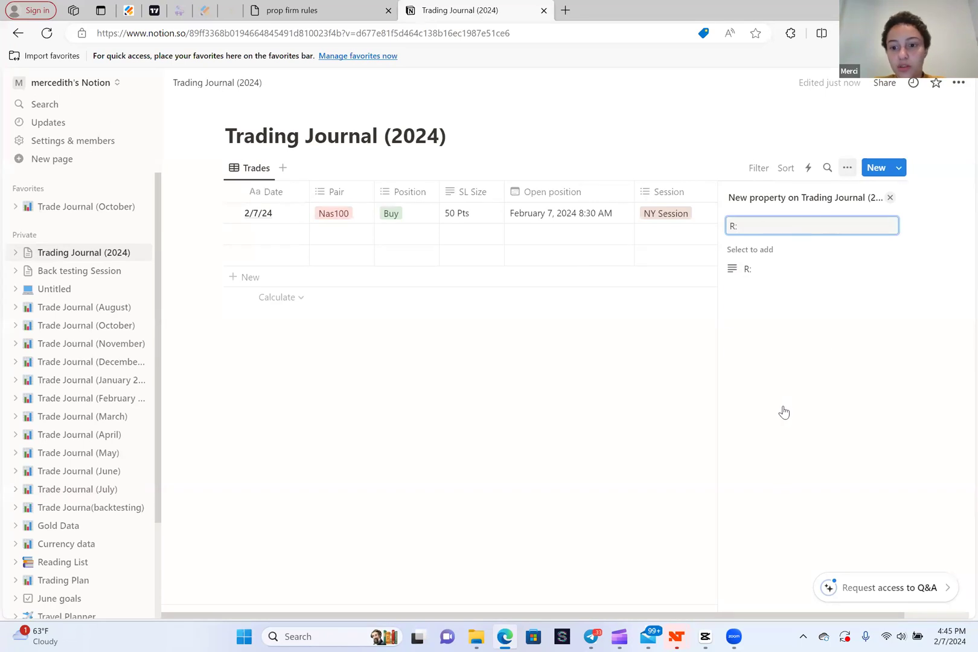
pyautogui.click(811, 226)
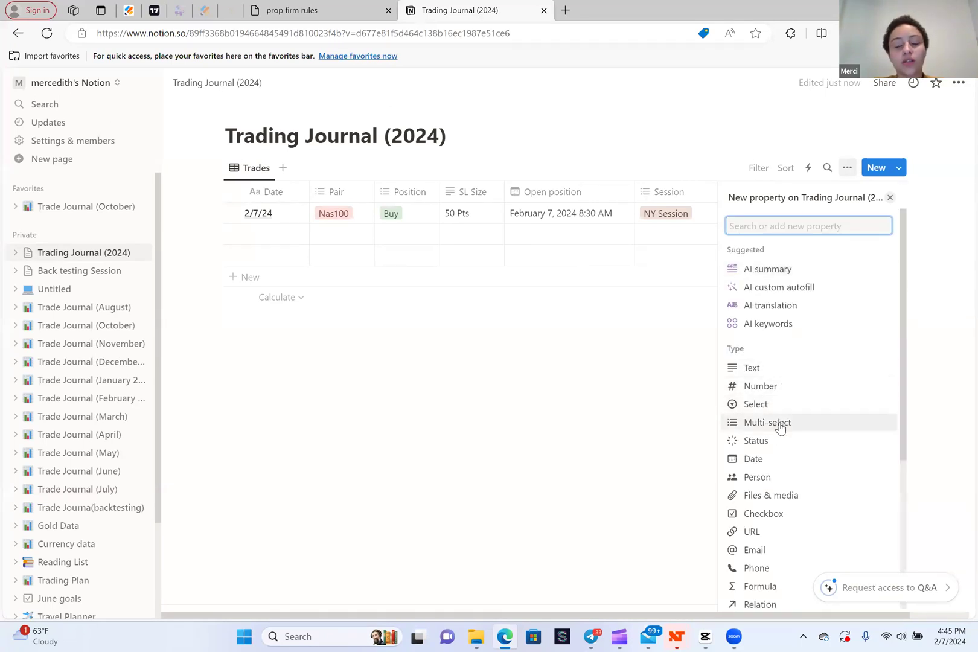
pyautogui.click(767, 423)
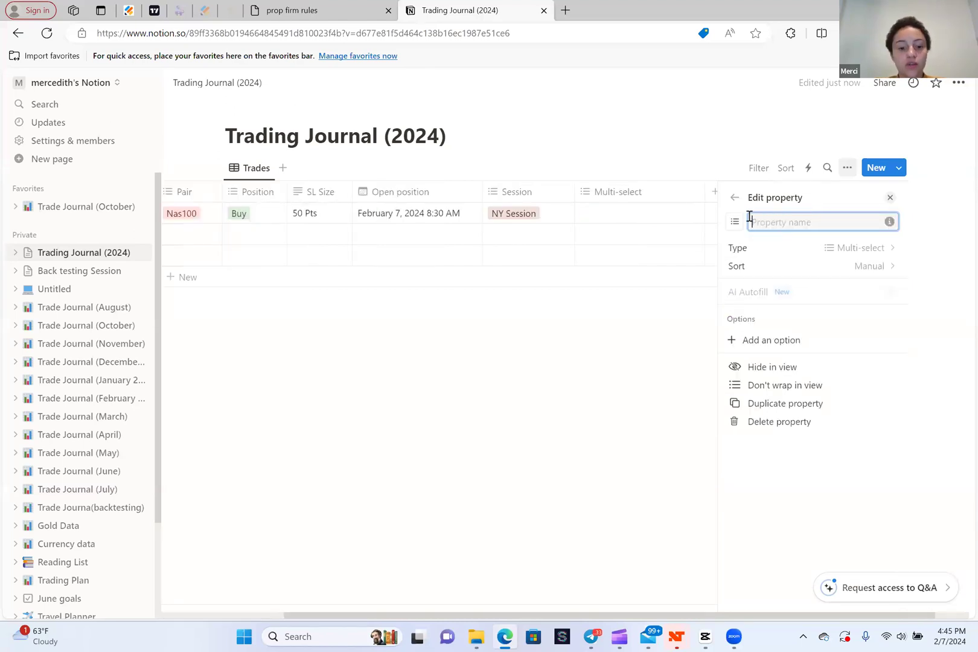
pyautogui.write('R:R')
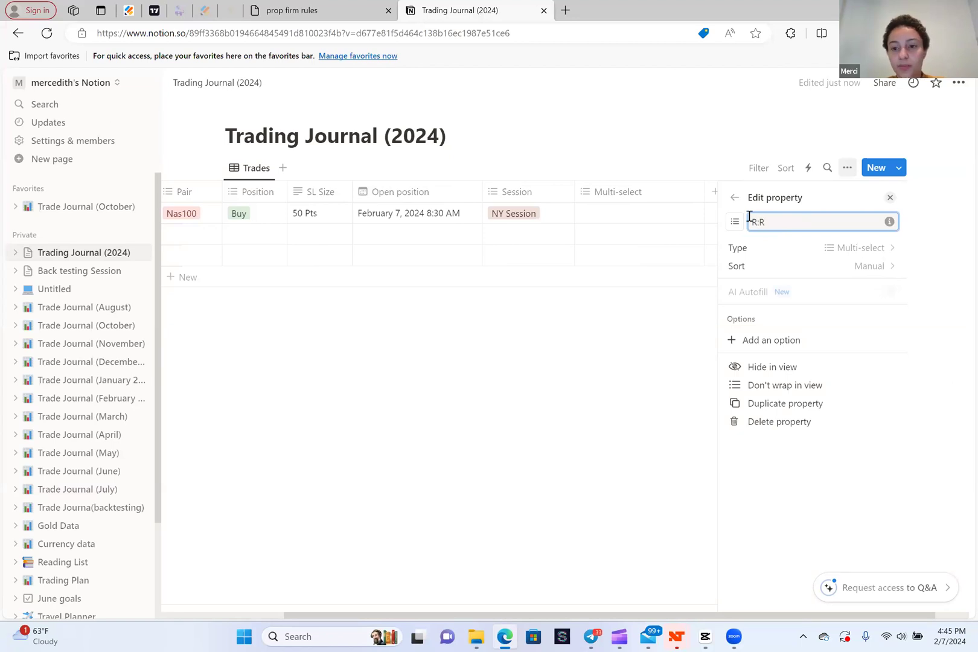
pyautogui.write('R:R')
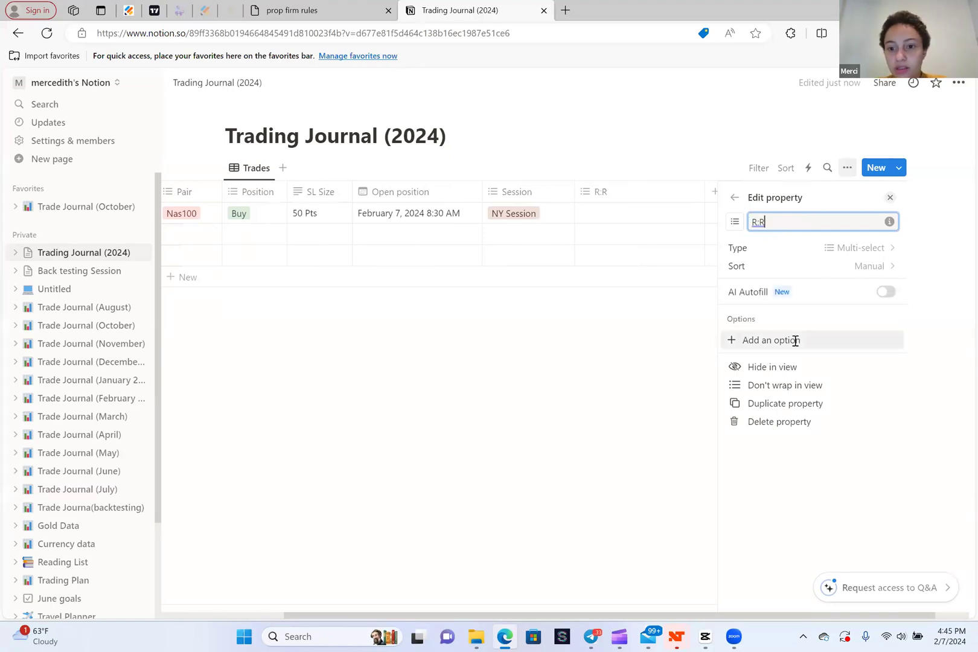
# Add R:R options 1:1 through 1:5, close the panel, and pick the trade's ratio
pyautogui.click(771, 340)
pyautogui.write('1:!')
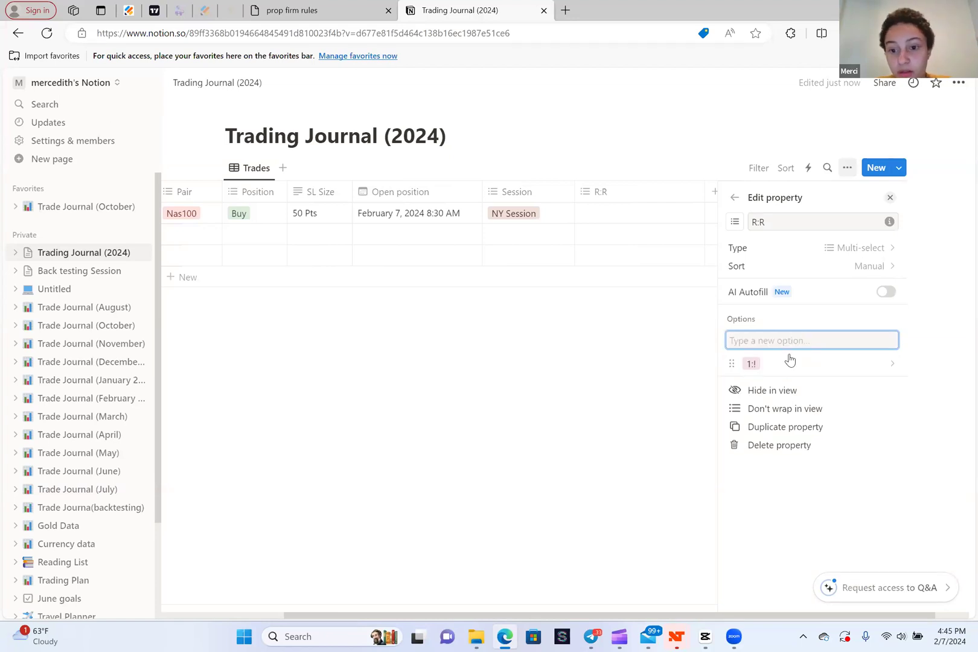
pyautogui.click(751, 364)
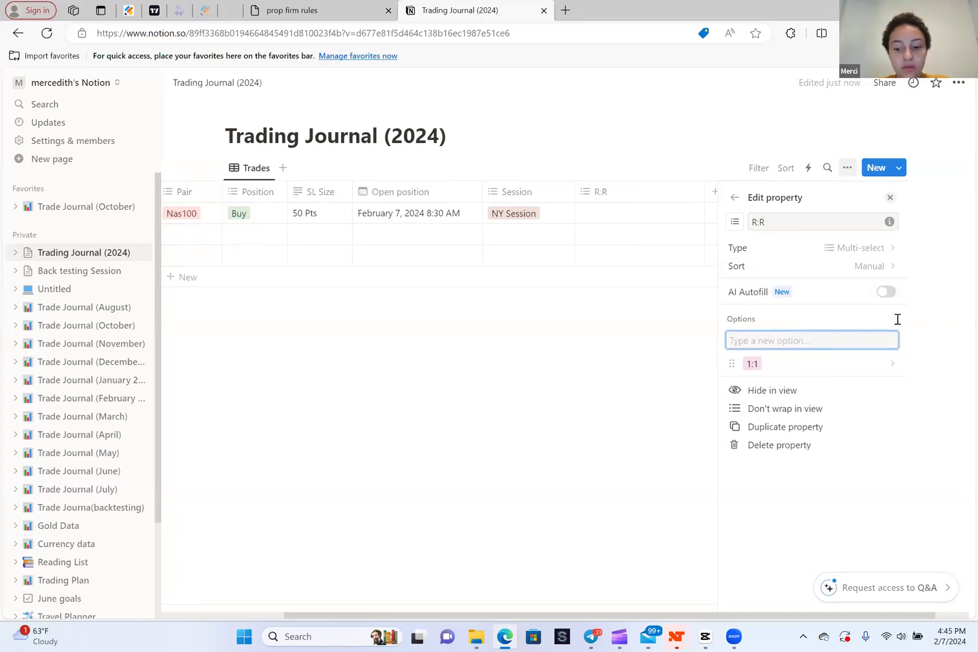
pyautogui.write('1:2')
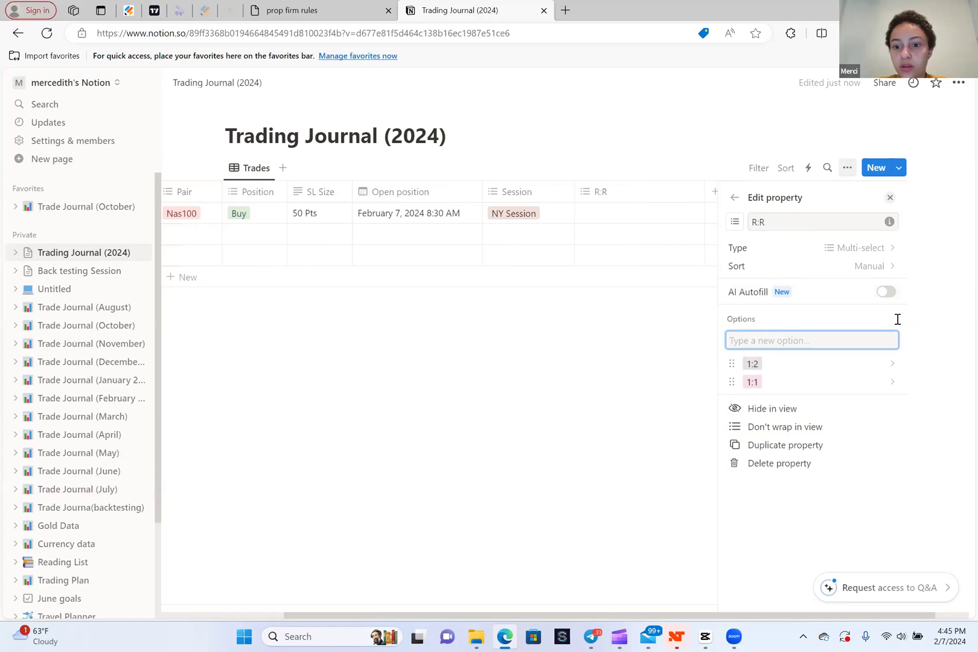
pyautogui.write('1:3')
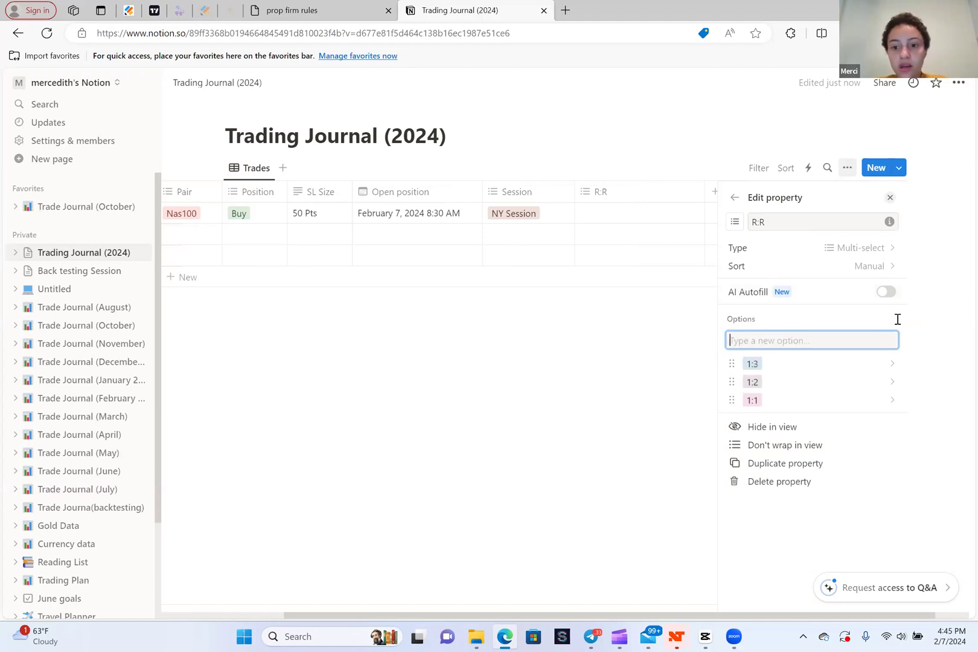
pyautogui.write('1:')
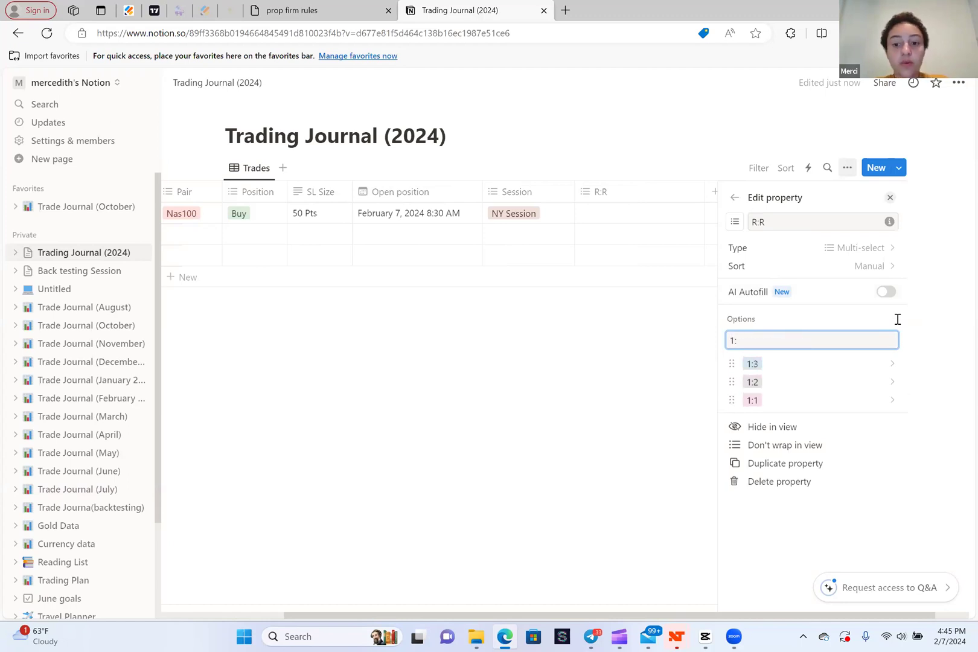
pyautogui.write('1:4')
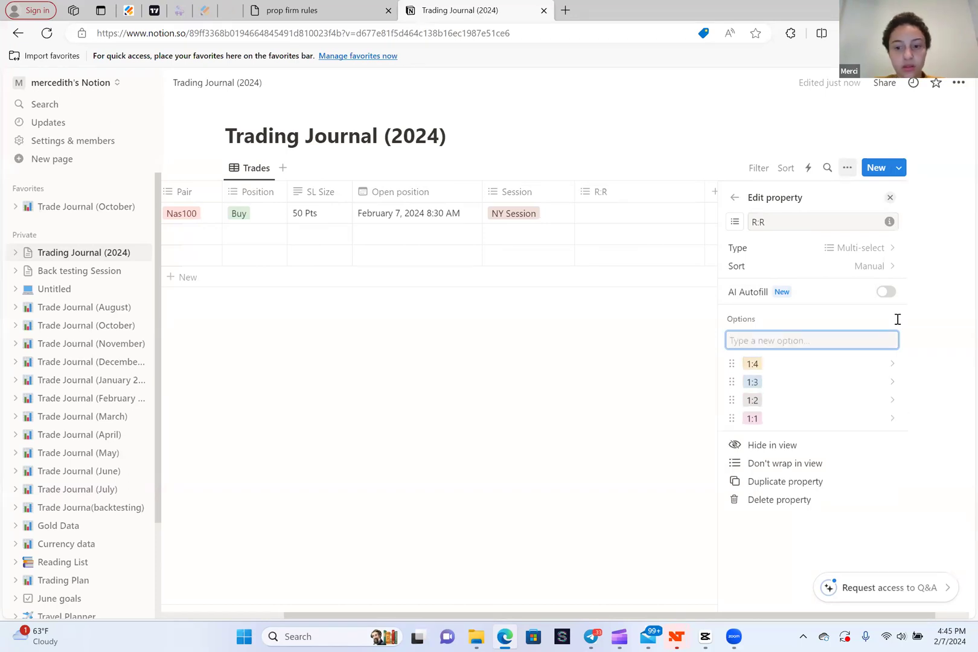
pyautogui.write('1:5')
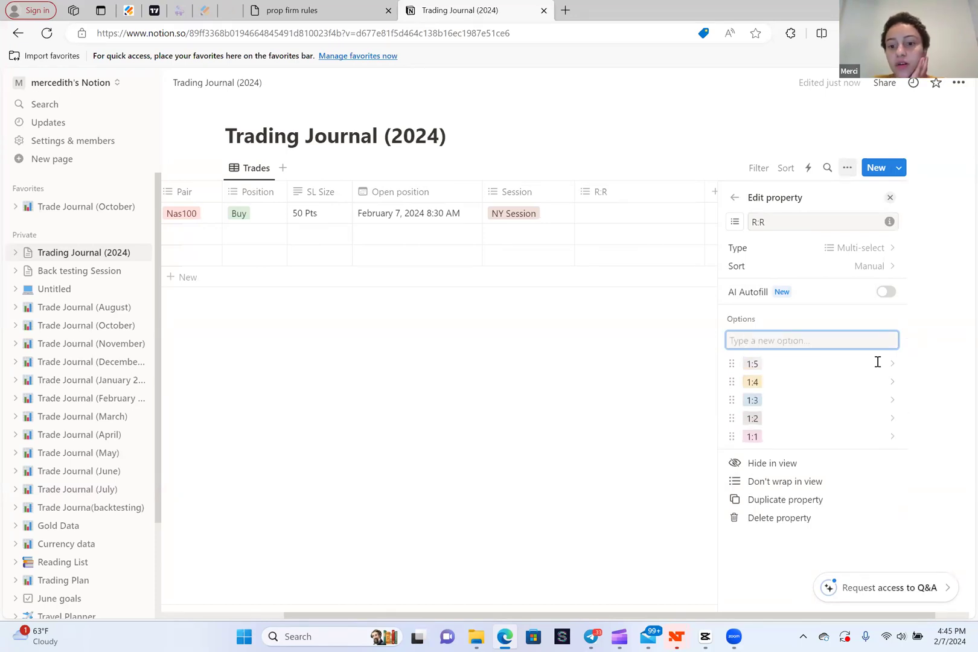
pyautogui.moveTo(752, 436); pyautogui.dragTo(751, 364)
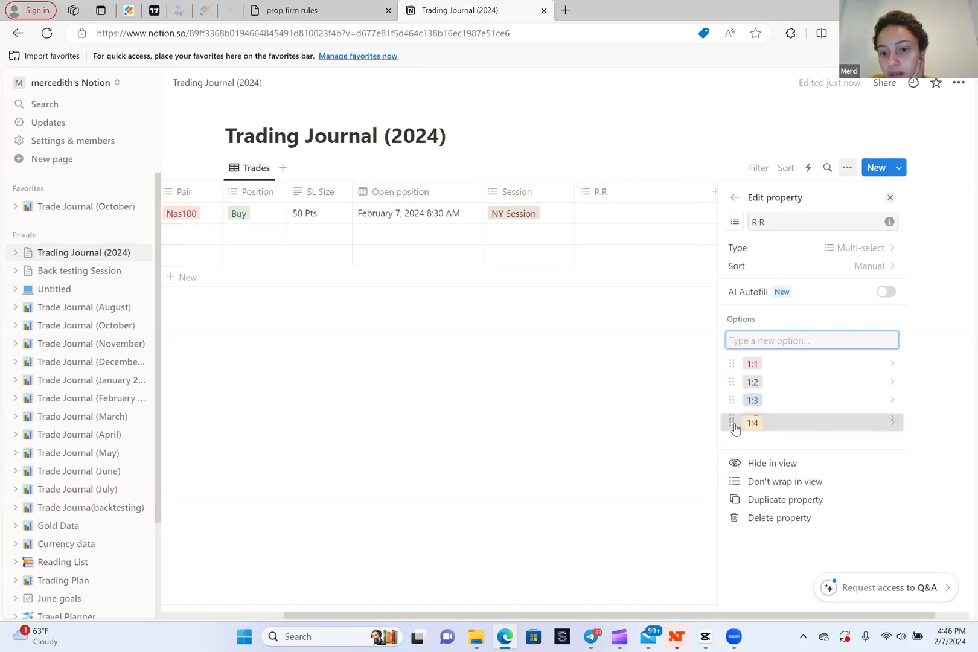
pyautogui.click(890, 198)
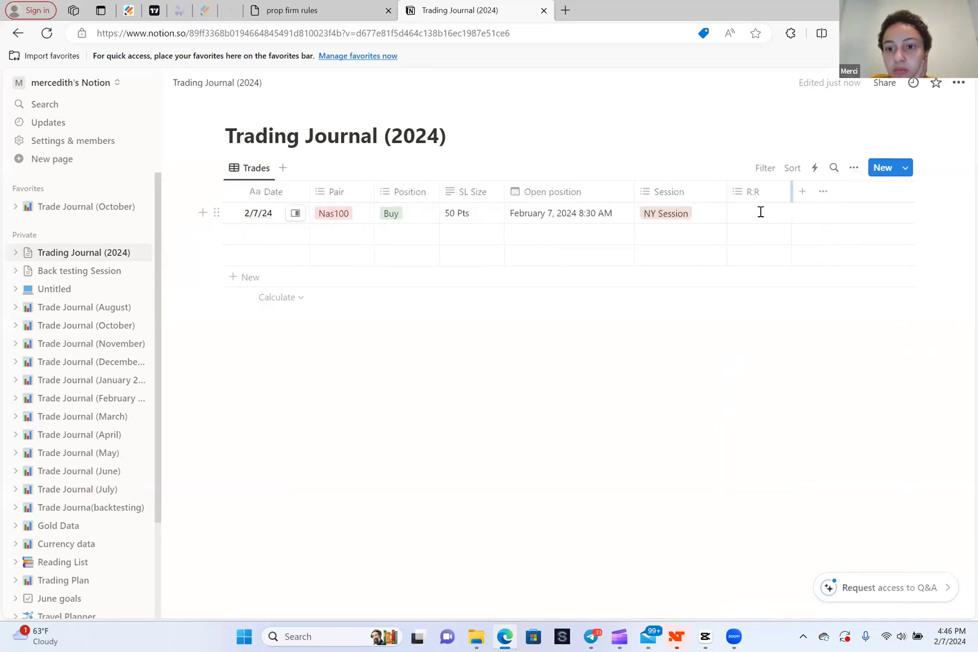
pyautogui.click(759, 213)
pyautogui.write('1:3')
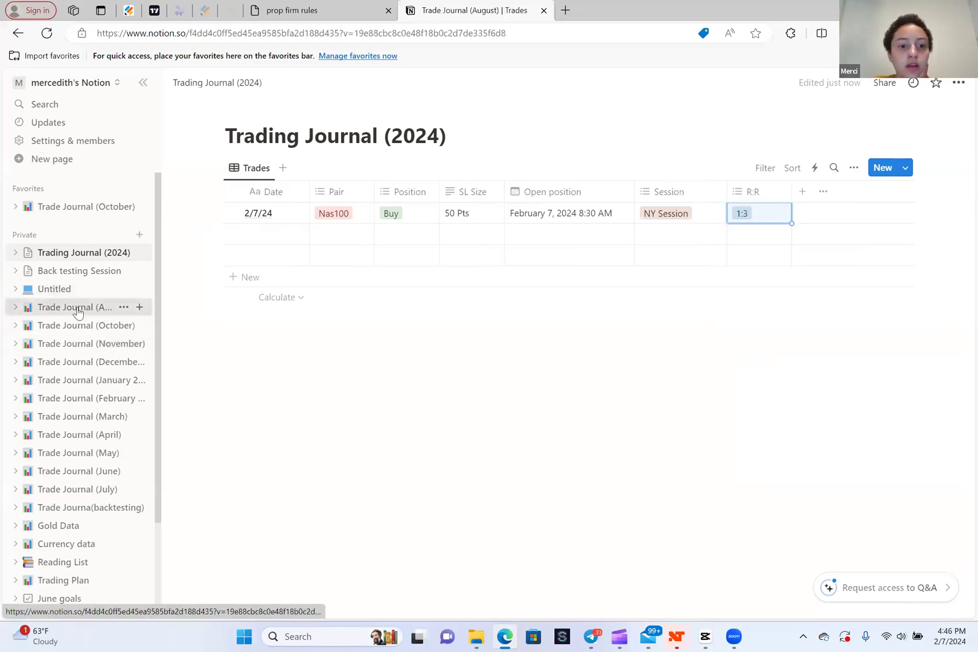
# Glance at the August trade journal, then return to Trading Journal (2024)
pyautogui.click(83, 306)
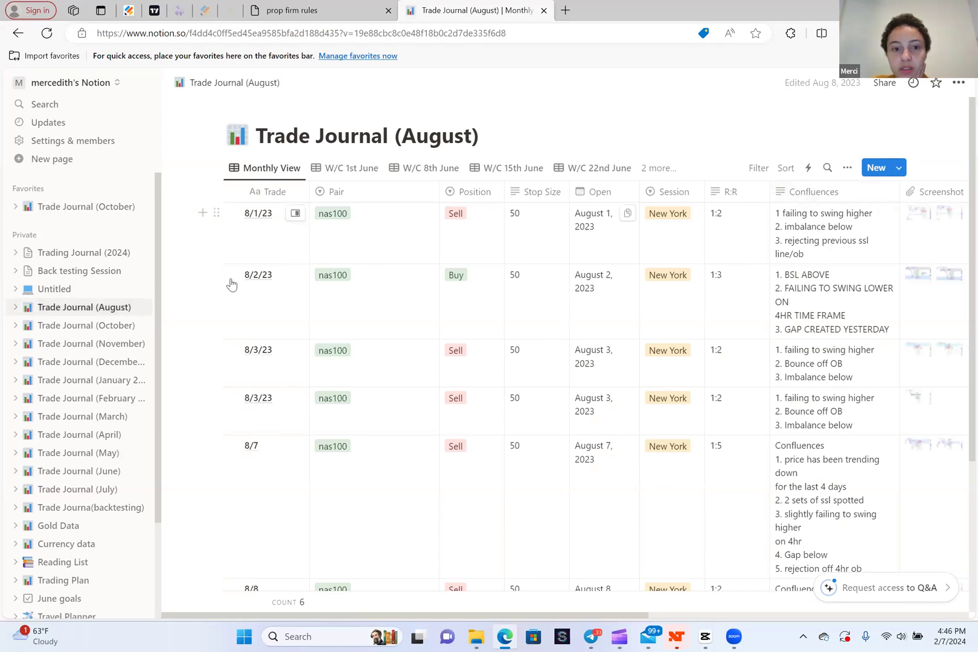
pyautogui.click(80, 252)
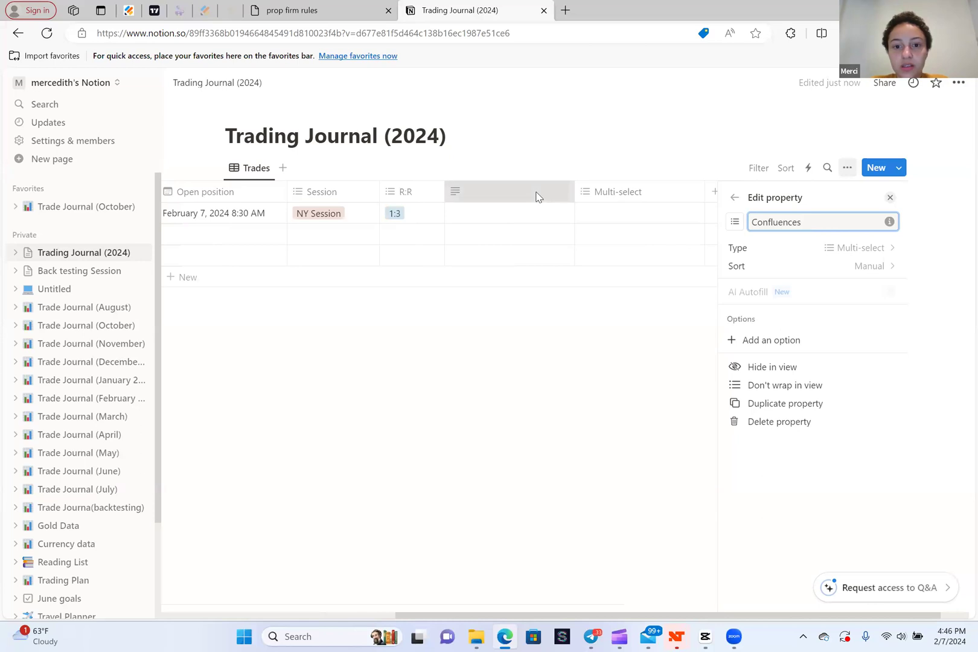
# Type Confluences options: Order Block Rejection, SSI Below, BSL Below, Imbalance to fill, Failing to swing higher
pyautogui.click(509, 192)
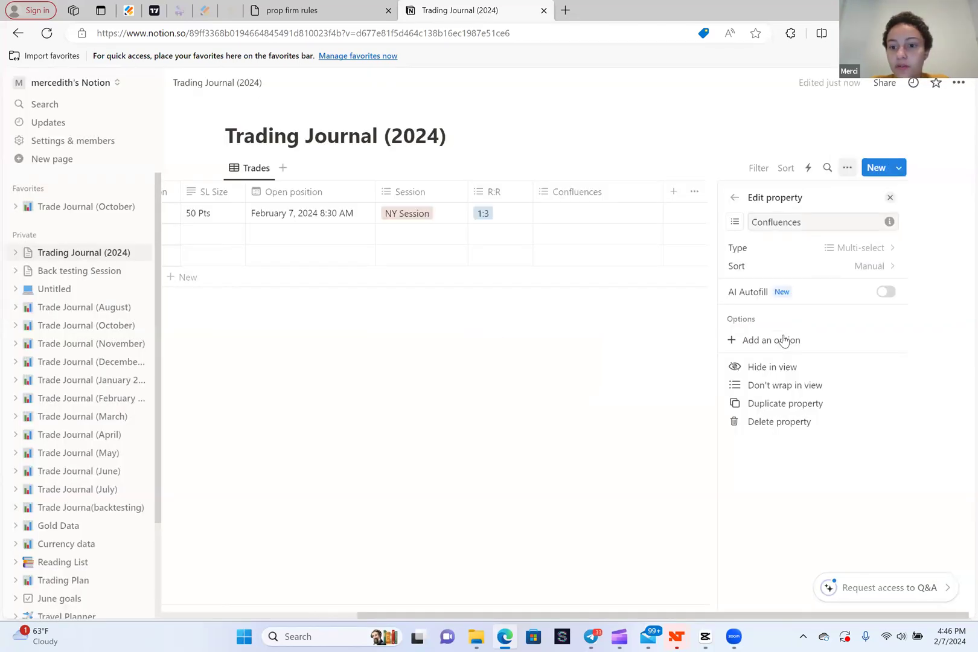
pyautogui.write('Order Block Rejec')
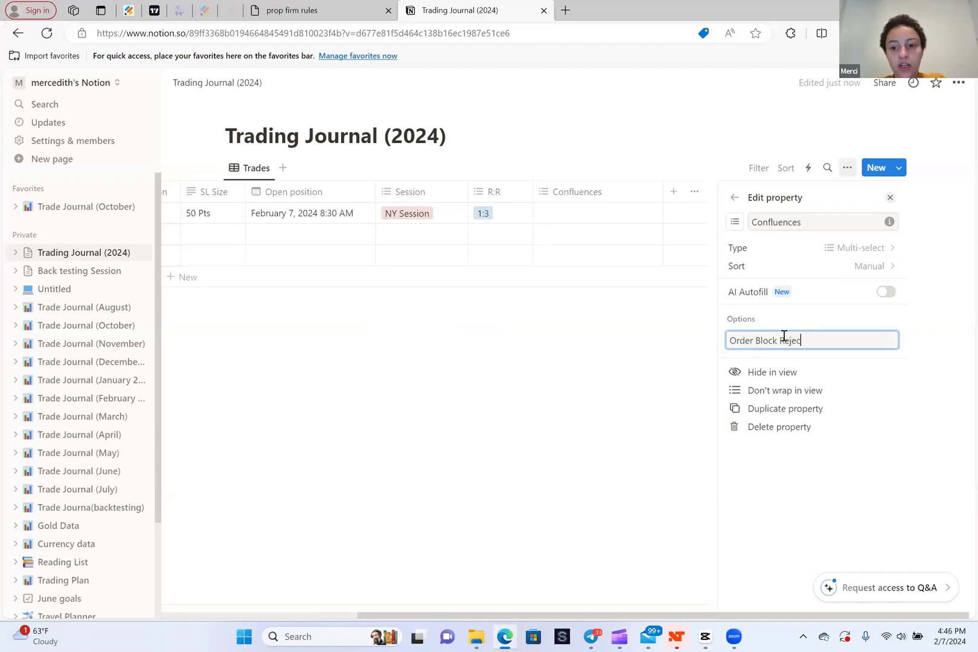
pyautogui.write('tion')
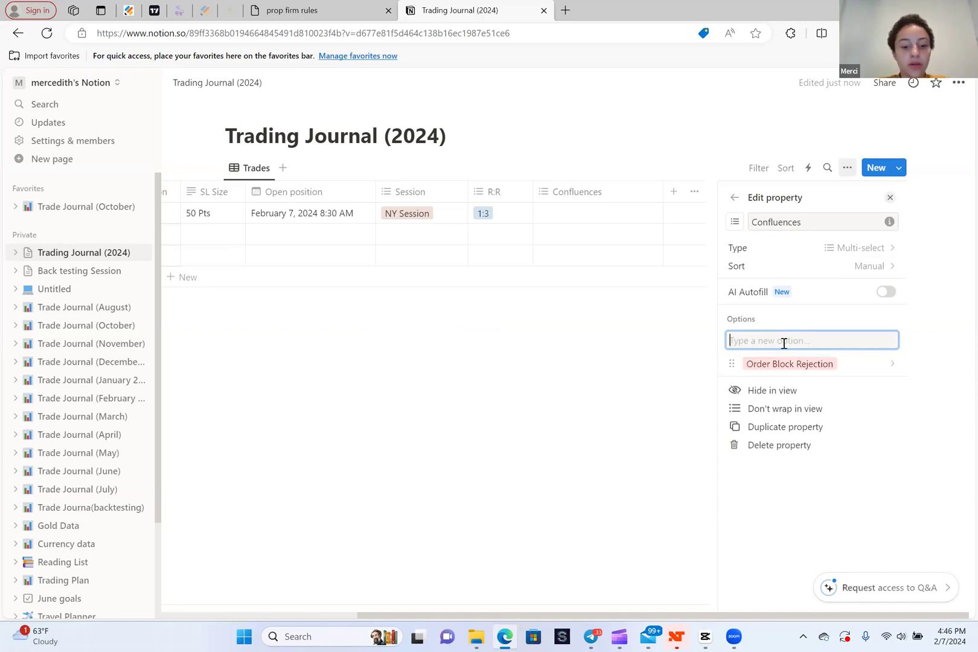
pyautogui.write('SSS')
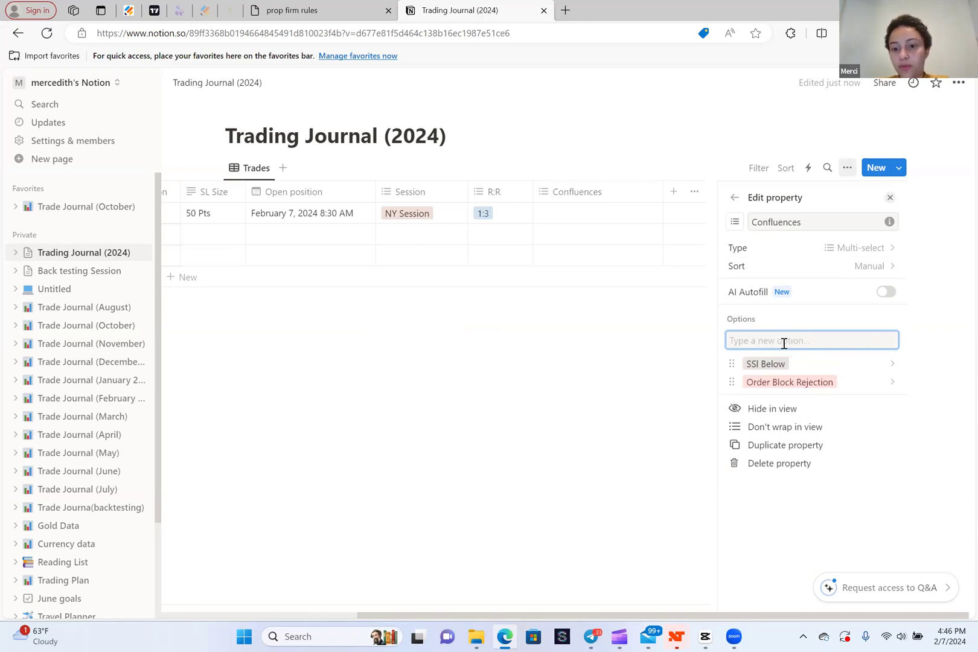
pyautogui.write('BSL')
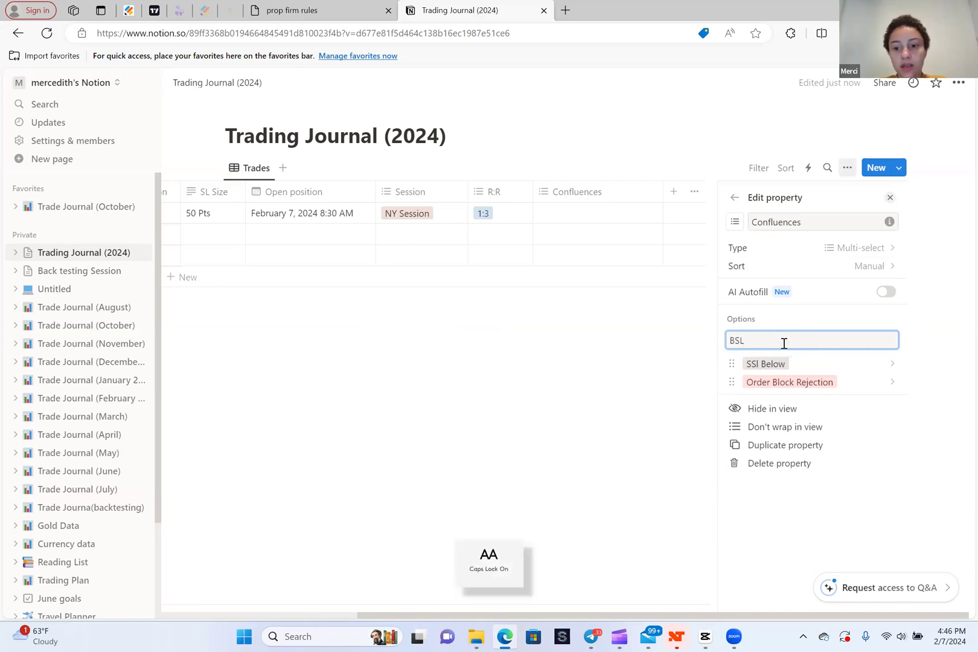
pyautogui.press('capslock')
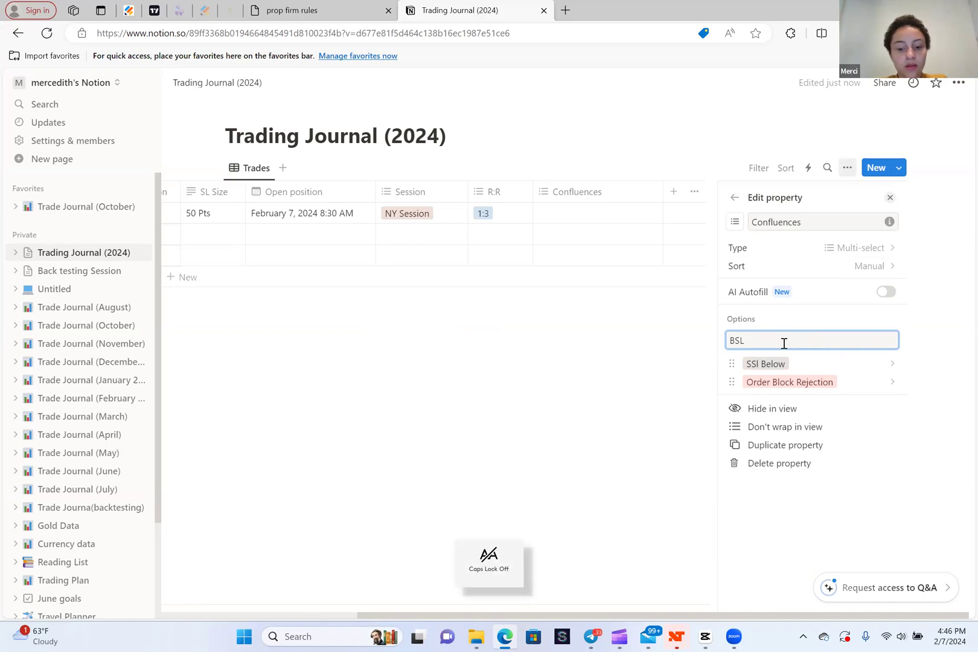
pyautogui.write('Imbala')
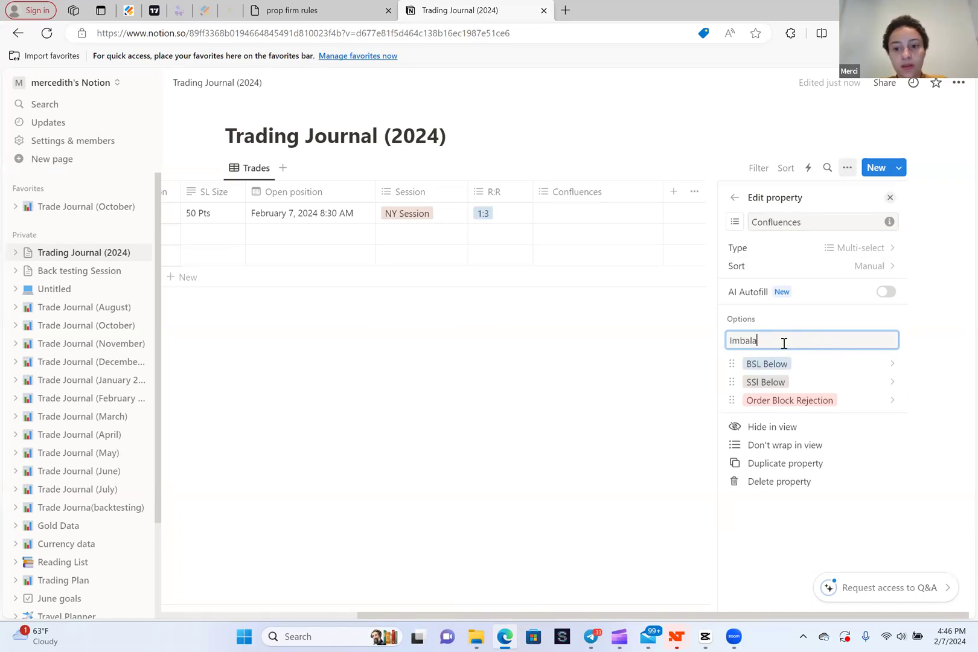
pyautogui.press('Enter')
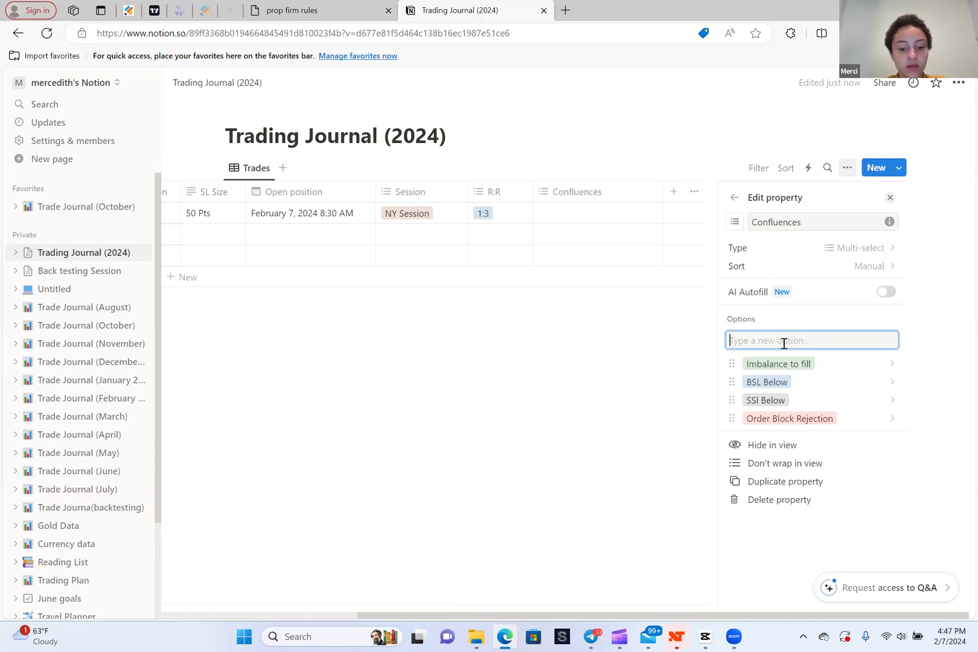
pyautogui.write('Fa')
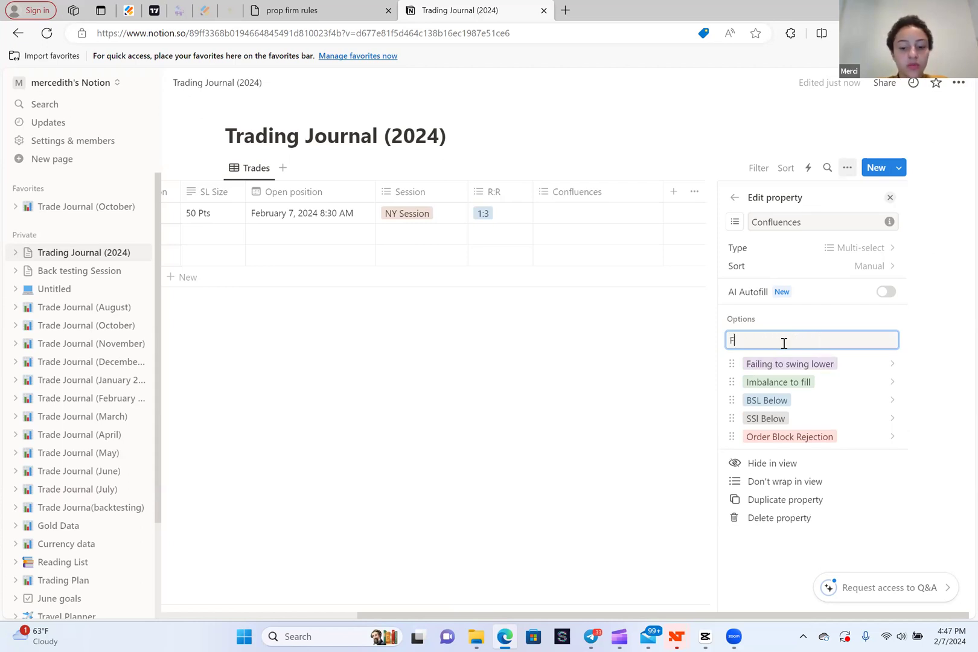
pyautogui.write('ailing to')
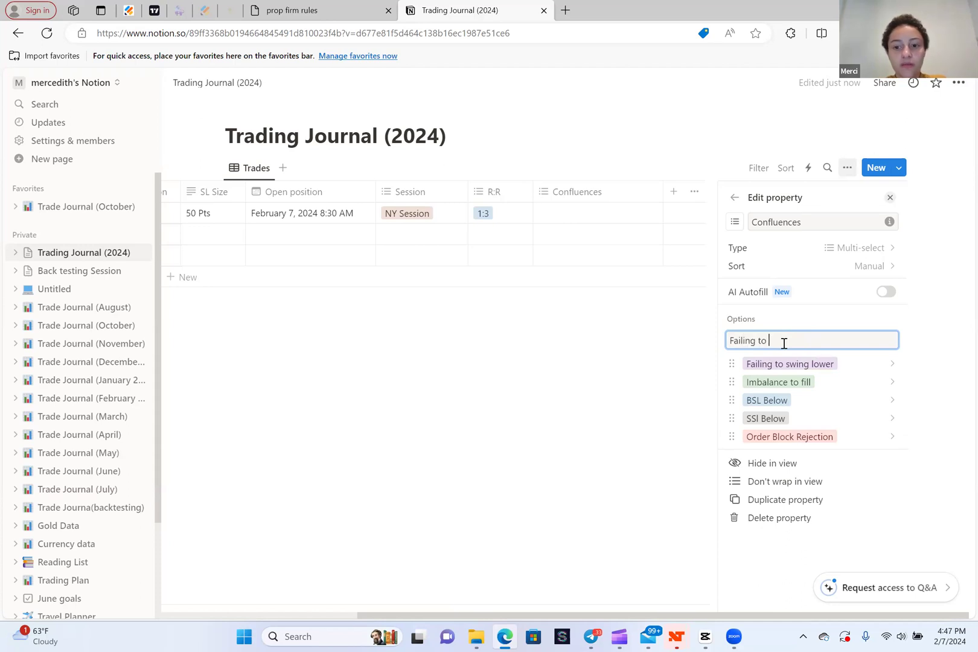
pyautogui.write('swing higher')
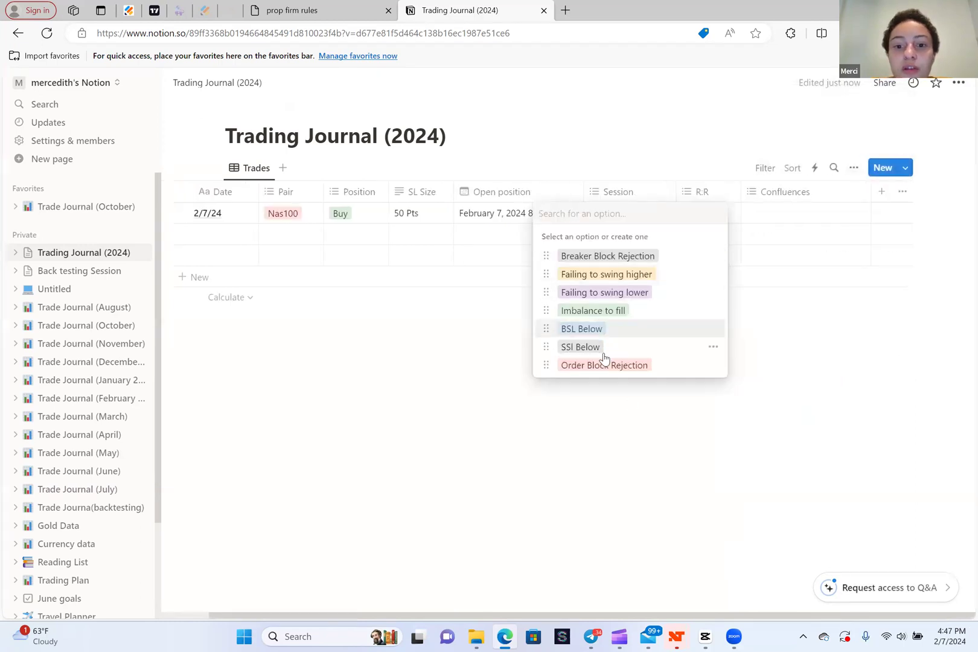
# Select the four confluences in the trade's cell, then return to Trading Journal (2024)
pyautogui.click(604, 365)
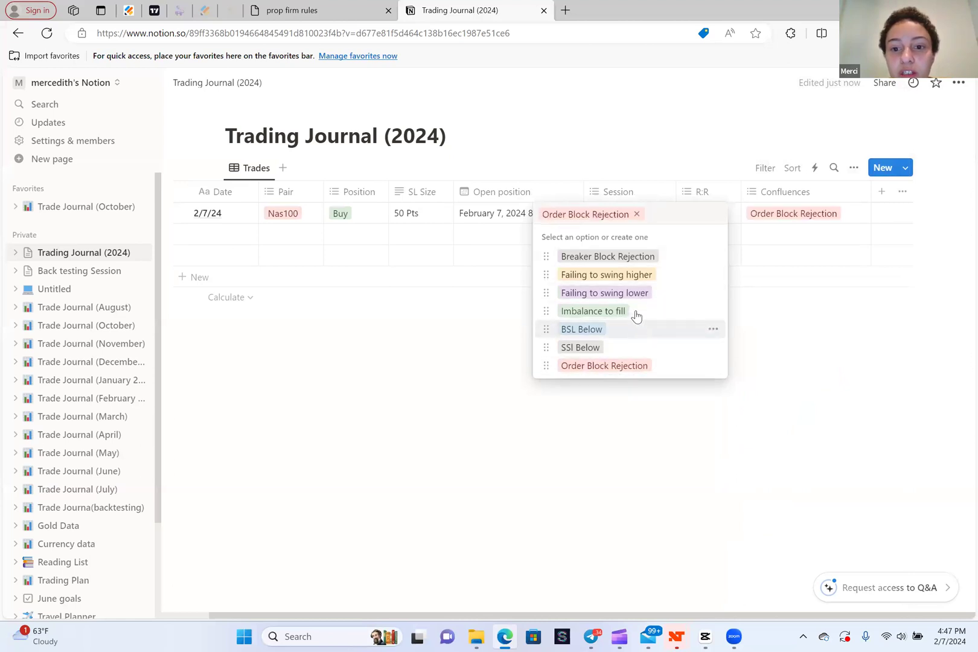
pyautogui.click(604, 292)
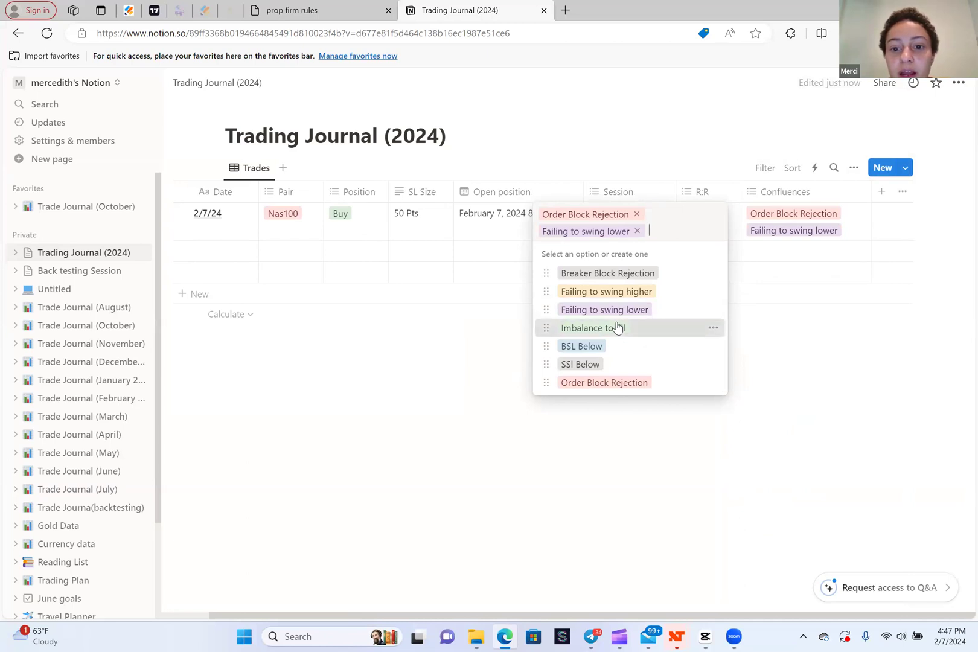
pyautogui.click(591, 328)
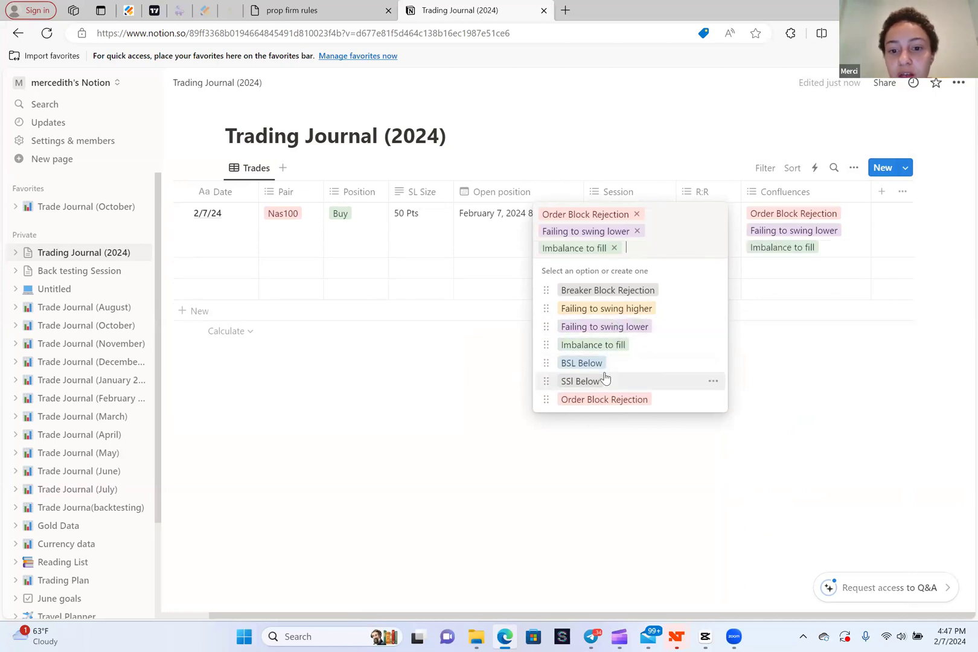
pyautogui.click(584, 381)
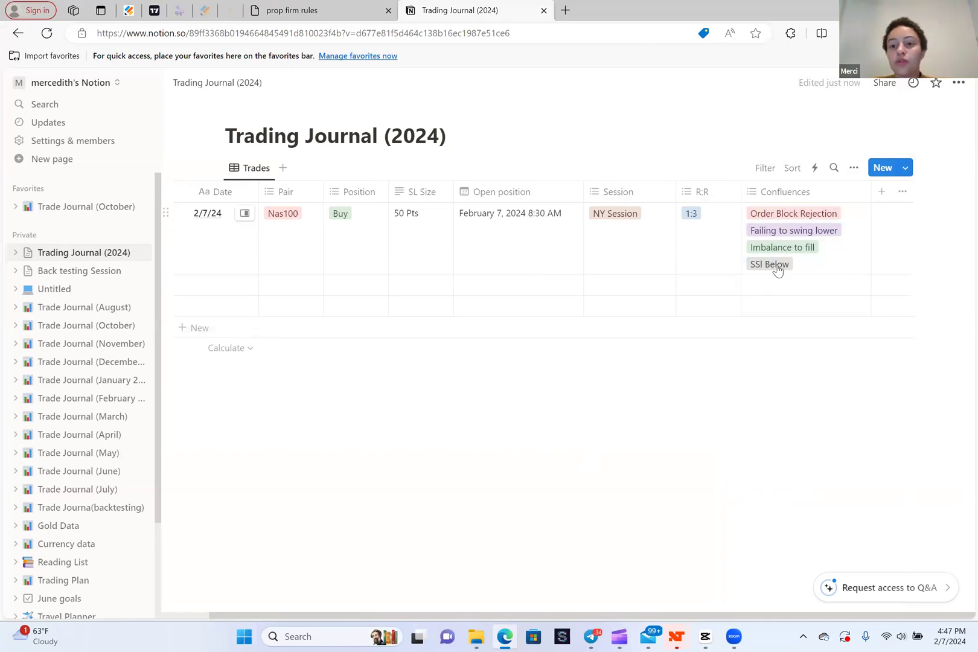
pyautogui.moveTo(785, 220)
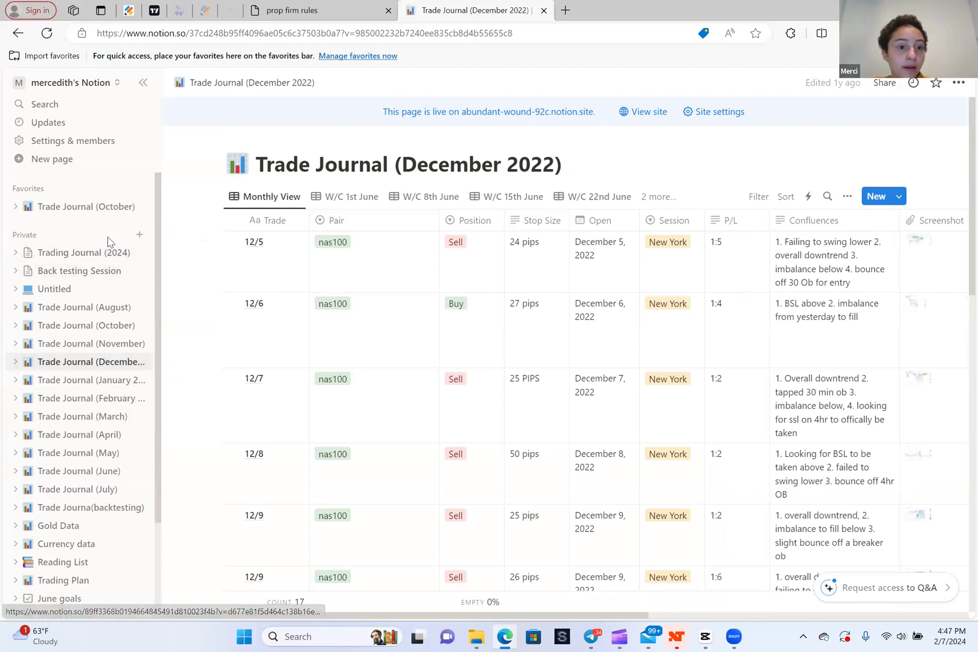
pyautogui.click(79, 253)
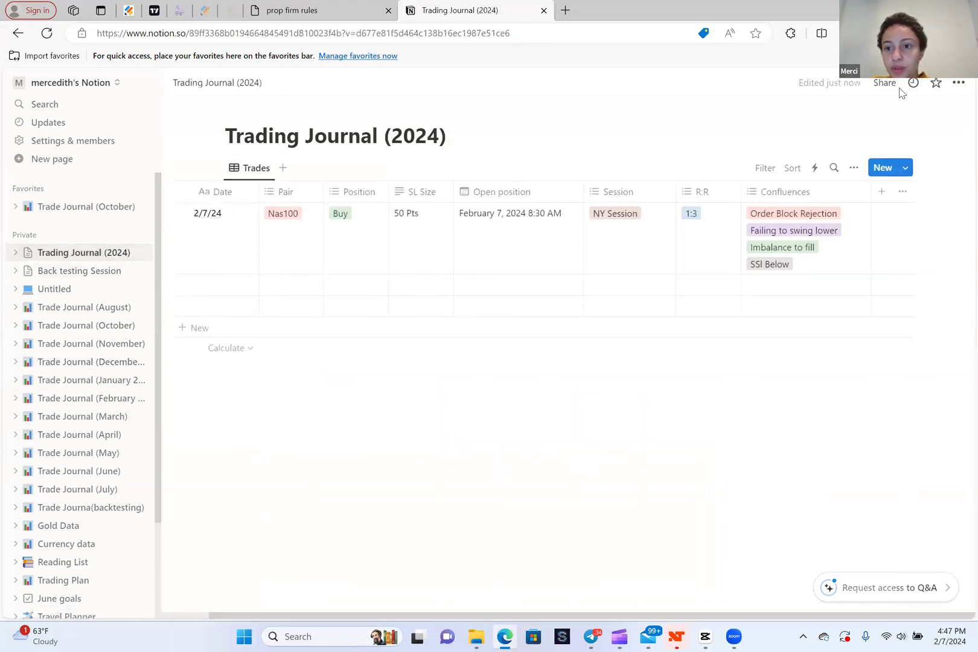
# Create a Files & media property in the Trades table and rename it Screenshot
pyautogui.click(882, 191)
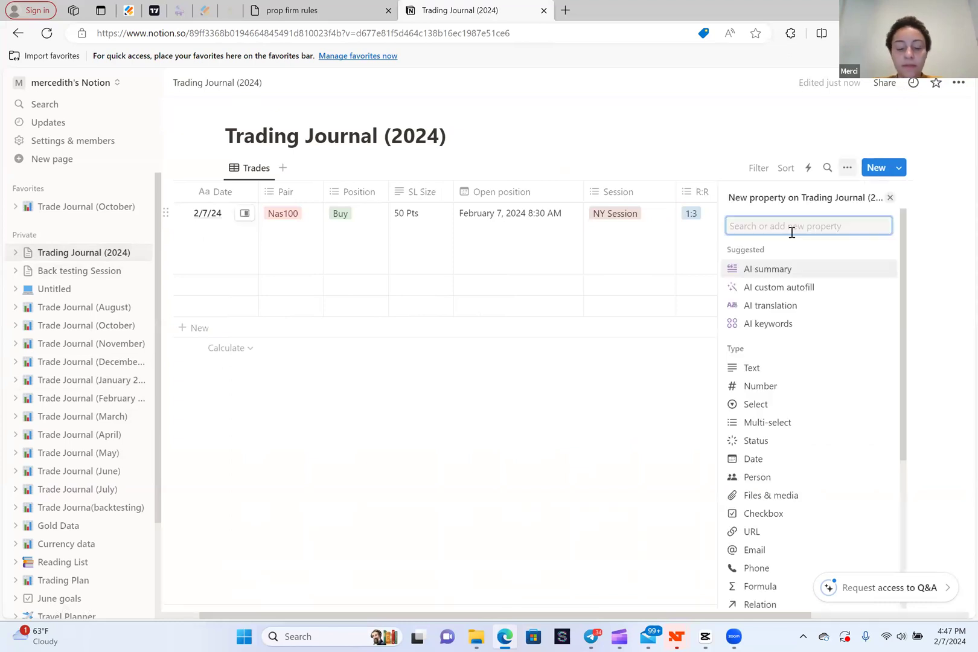
pyautogui.write('S\\')
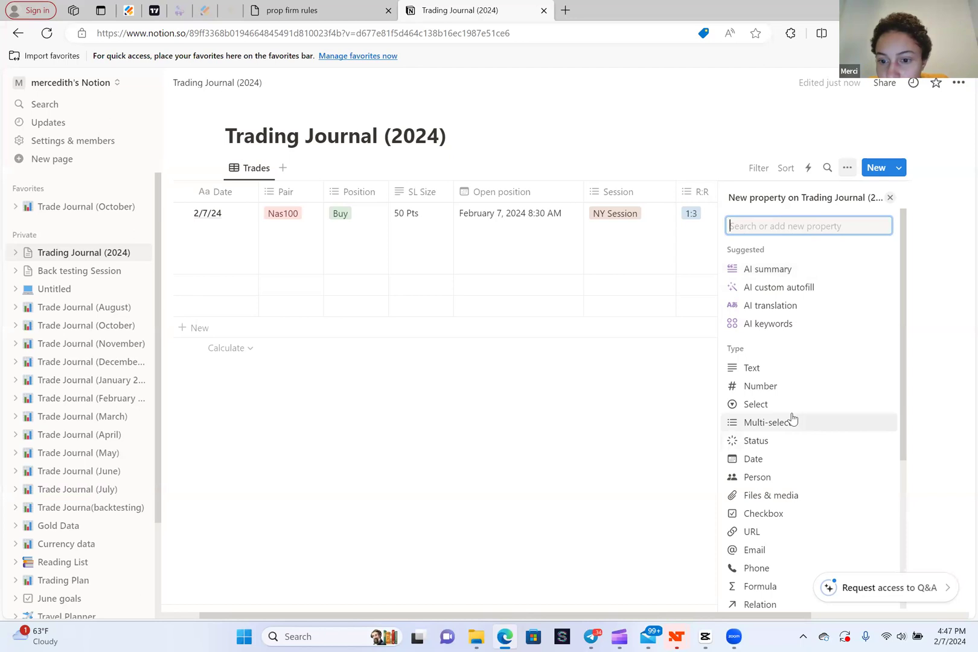
pyautogui.moveTo(793, 501)
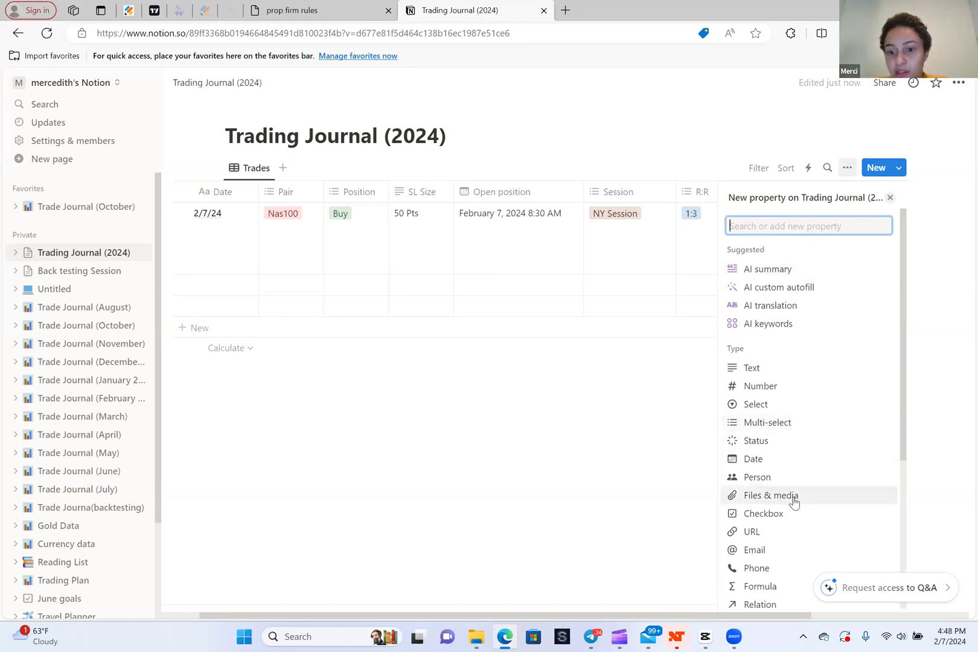
pyautogui.click(771, 495)
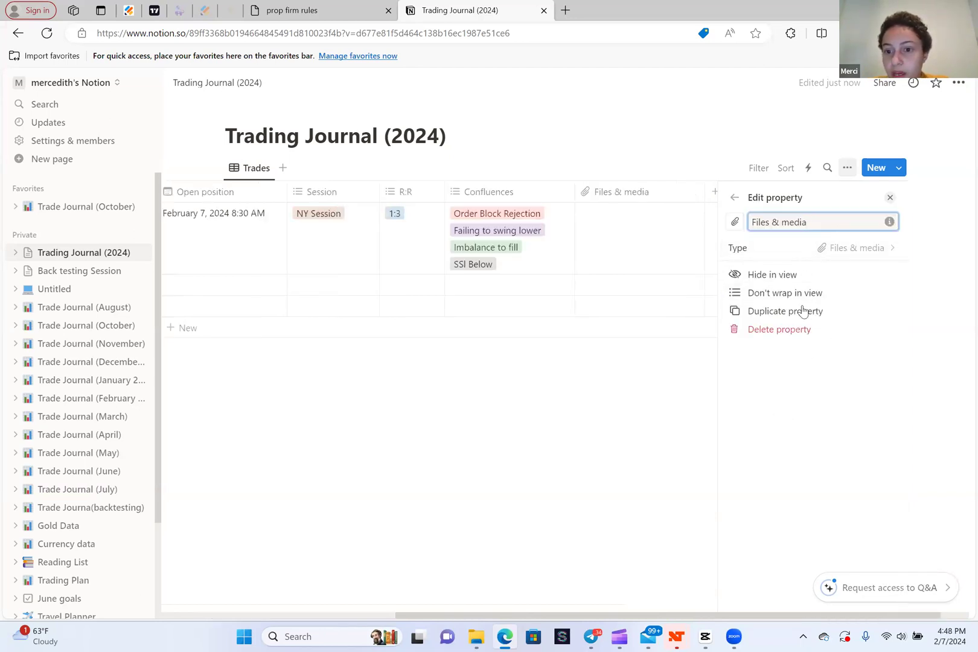
pyautogui.click(779, 221)
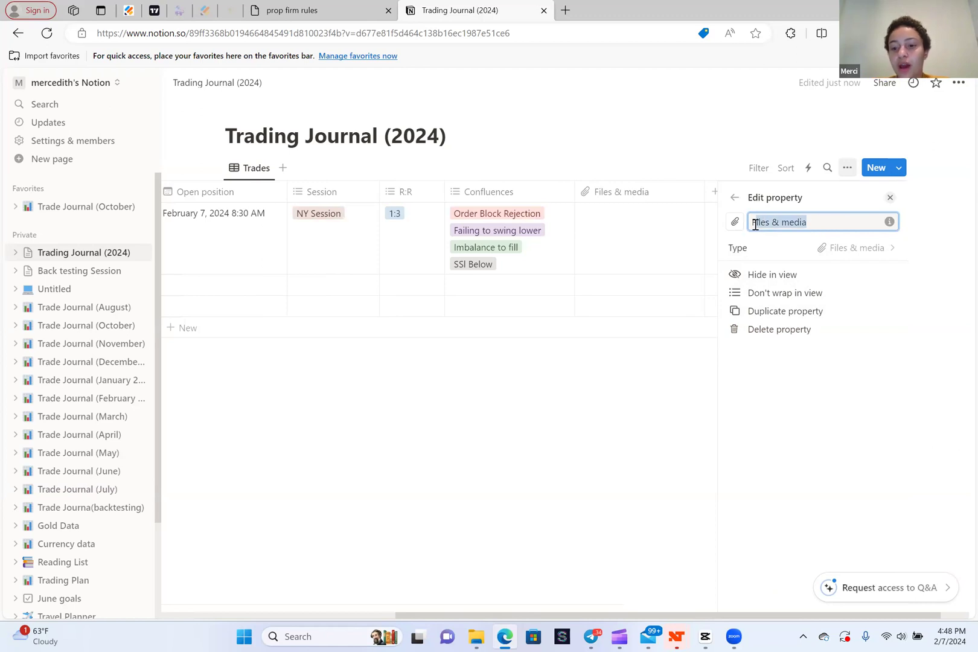
pyautogui.write('Scre')
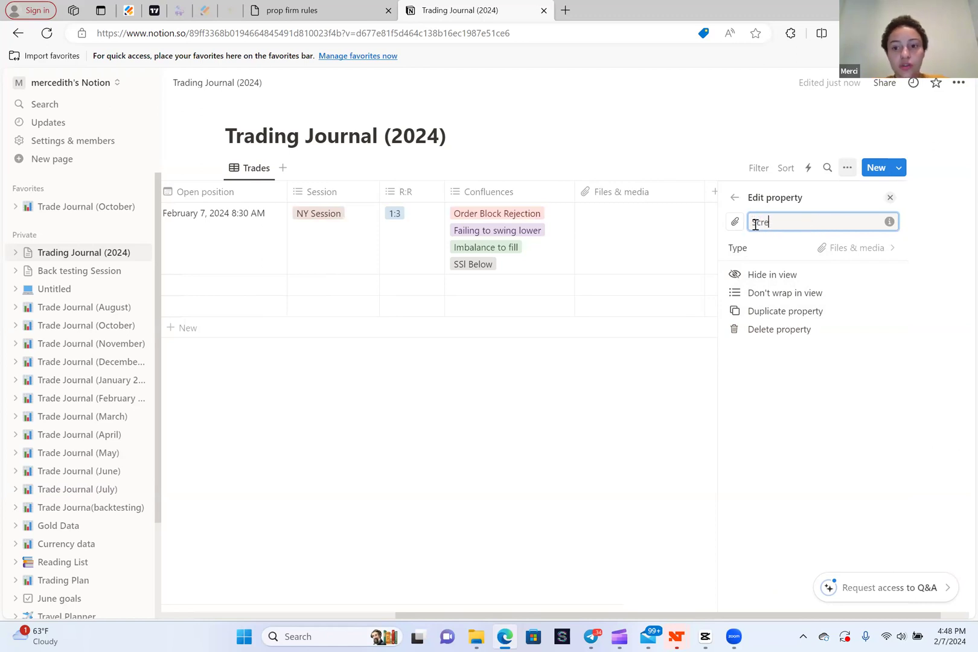
pyautogui.write('Screenshot')
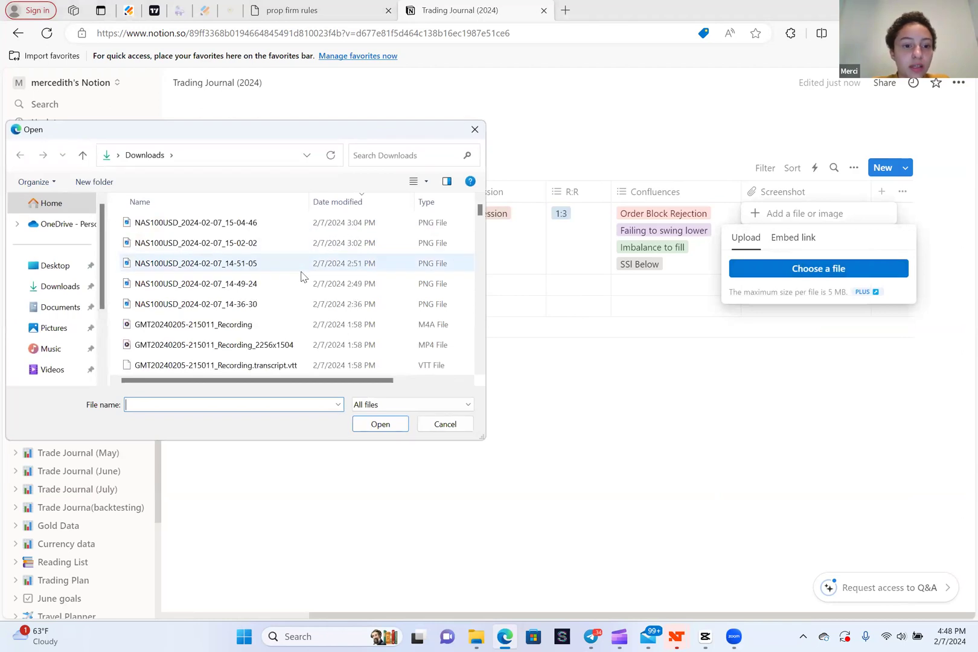
# Upload the 15-44-50 and 16-12-55 NAS100USD chart PNGs into the trade's Screenshot cell
pyautogui.scroll(-3)
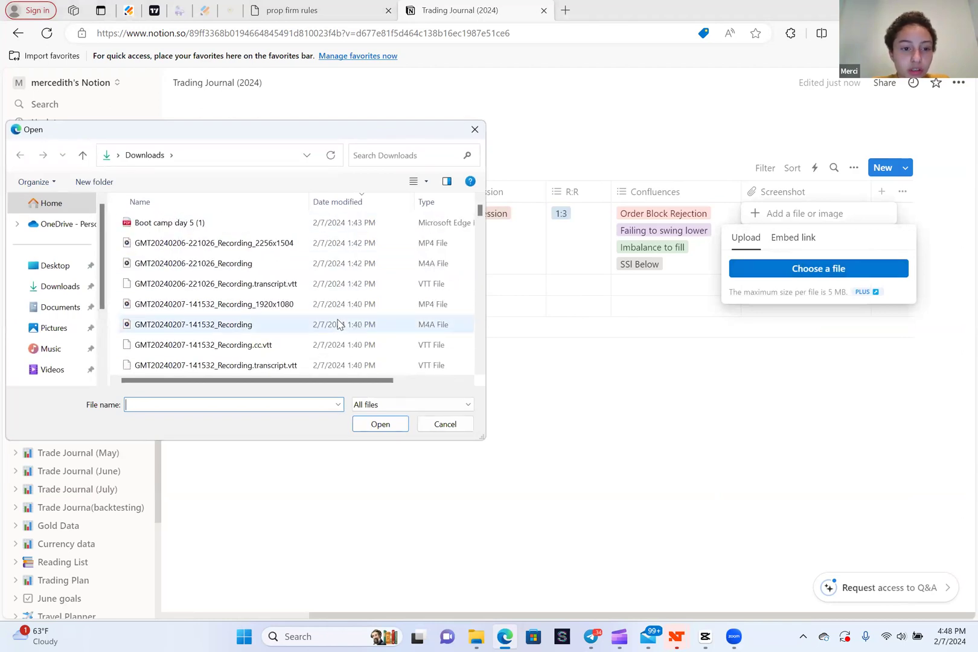
pyautogui.click(194, 242)
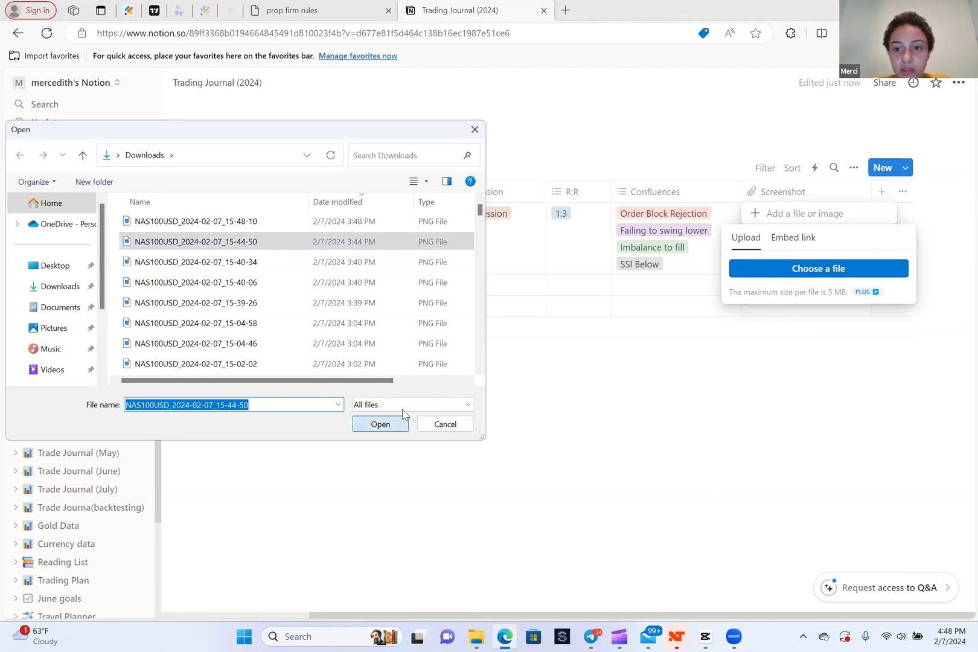
pyautogui.click(380, 423)
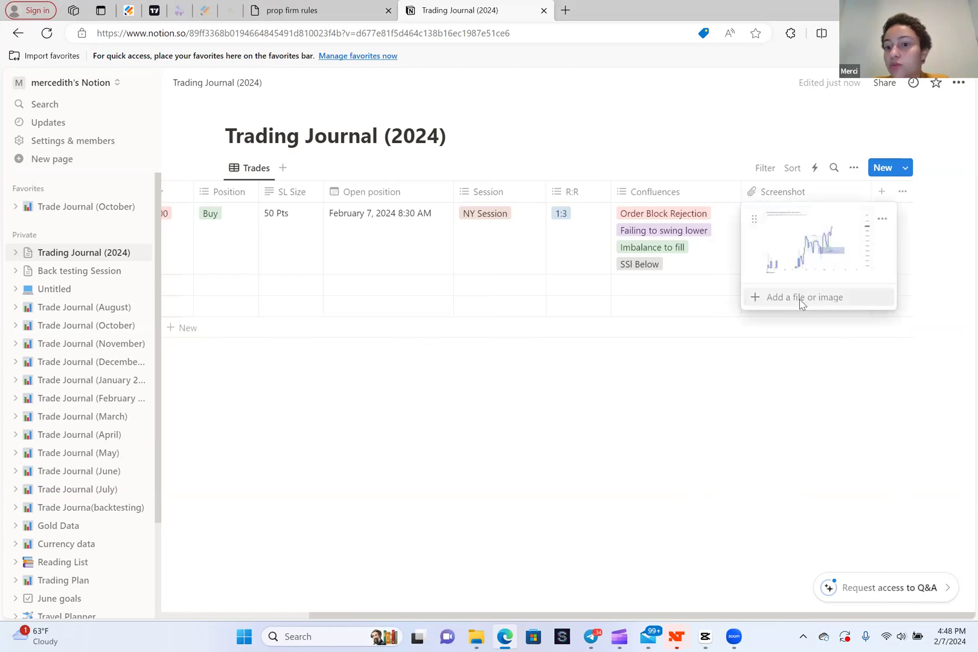
pyautogui.click(819, 352)
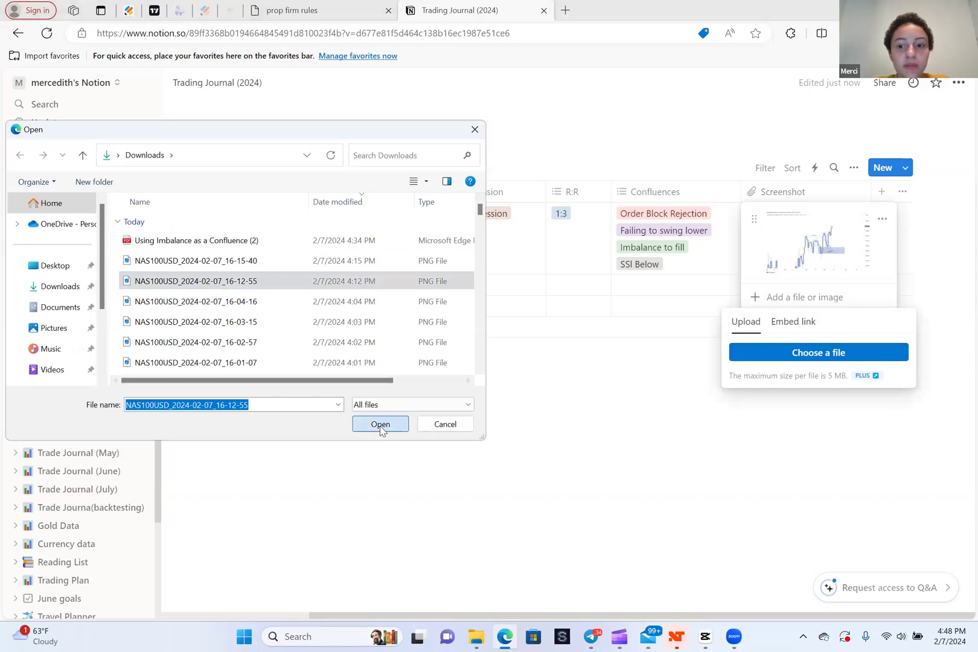
pyautogui.click(380, 424)
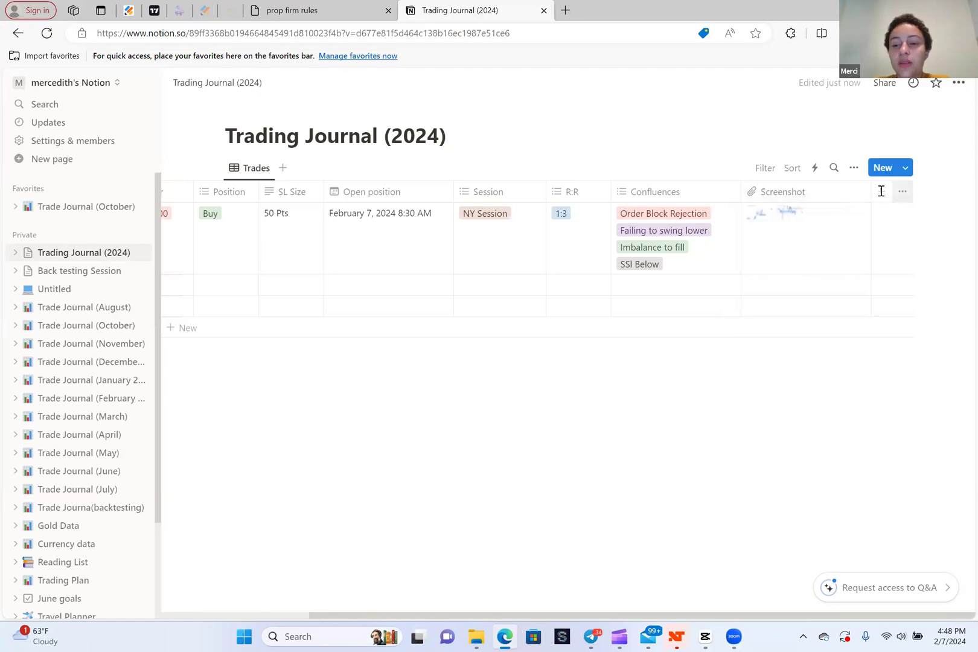
# Add a Text column named Outcome to the Trades table
pyautogui.click(902, 192)
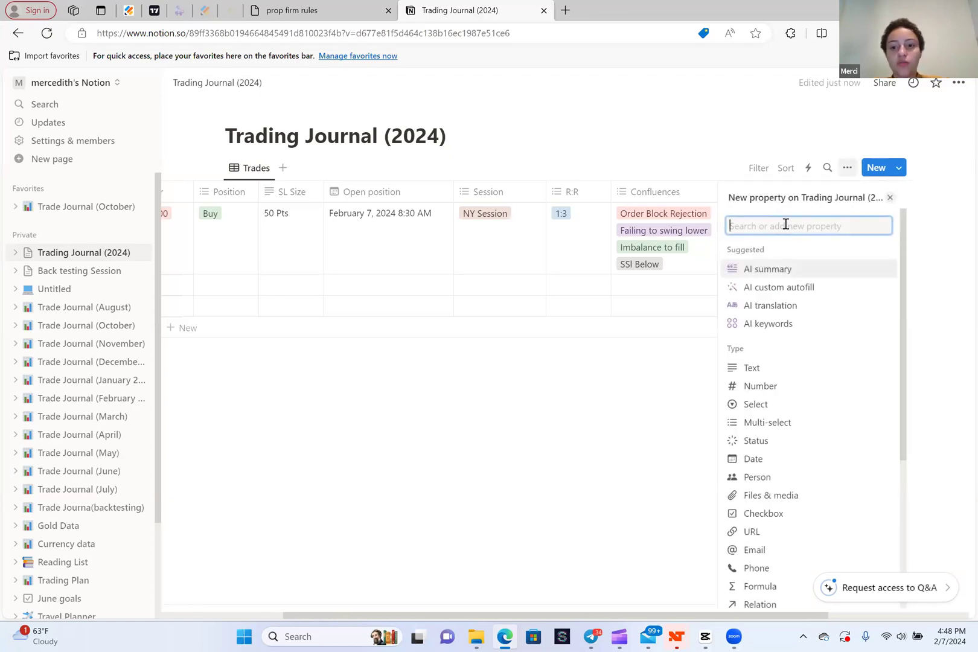
pyautogui.moveTo(779, 287)
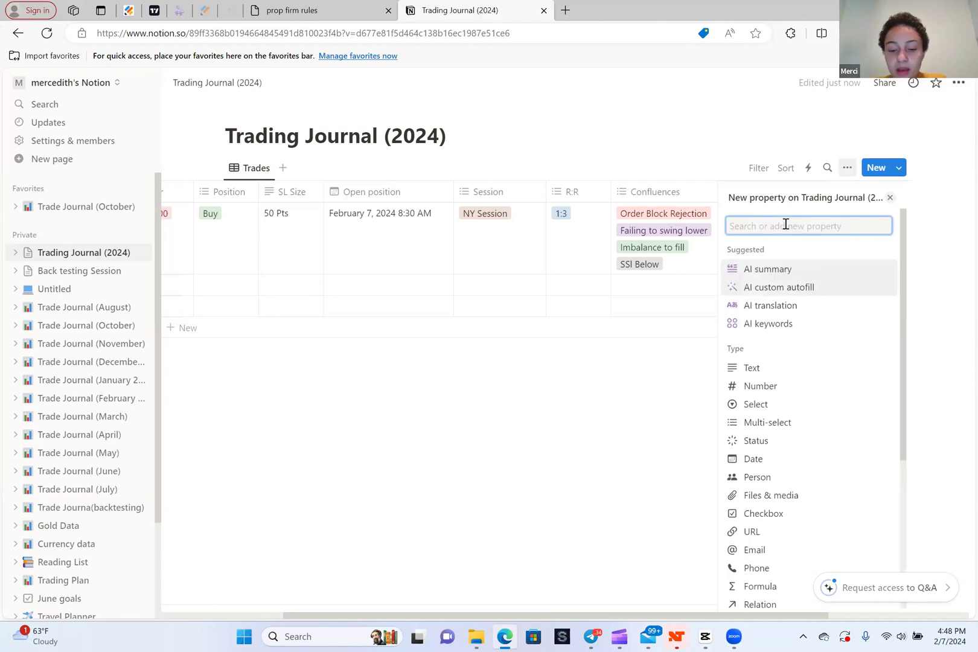
pyautogui.write('Out')
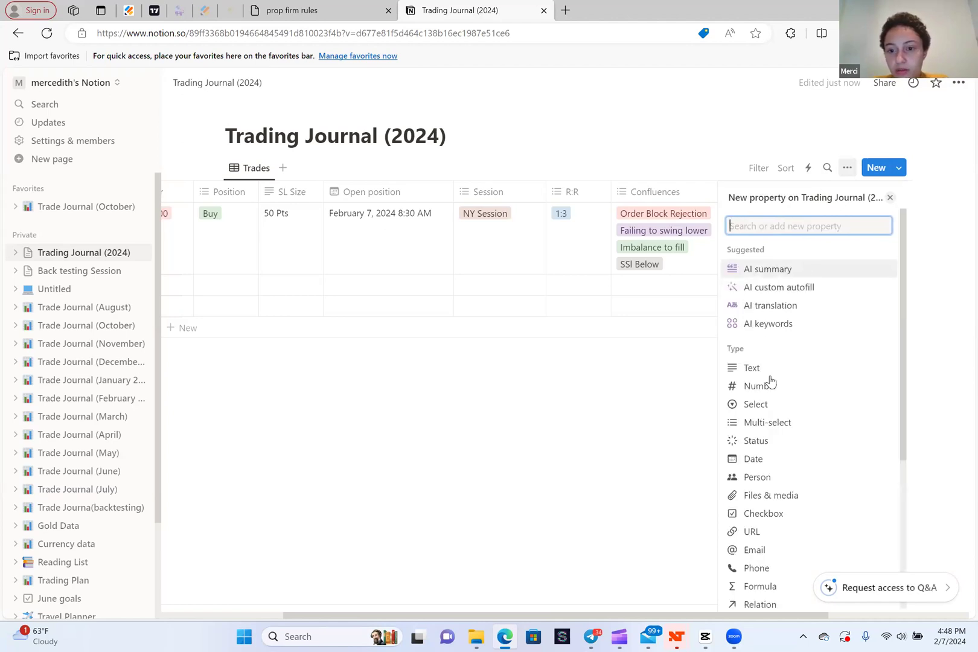
pyautogui.click(751, 368)
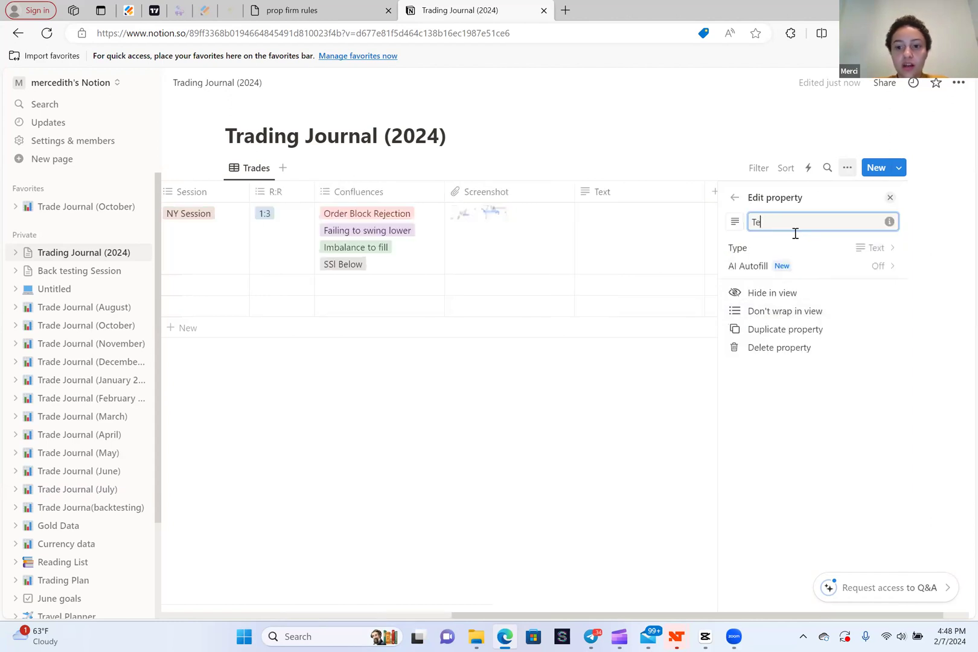
pyautogui.write('Outcome')
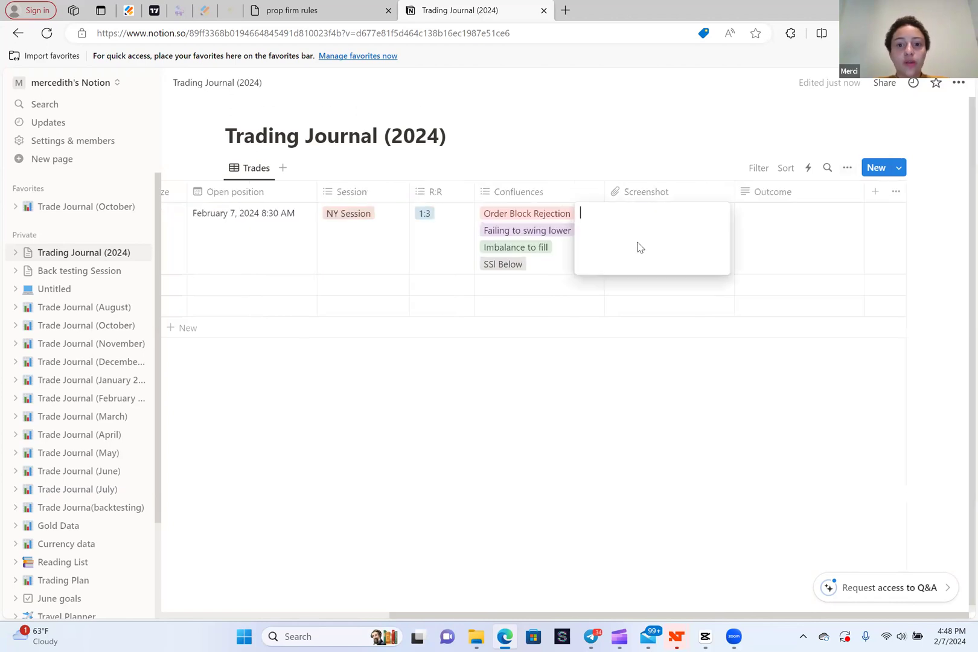
# Write the trade's outcome notes about hitting Tp1-5 and sticking to the plan, fixing a misspelling
pyautogui.write('Today w')
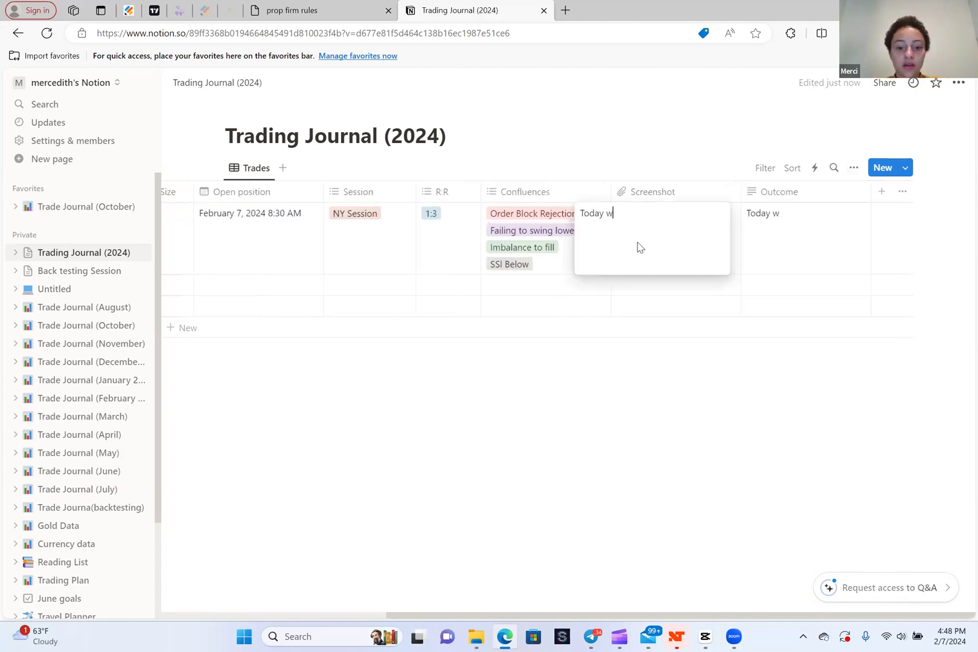
pyautogui.write('as great Tp')
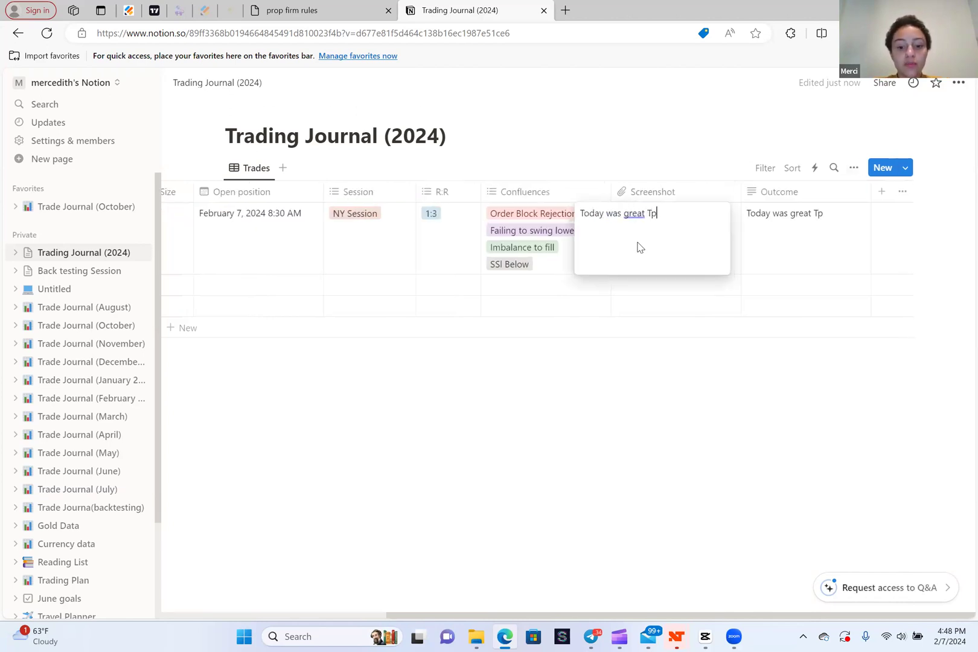
pyautogui.write('1-5 hit.')
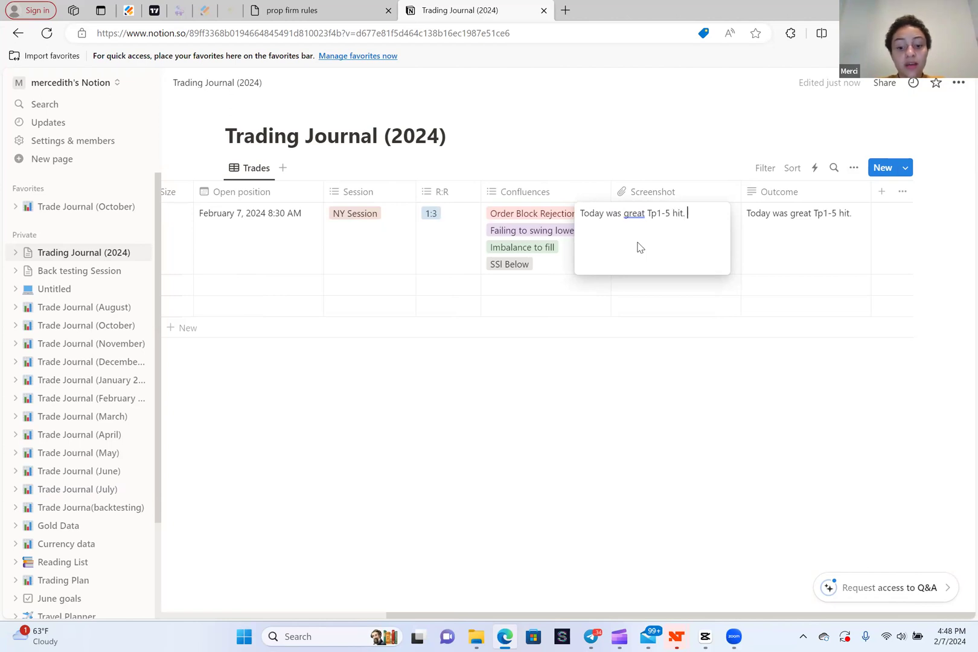
pyautogui.write('I stuck to my')
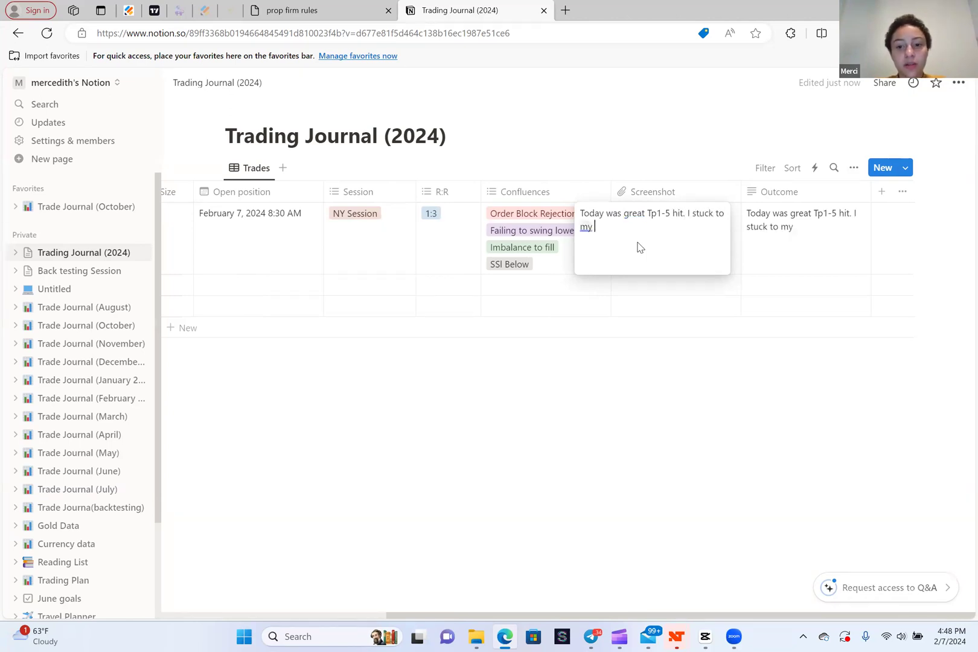
pyautogui.write('plan and mannaged my emotions well. I gained +100 pts from this')
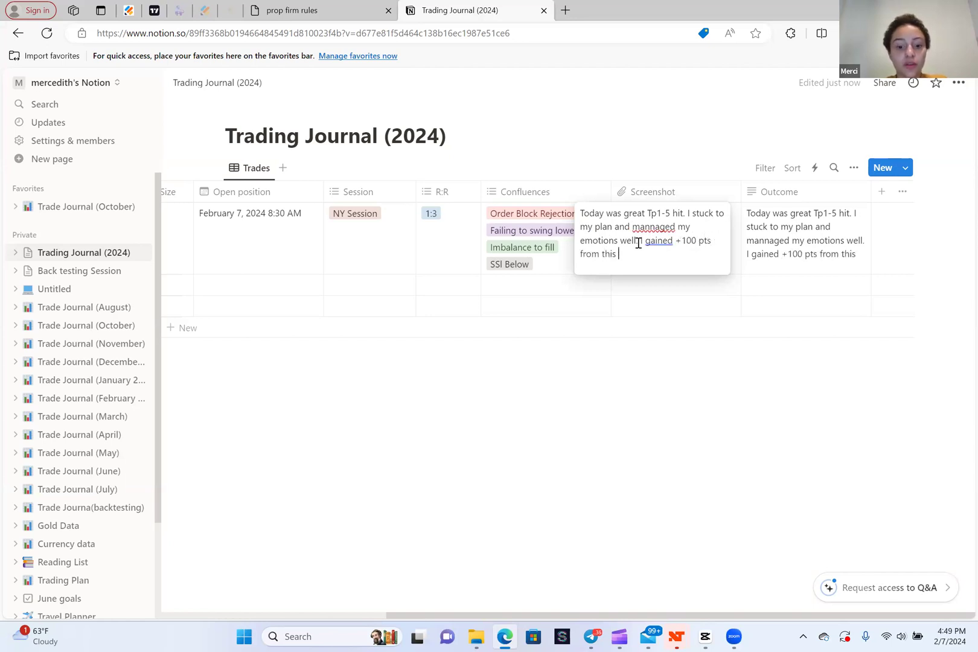
pyautogui.write('trade.')
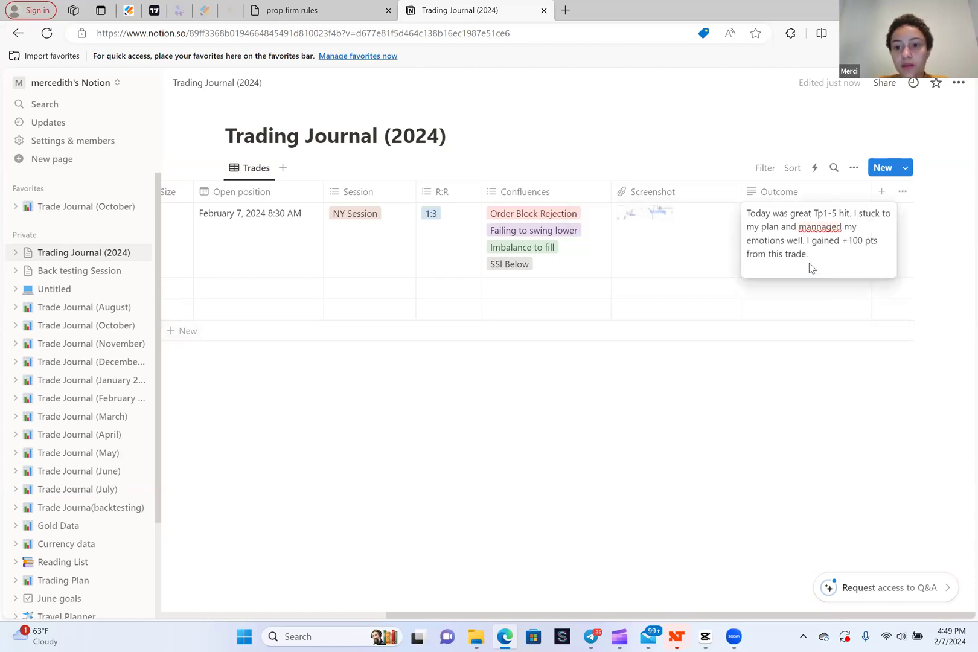
pyautogui.write('I did take partials at 50 pts.')
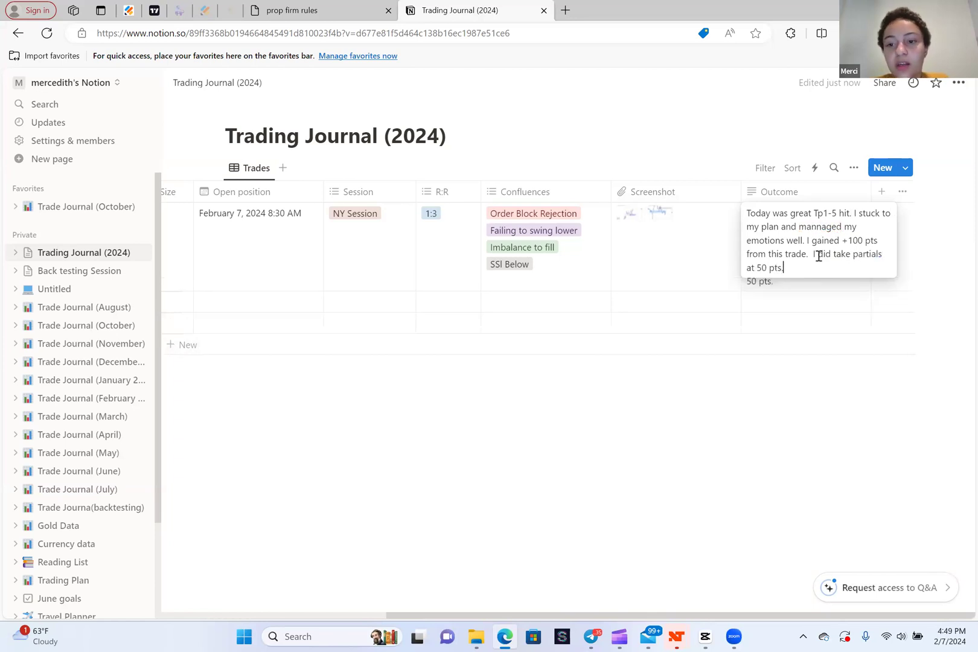
pyautogui.rightClick(824, 227)
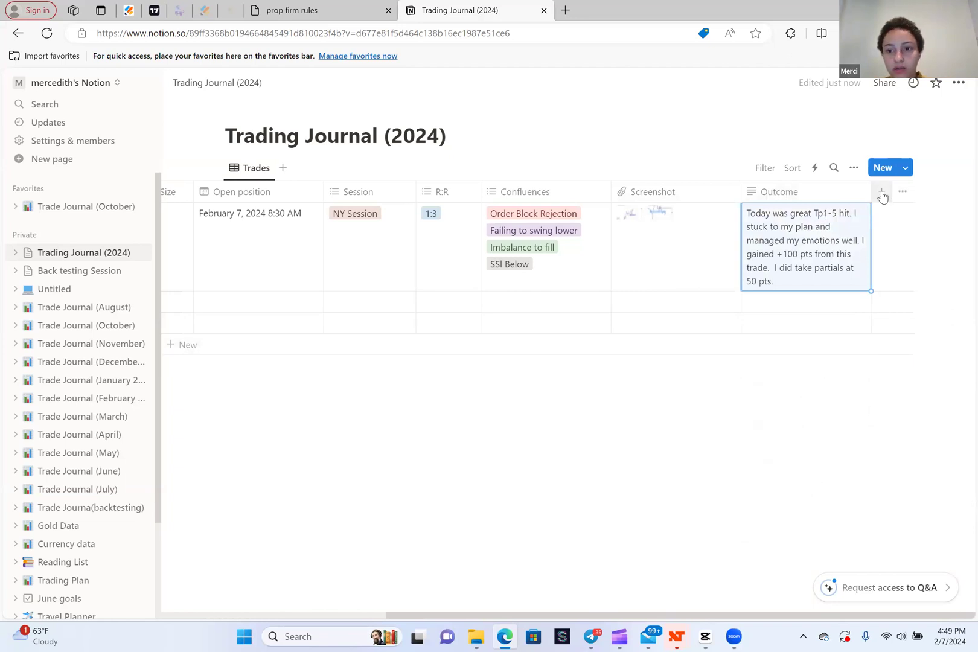
# Add a Text column named Percentage Made/loss to the Trades table
pyautogui.click(882, 191)
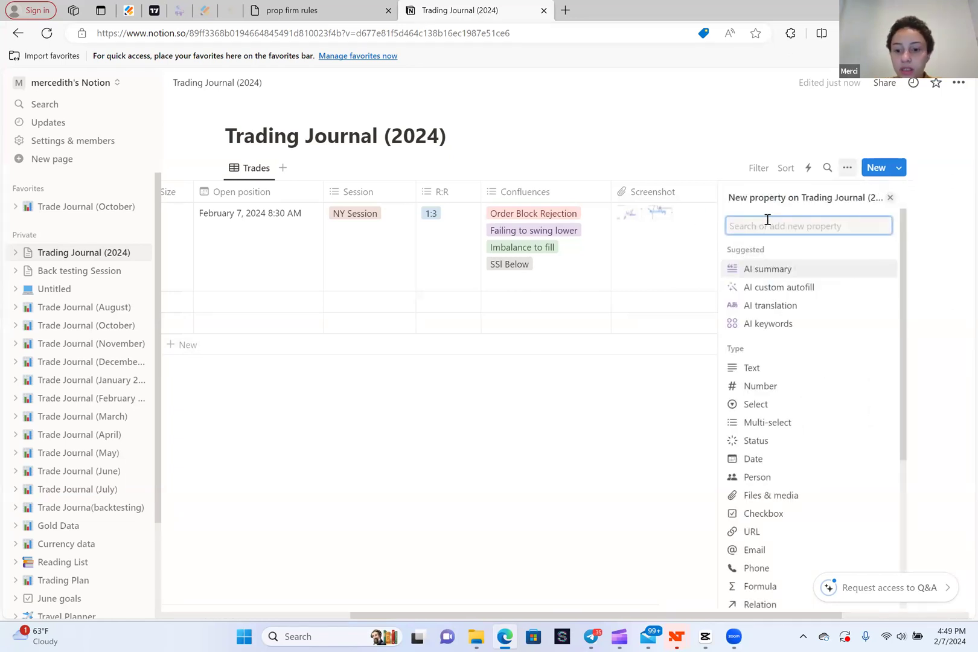
pyautogui.click(752, 368)
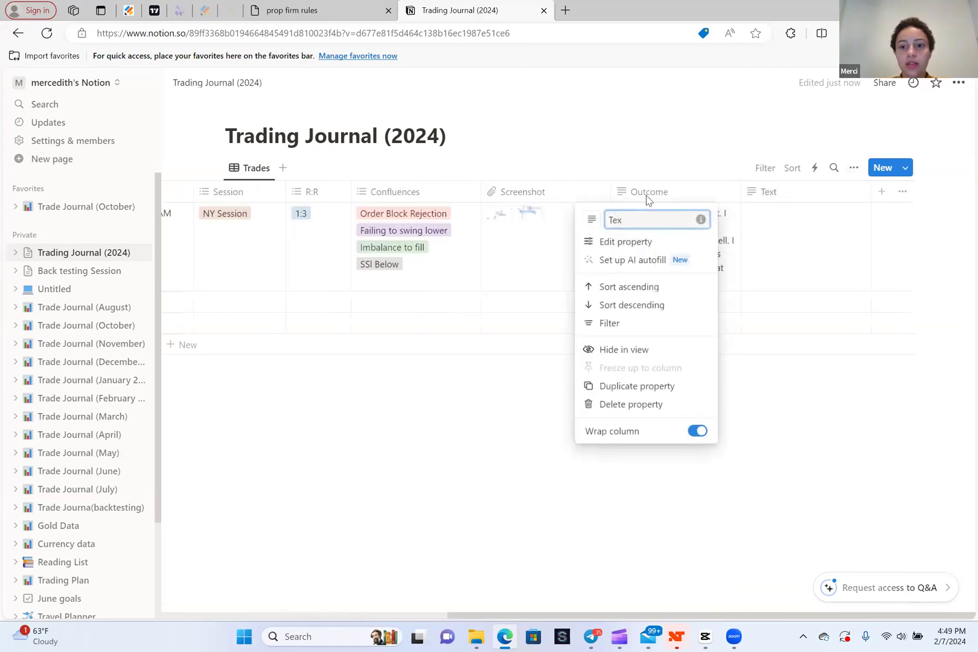
pyautogui.write('Percentage Made/loss')
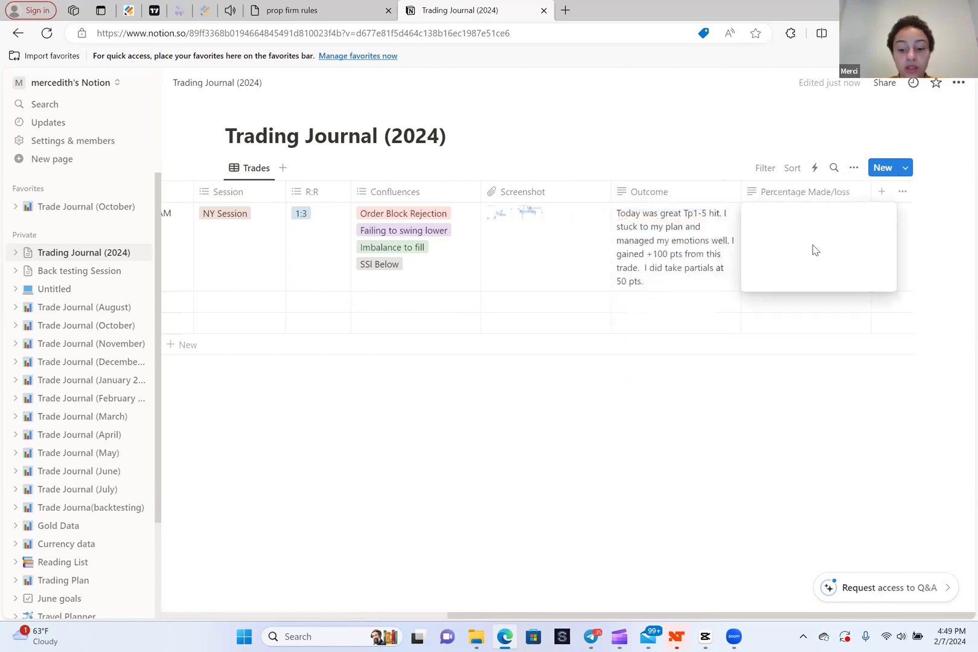
# Enter 'Made 1% of my account today.' in the trade's Percentage Made/loss cell
pyautogui.write('1')
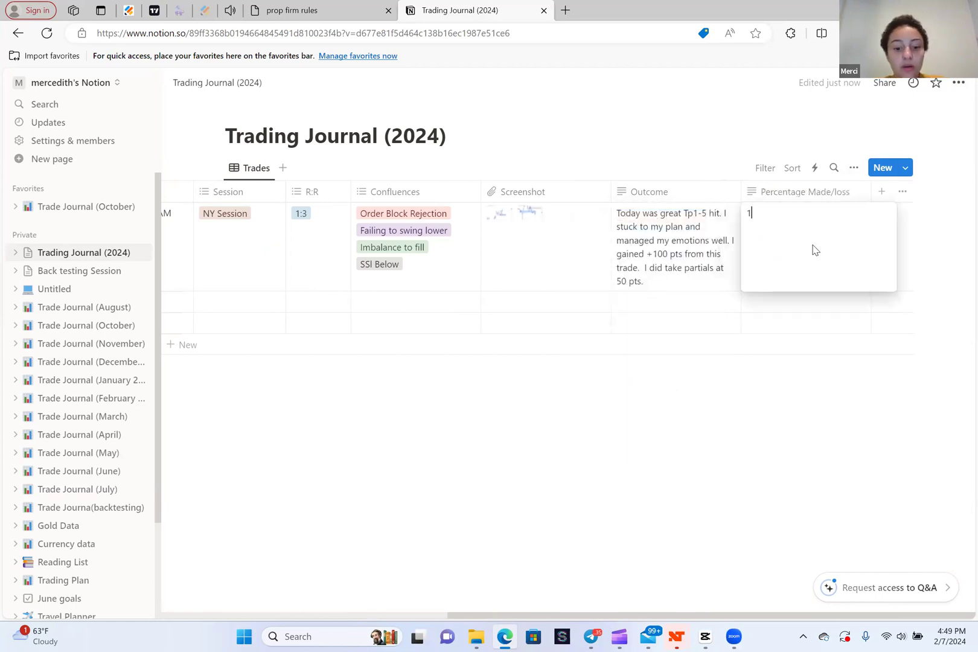
pyautogui.write('%')
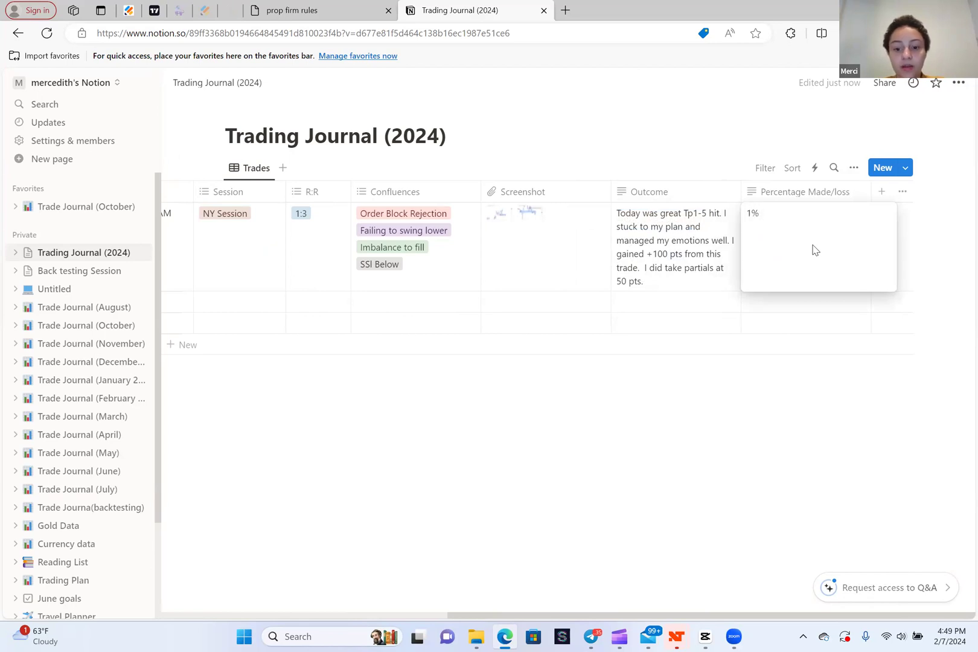
pyautogui.write('Made')
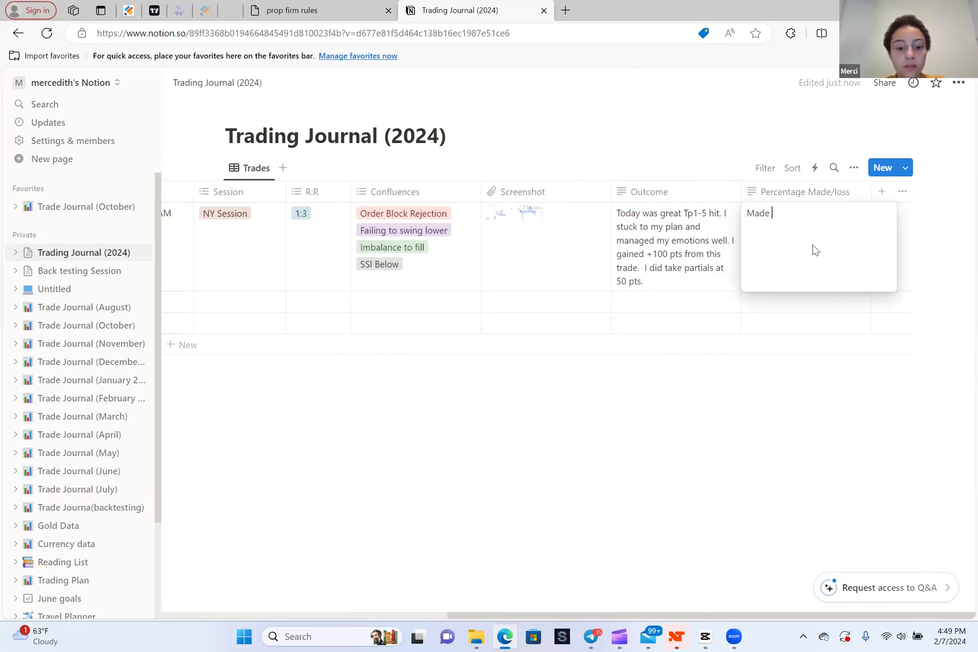
pyautogui.write('1% of my')
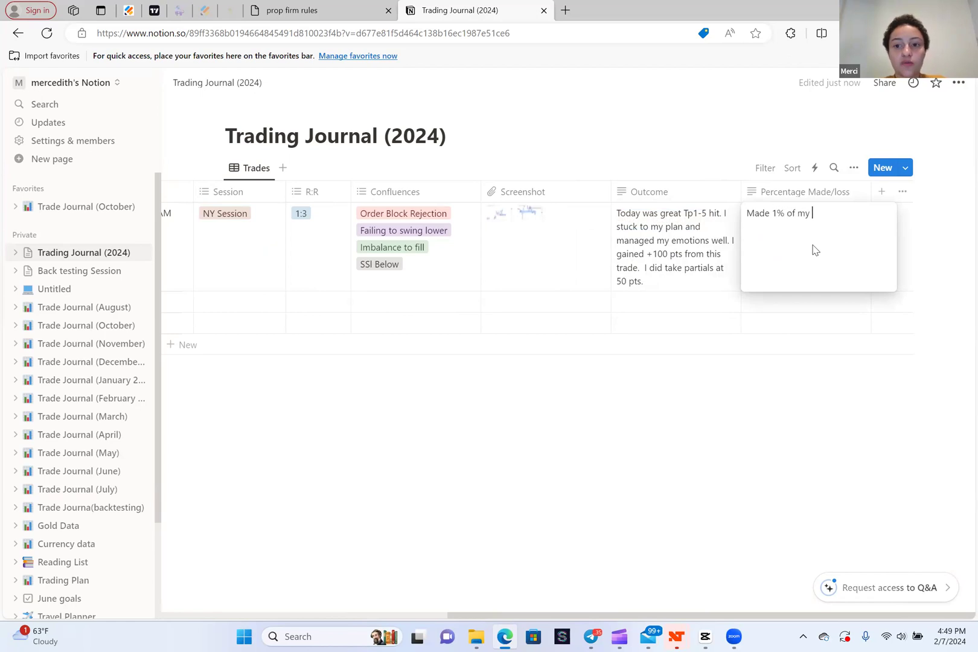
pyautogui.write('account too')
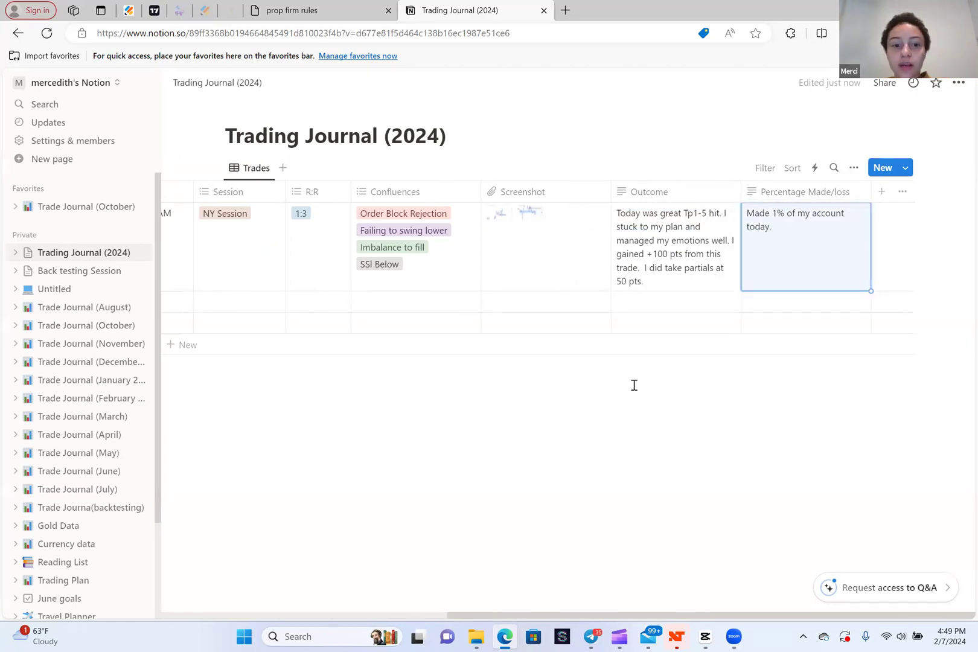
pyautogui.hscroll(-3)
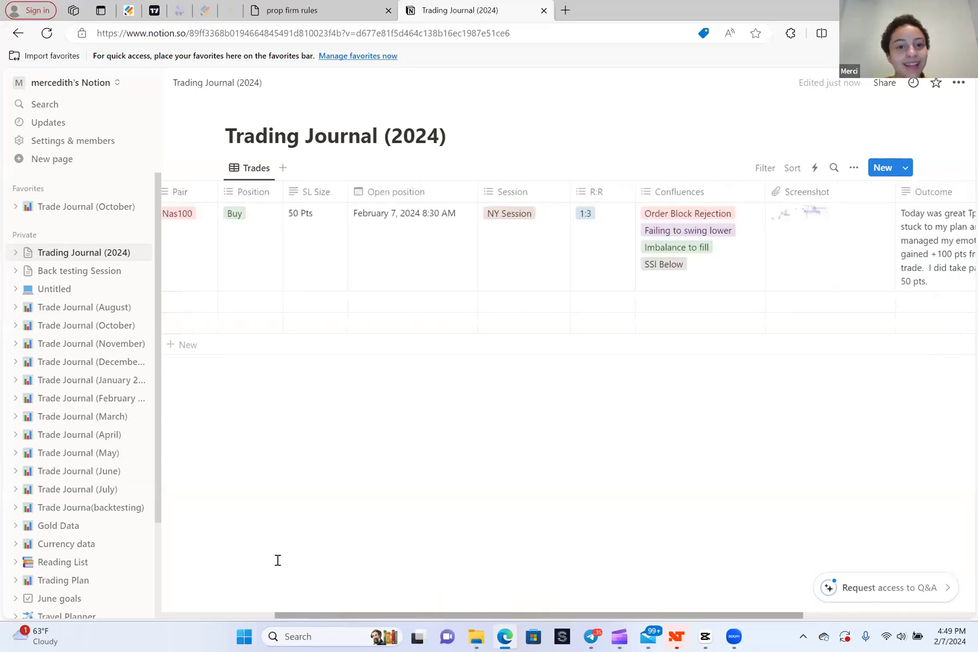